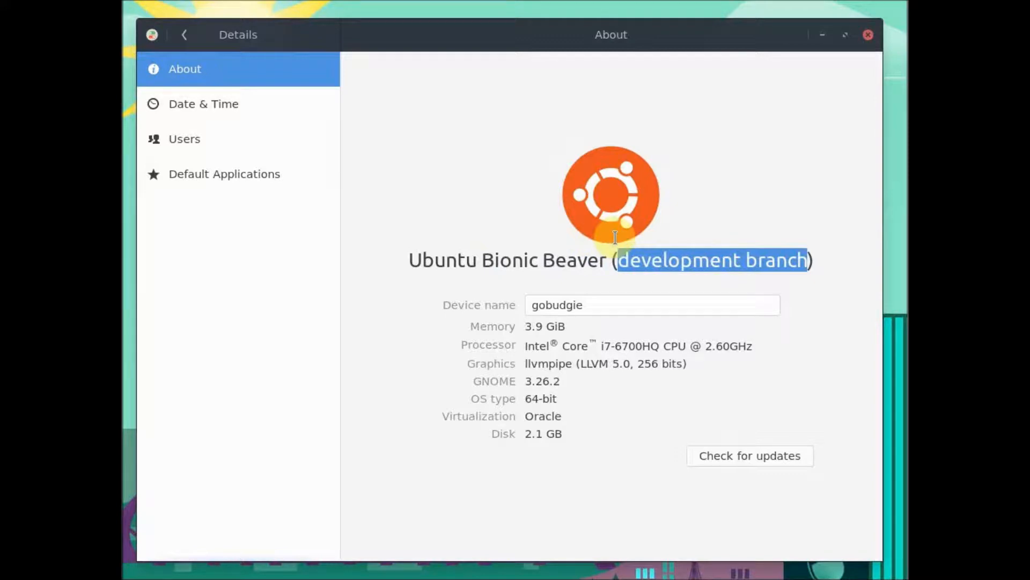
pyautogui.moveTo(686, 268)
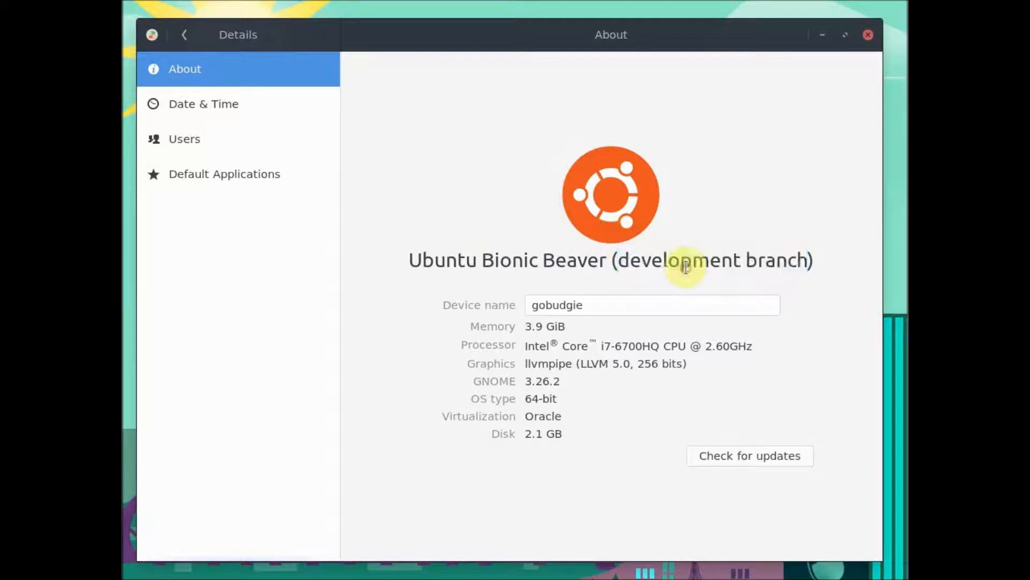
pyautogui.moveTo(511, 266)
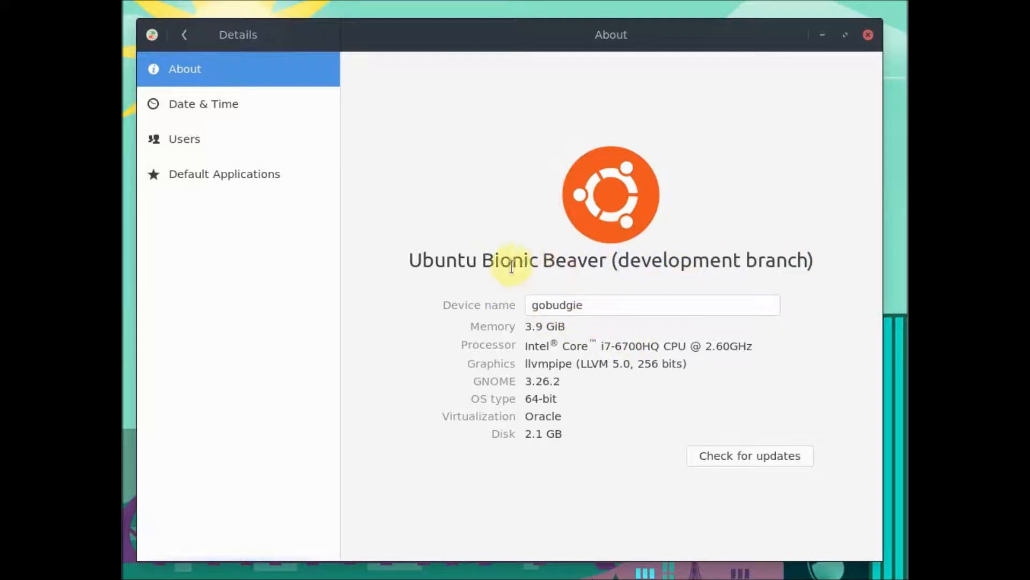
pyautogui.moveTo(511, 266)
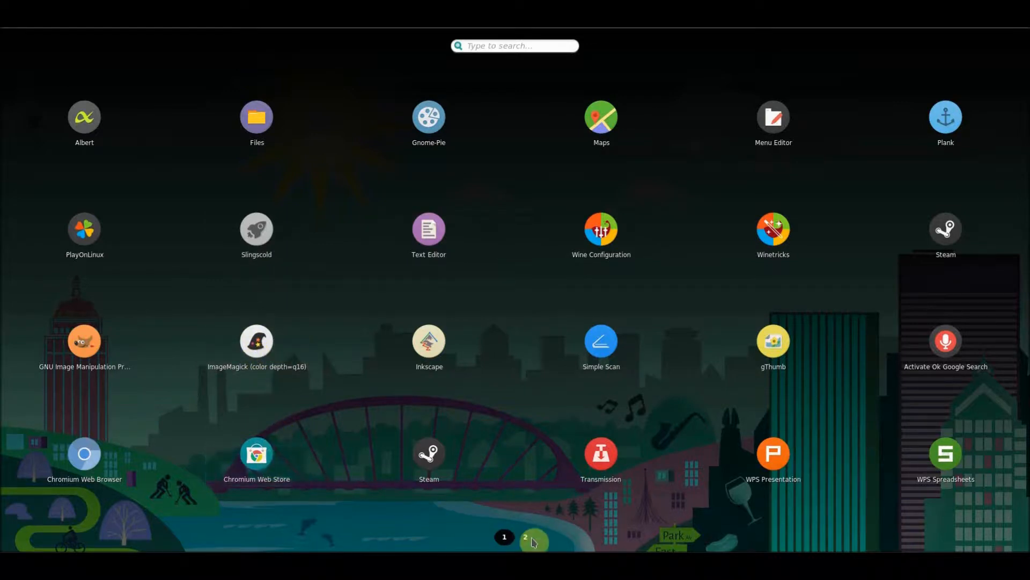
# - Launch the Chrome Web Store app from the Slingscold launcher grid
pyautogui.click(525, 537)
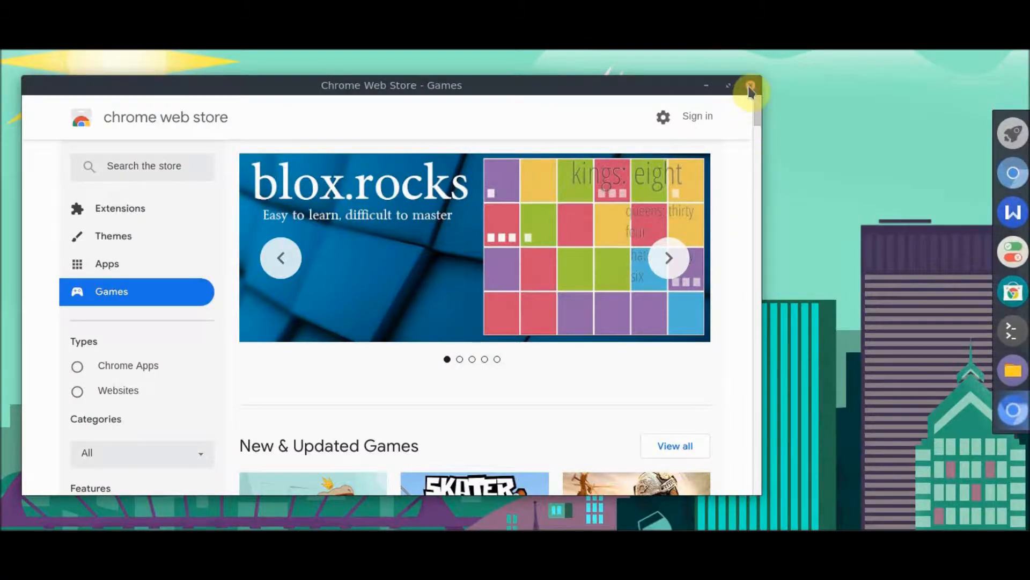
# - Close the Chrome Web Store Games window and cancel the prompt that follows
pyautogui.click(669, 257)
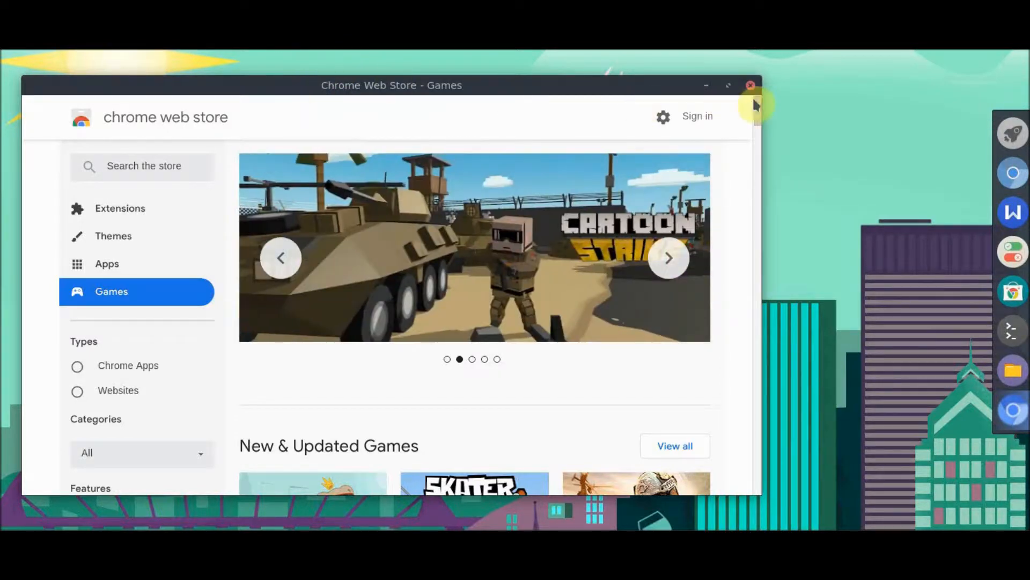
pyautogui.click(750, 85)
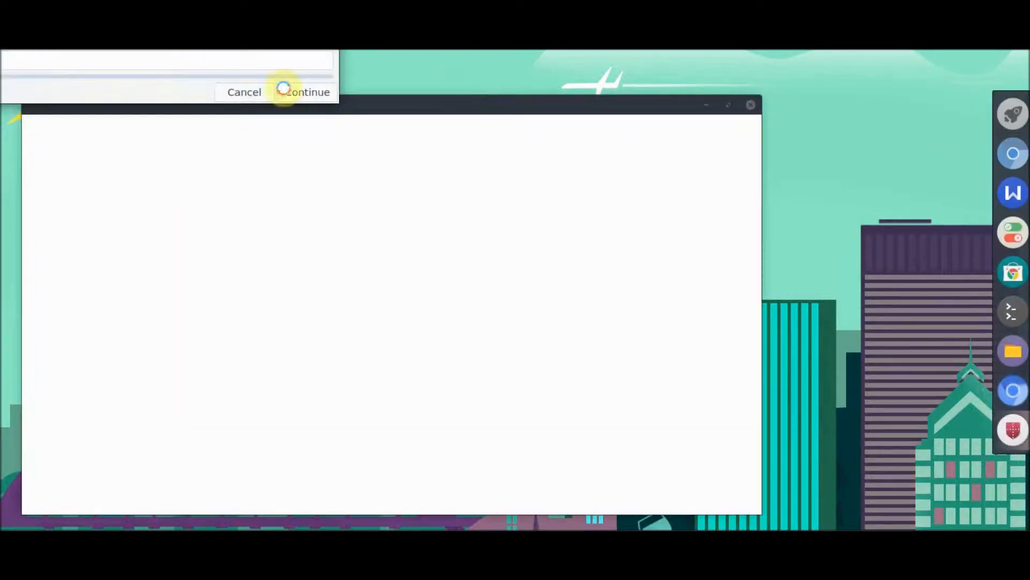
pyautogui.moveTo(212, 92)
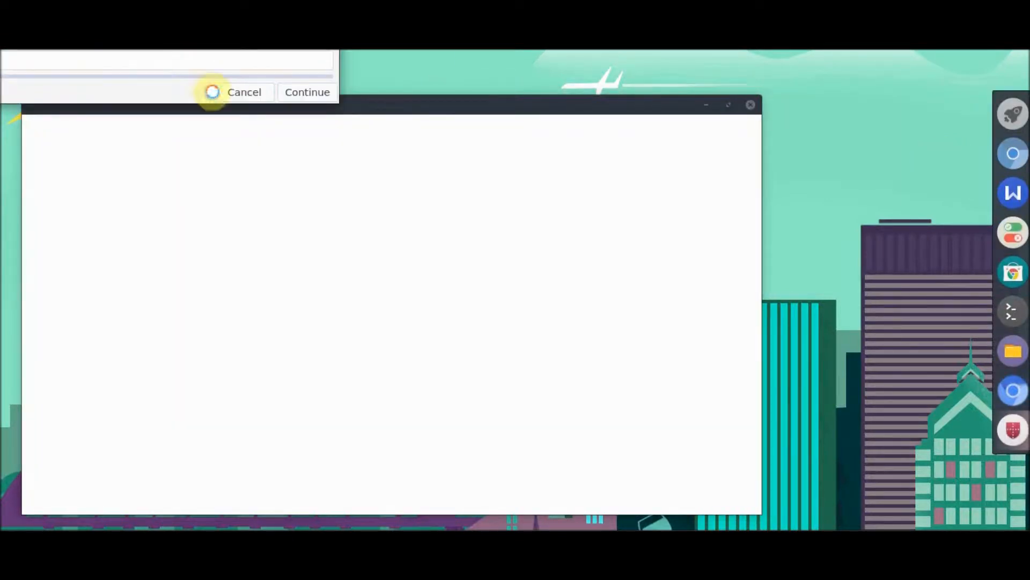
pyautogui.click(307, 92)
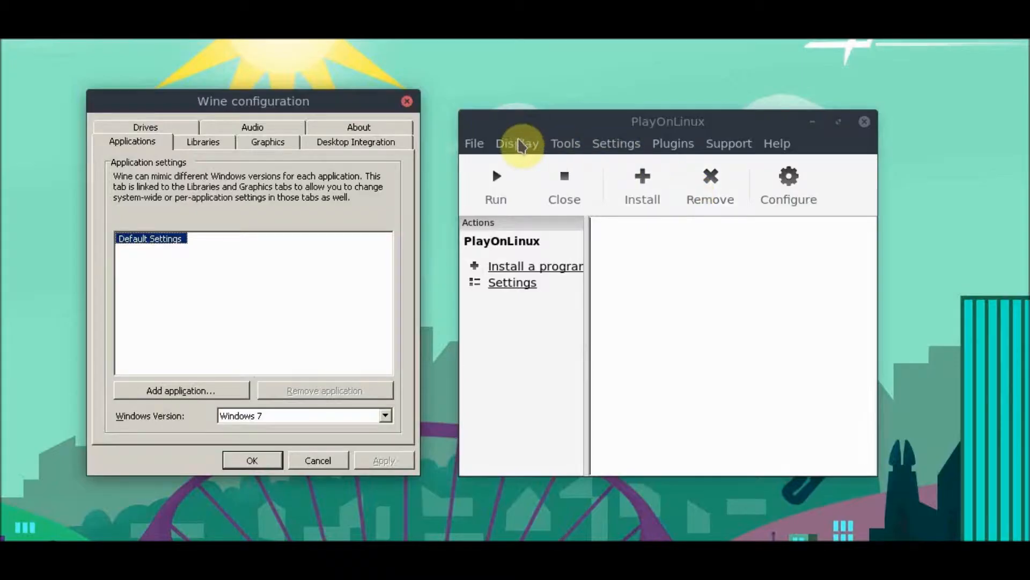
# - Check PlayOnLinux's Tools menu and About dialog showing version 4.2.12, then dismiss it
pyautogui.click(566, 143)
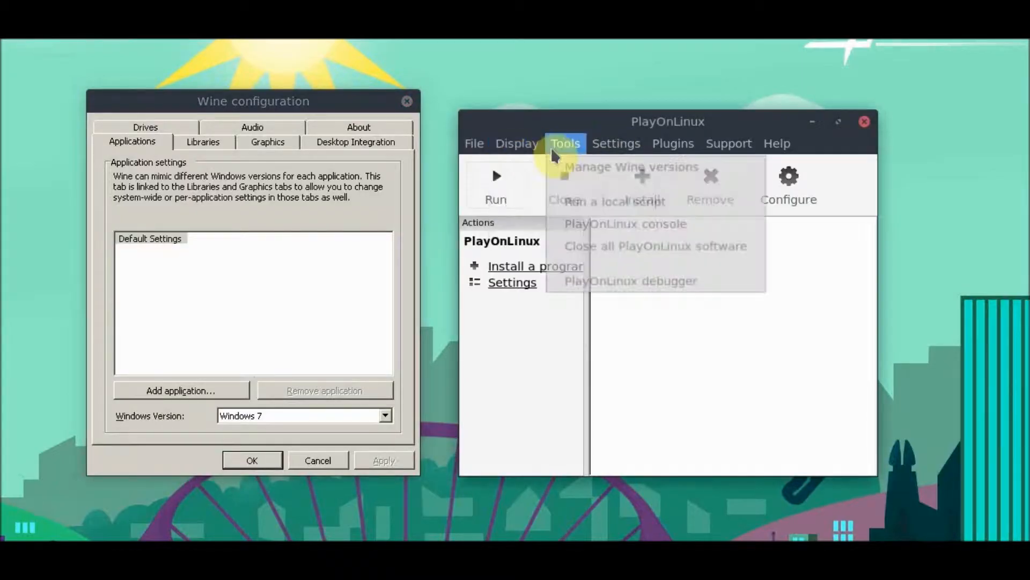
pyautogui.click(728, 143)
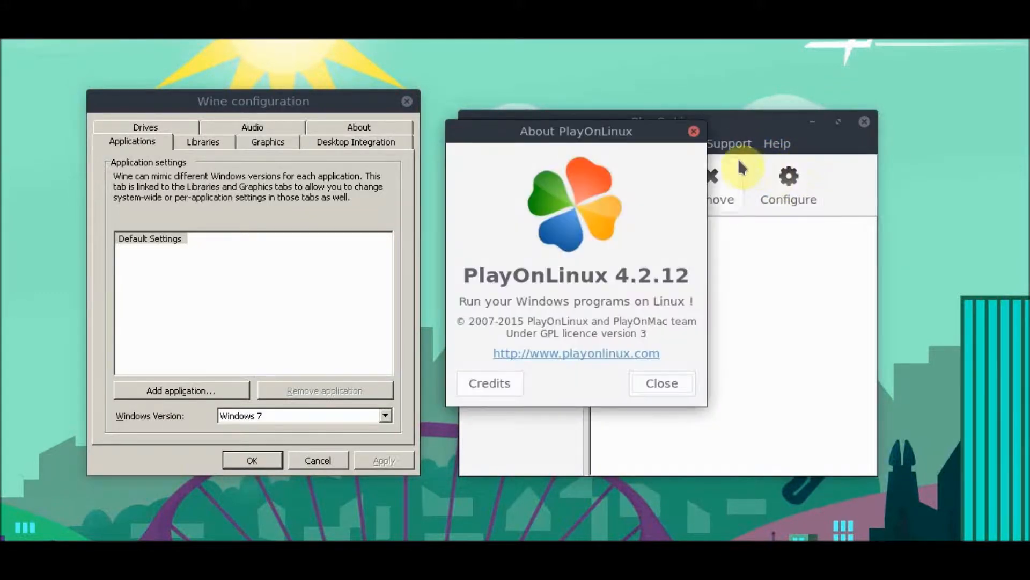
pyautogui.click(661, 383)
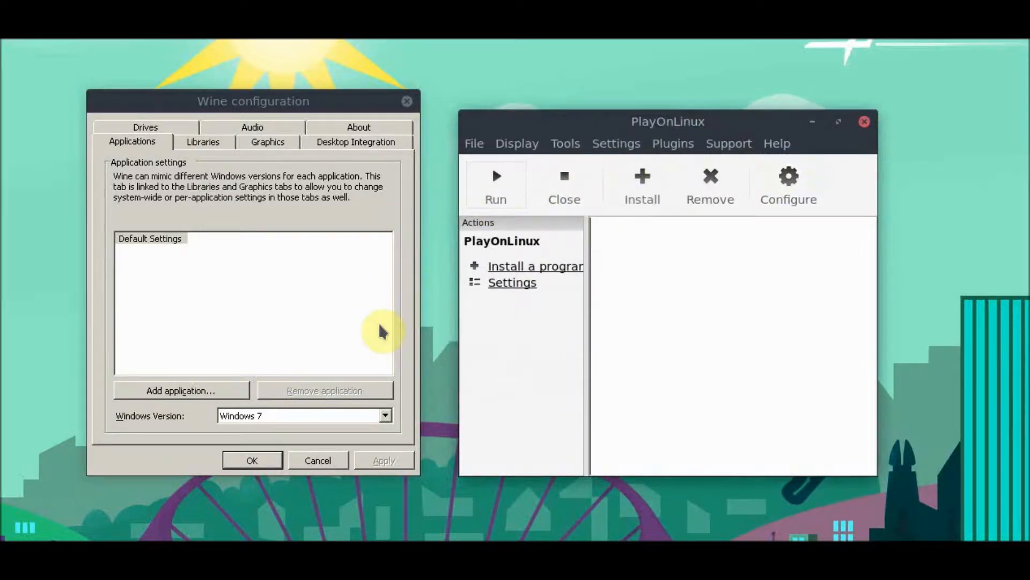
# - Set Wine configuration's default Windows version to Windows 10
pyautogui.click(384, 415)
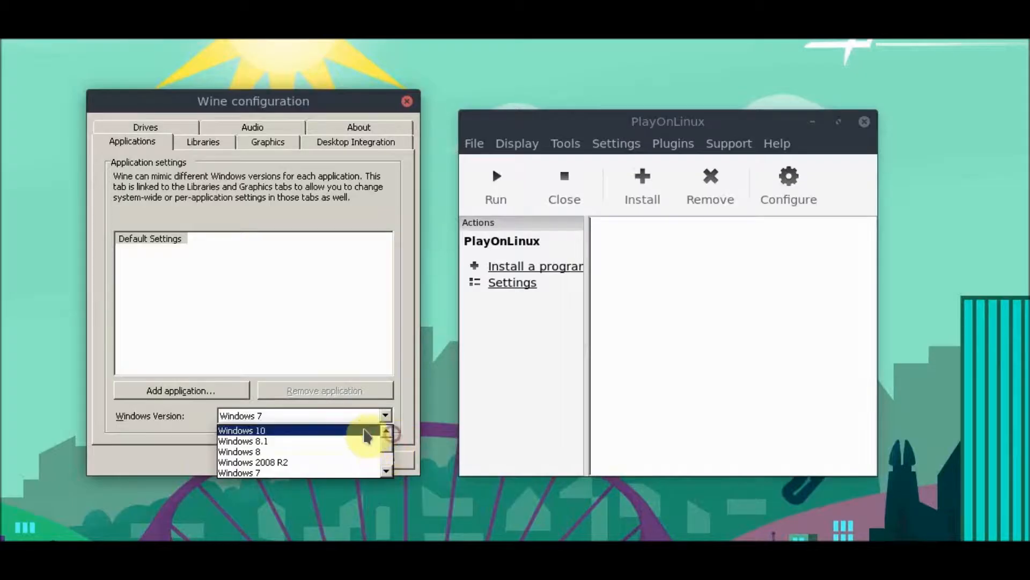
pyautogui.click(242, 429)
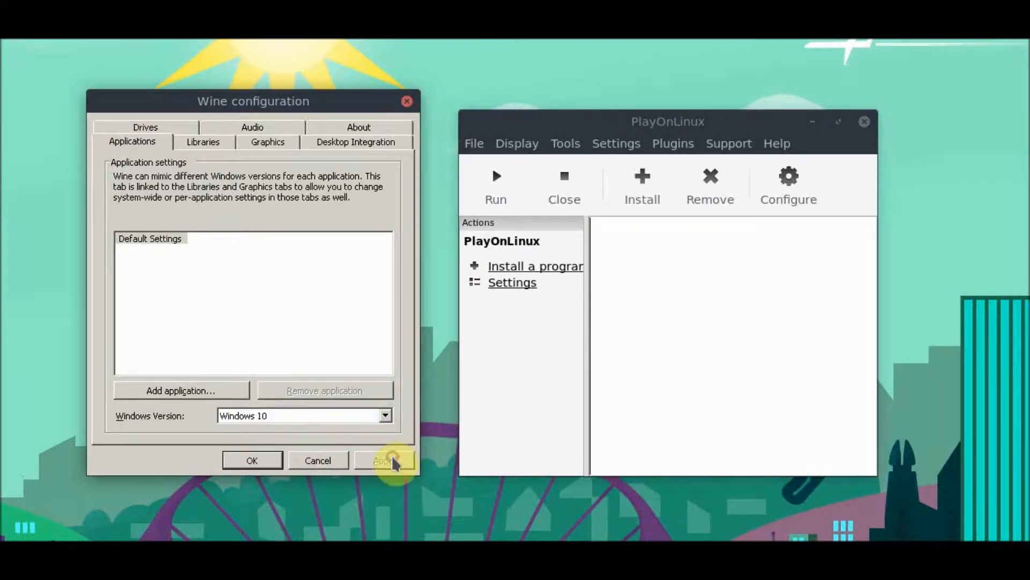
pyautogui.moveTo(252, 461)
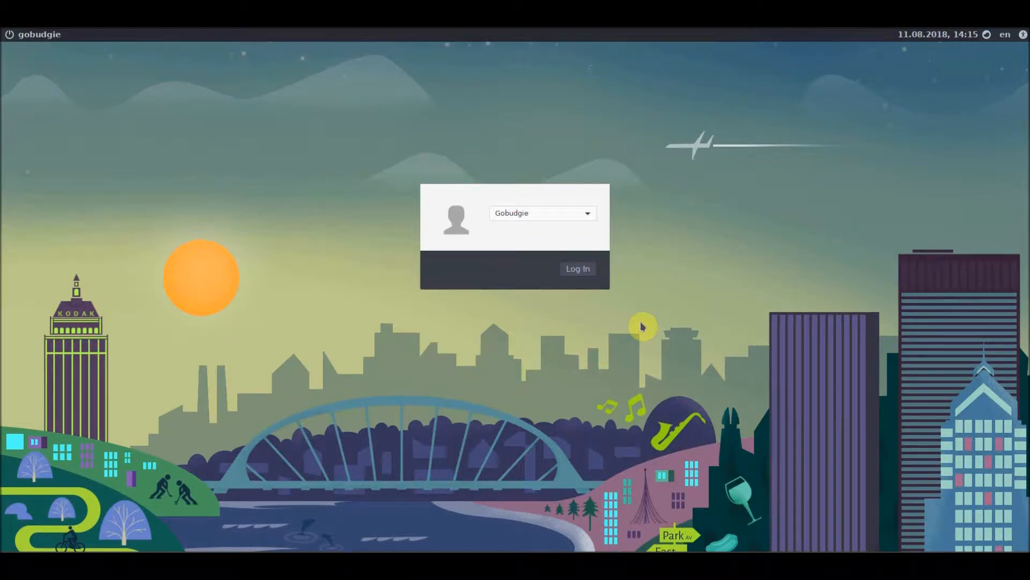
pyautogui.moveTo(582, 329)
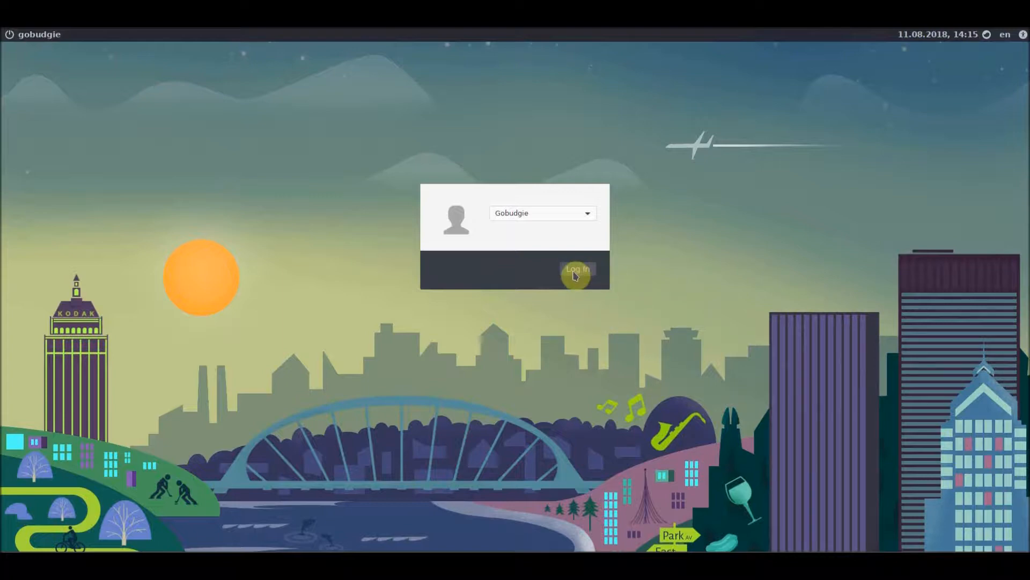
# - Log in as the Gobudgie user to return to the Budgie desktop
pyautogui.click(578, 271)
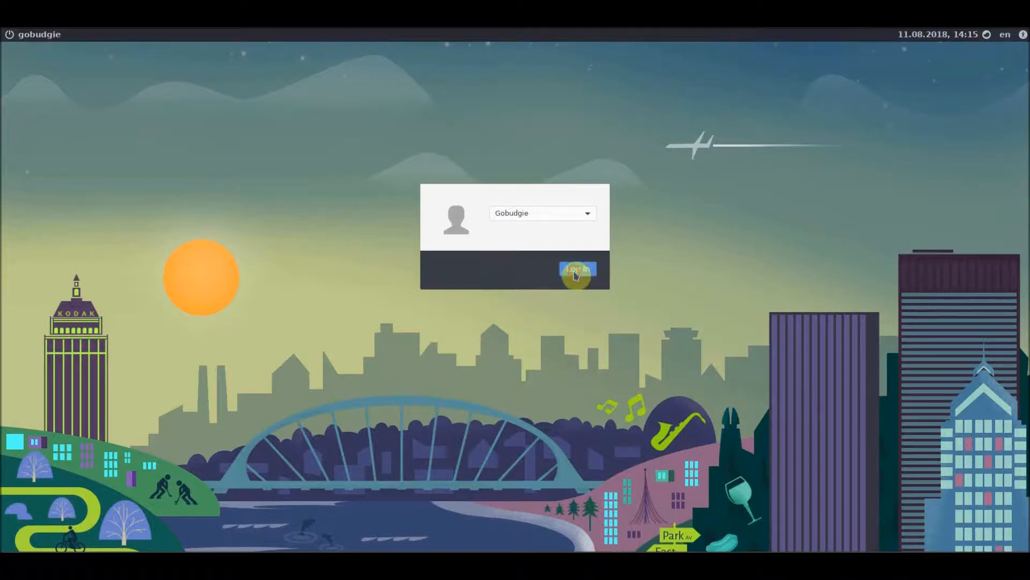
pyautogui.click(576, 271)
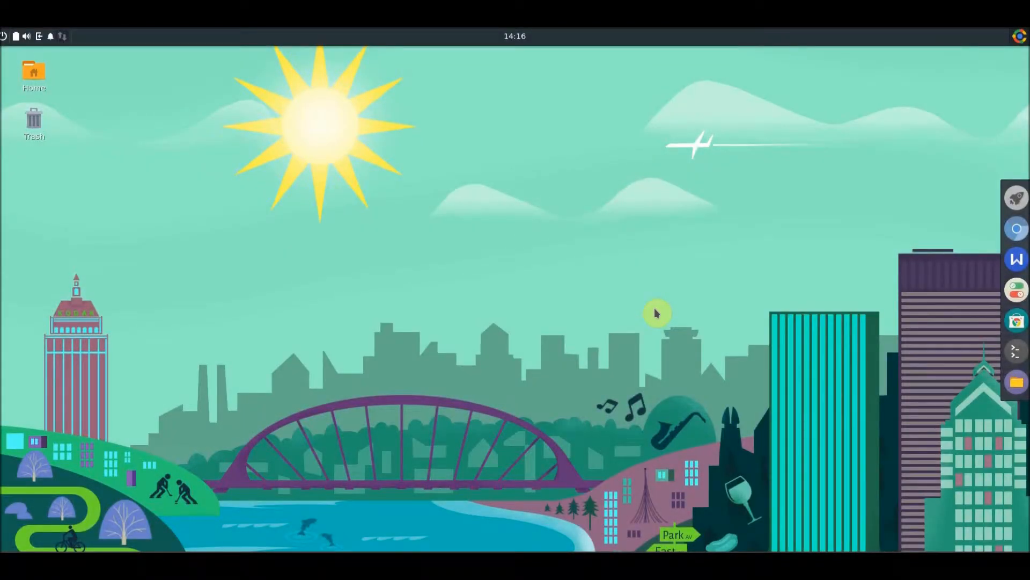
pyautogui.moveTo(701, 302)
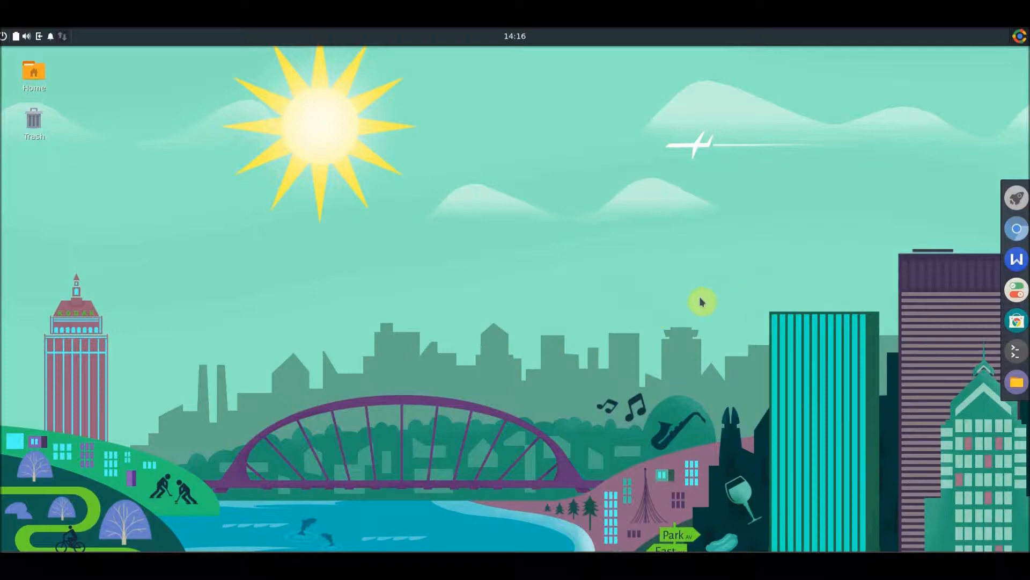
pyautogui.moveTo(825, 299)
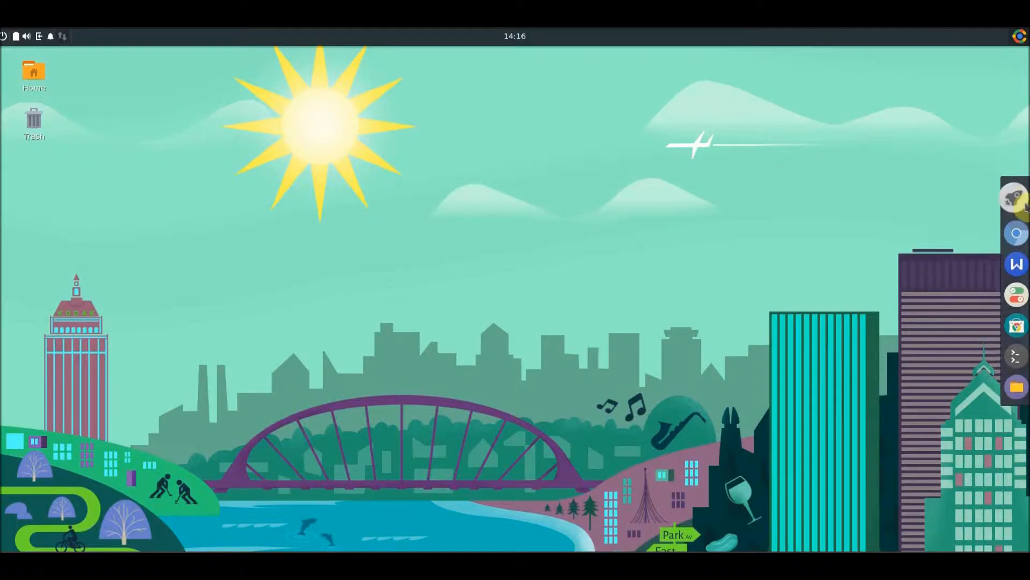
pyautogui.moveTo(1015, 199)
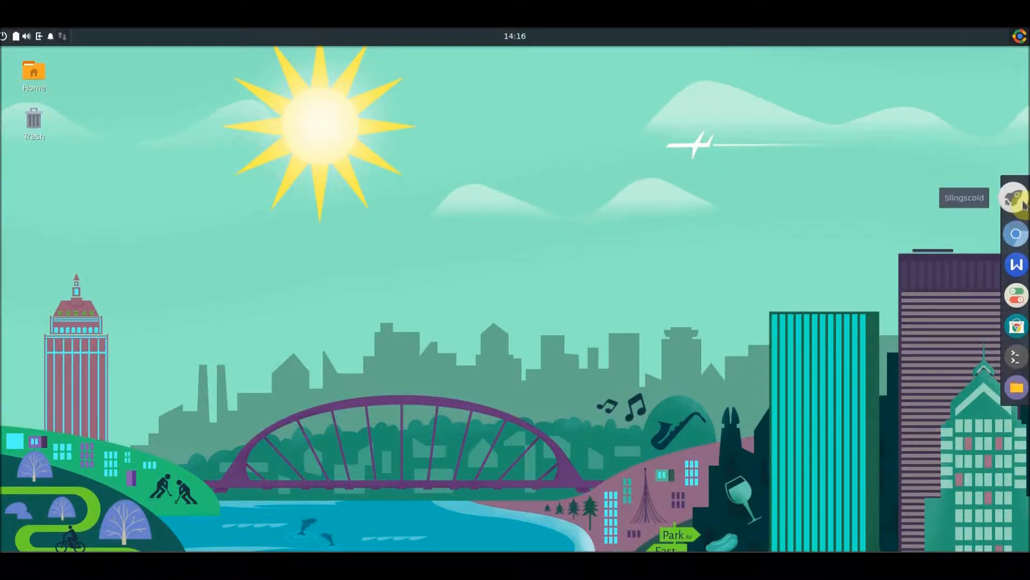
pyautogui.moveTo(831, 229)
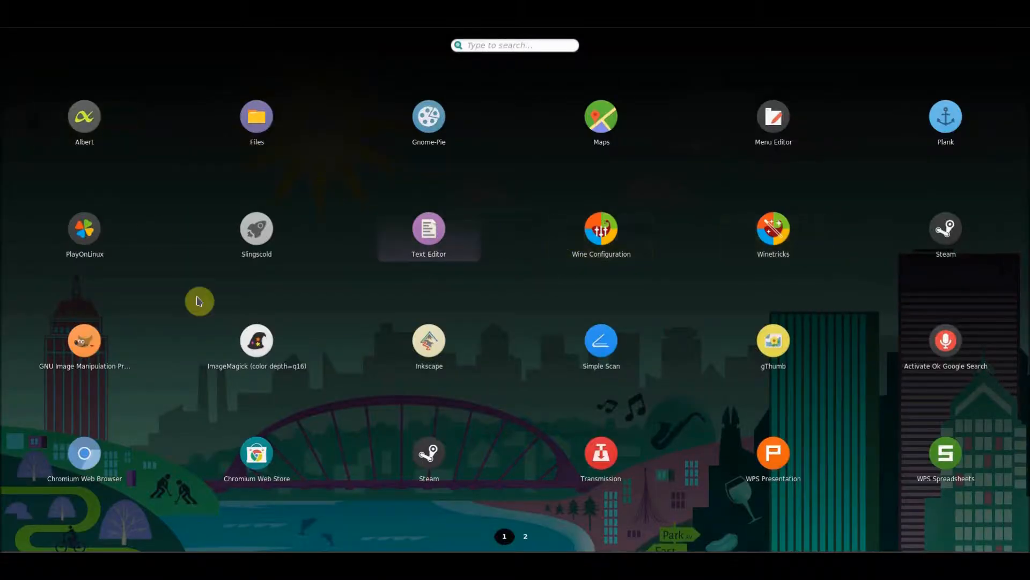
pyautogui.moveTo(791, 277)
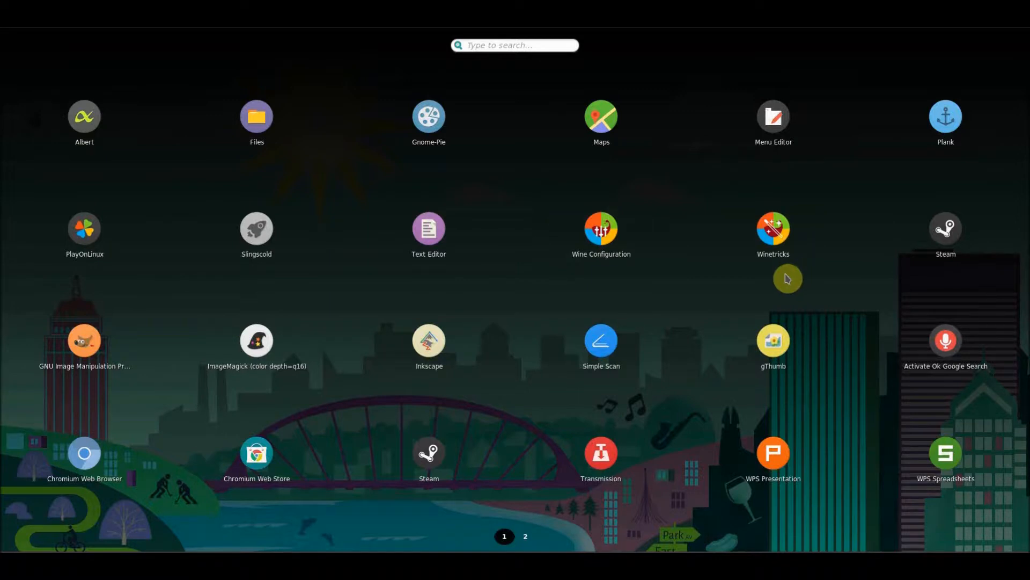
pyautogui.moveTo(783, 285)
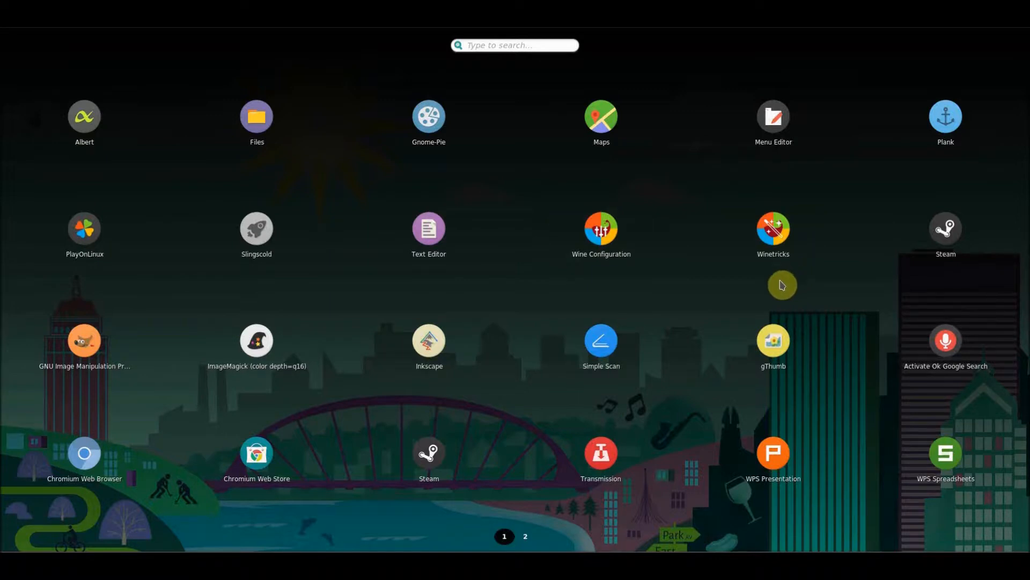
pyautogui.moveTo(715, 355)
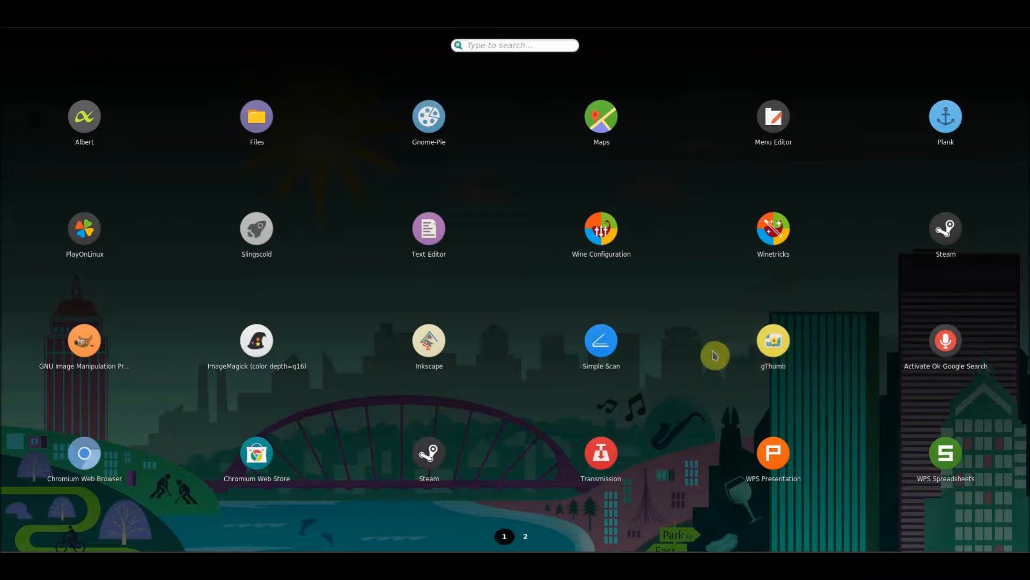
pyautogui.moveTo(751, 446)
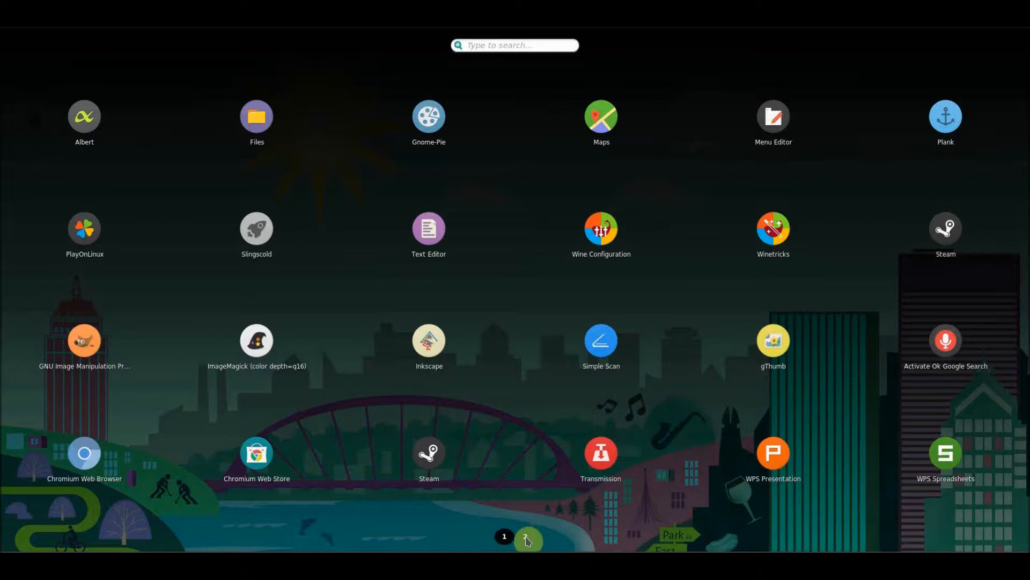
# - Switch the Slingscold launcher to its second page of apps (WPS Writer, VirtualBox, System Monitor)
pyautogui.click(528, 539)
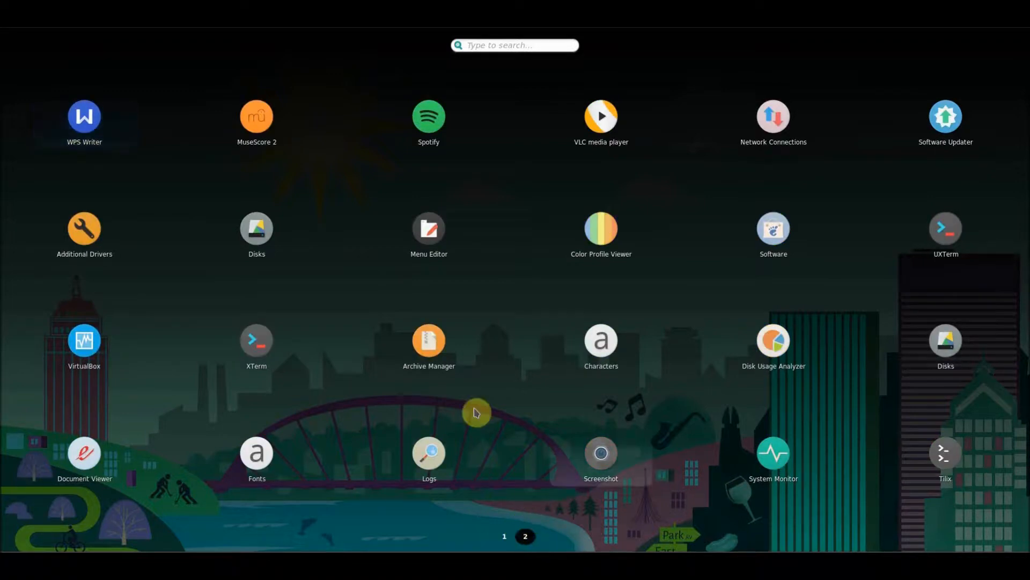
pyautogui.moveTo(707, 309)
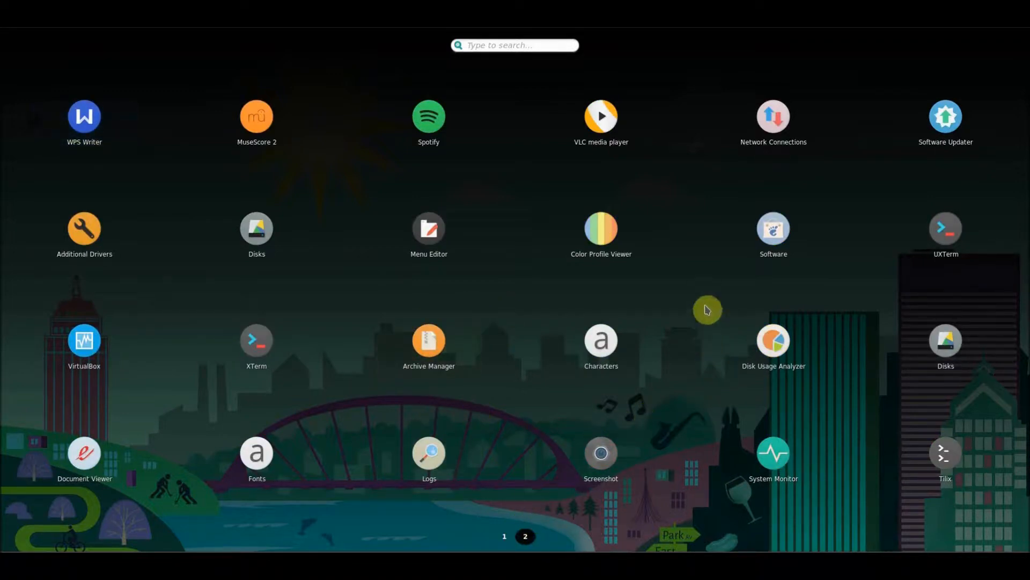
pyautogui.moveTo(777, 397)
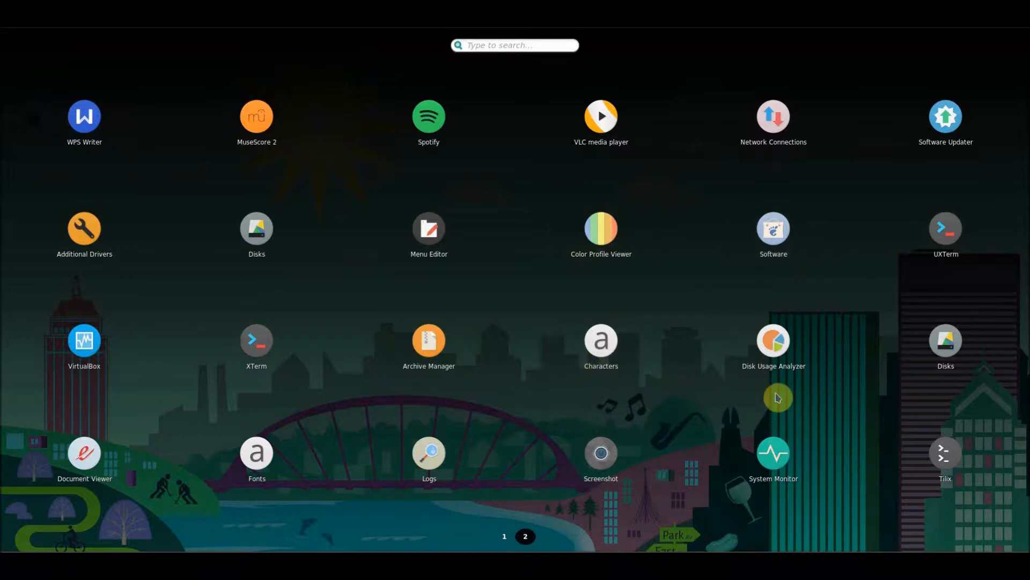
pyautogui.moveTo(675, 189)
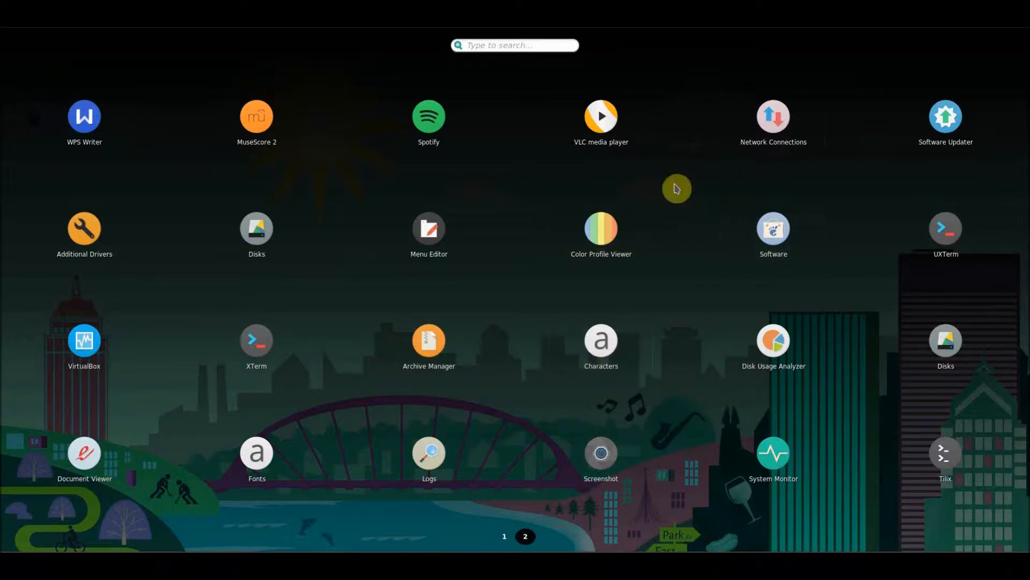
pyautogui.moveTo(695, 44)
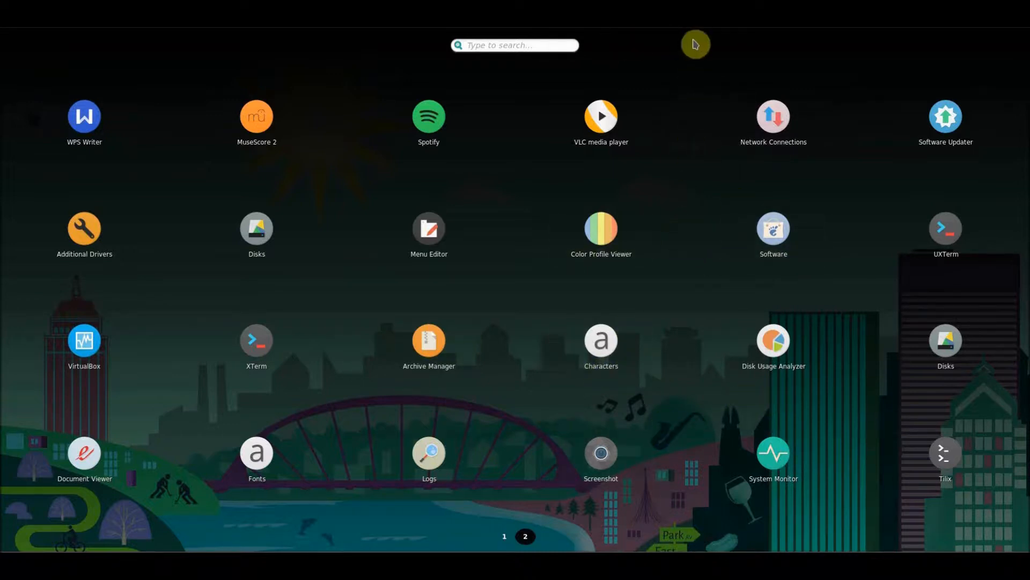
pyautogui.moveTo(662, 435)
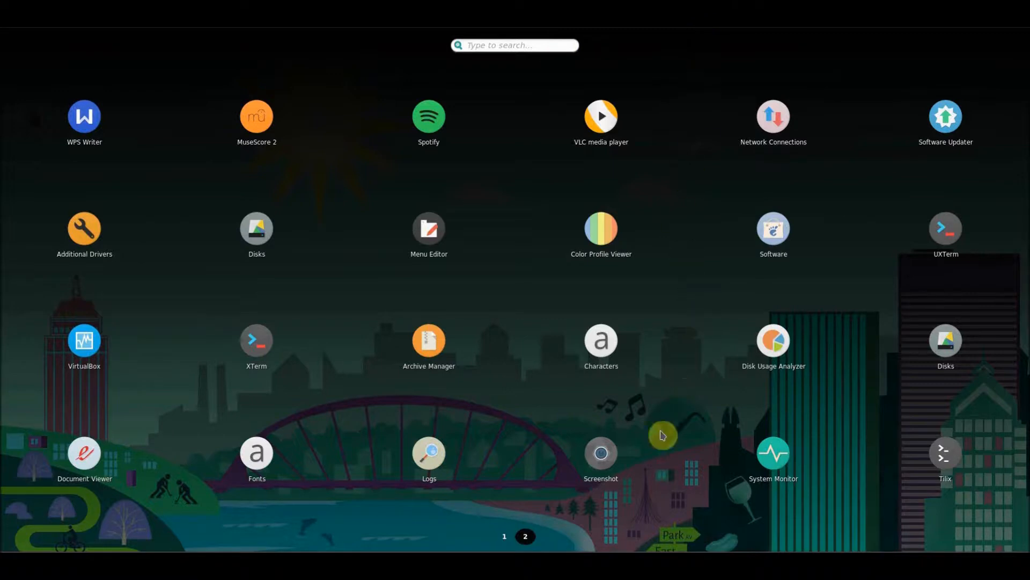
pyautogui.moveTo(487, 478)
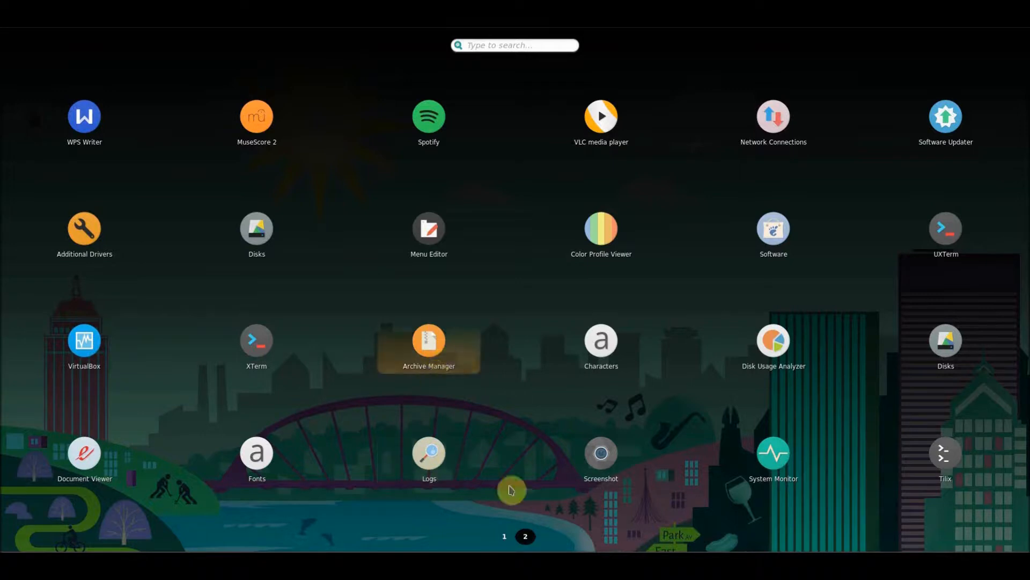
pyautogui.moveTo(520, 342)
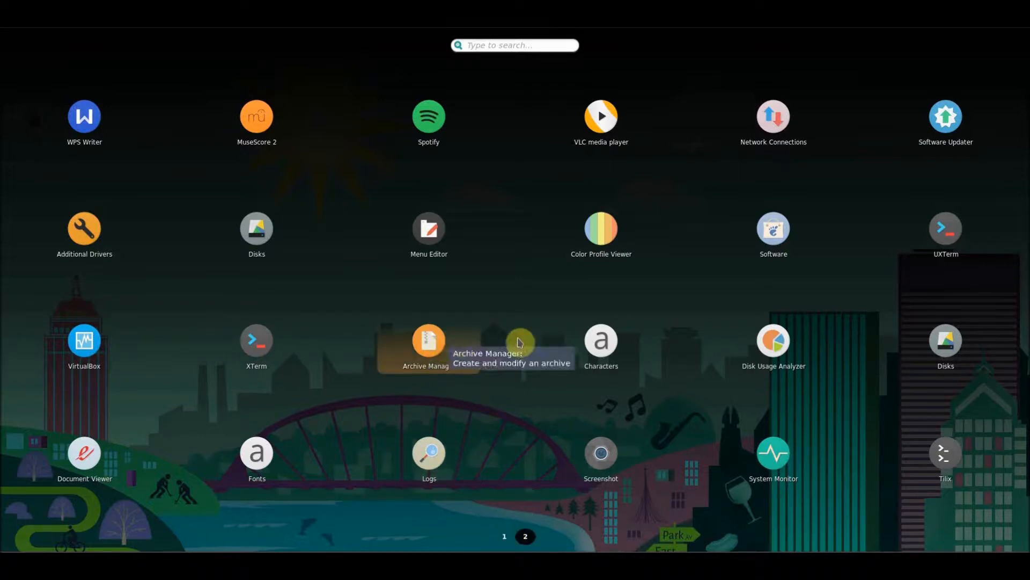
pyautogui.moveTo(634, 358)
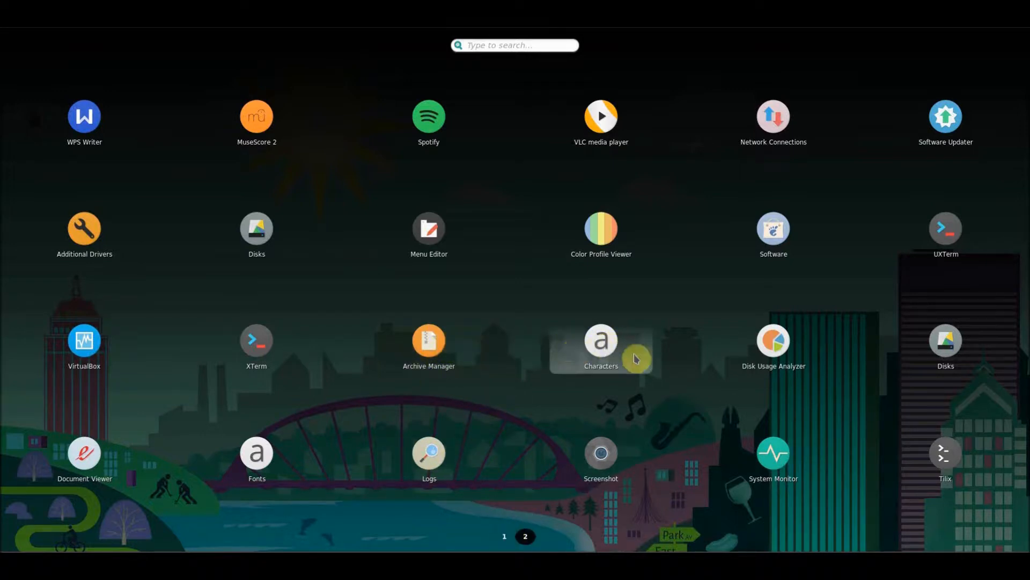
pyautogui.moveTo(642, 247)
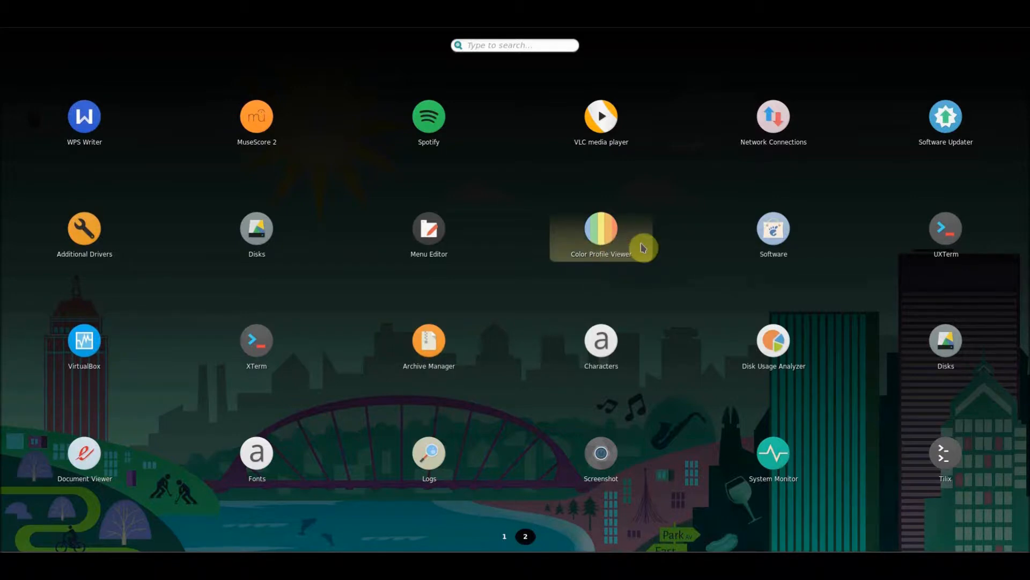
pyautogui.moveTo(807, 321)
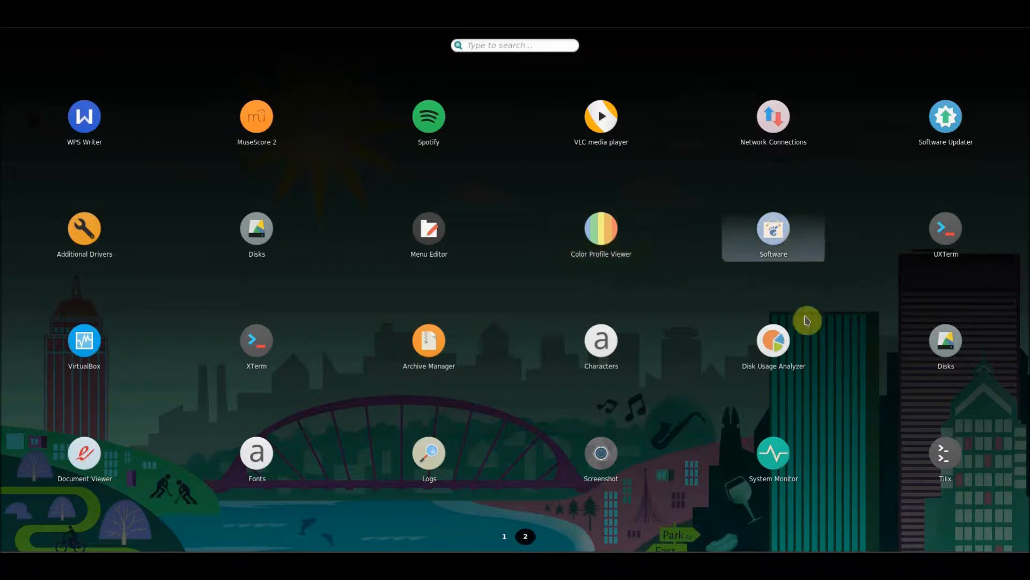
pyautogui.moveTo(783, 236)
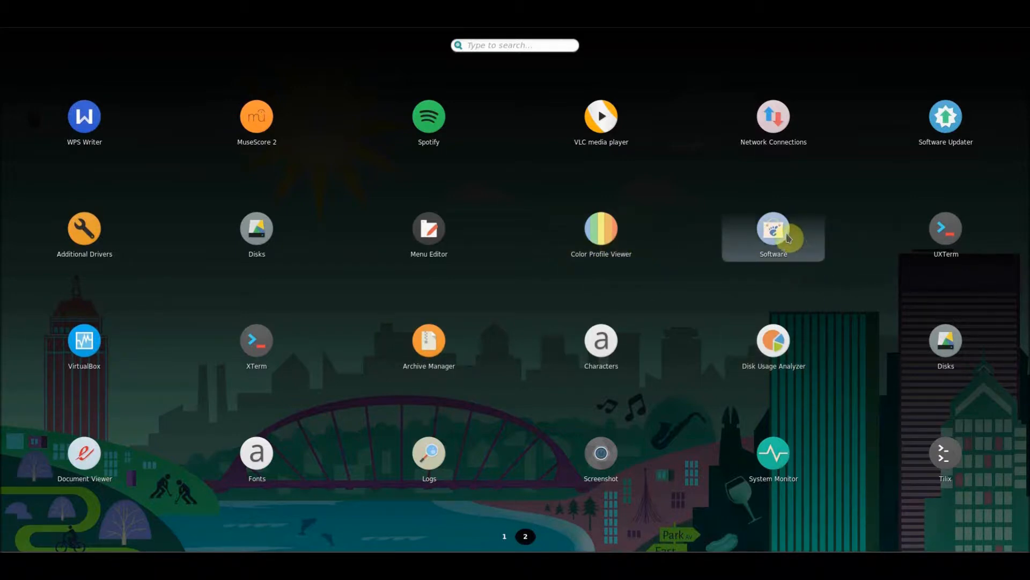
pyautogui.moveTo(754, 260)
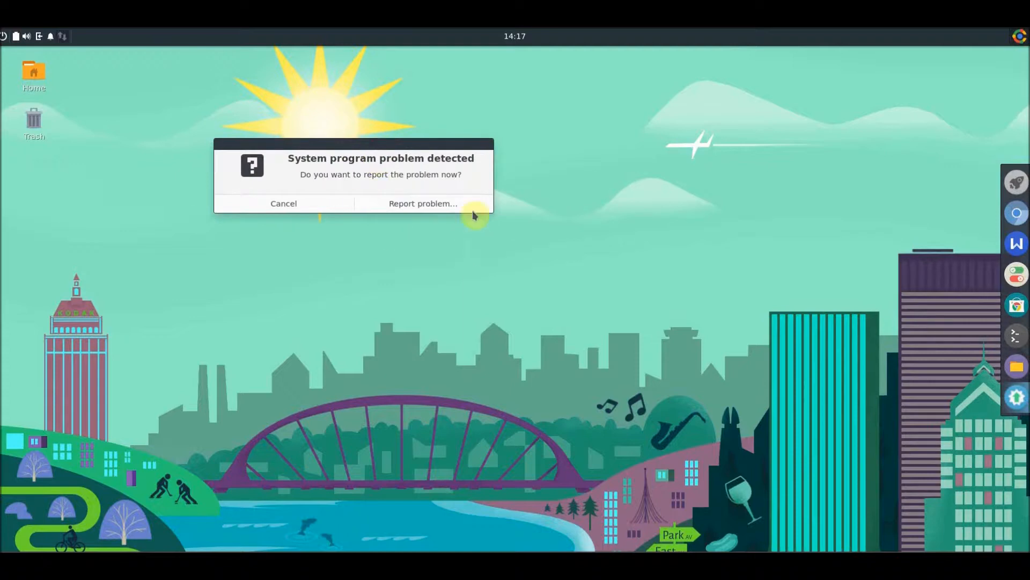
pyautogui.moveTo(423, 209)
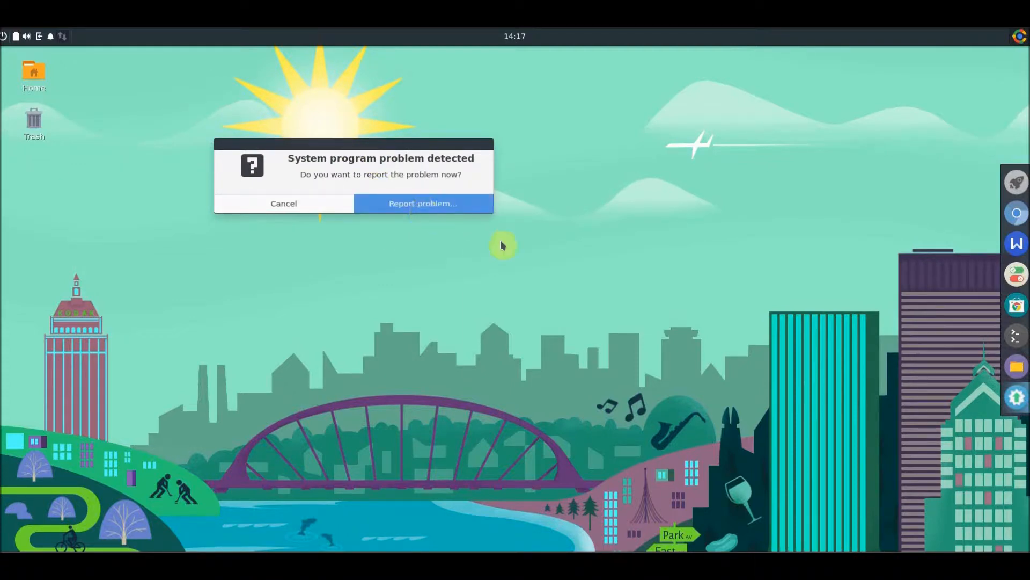
# - Start reporting the detected system problem and submit a password for authentication
pyautogui.click(423, 203)
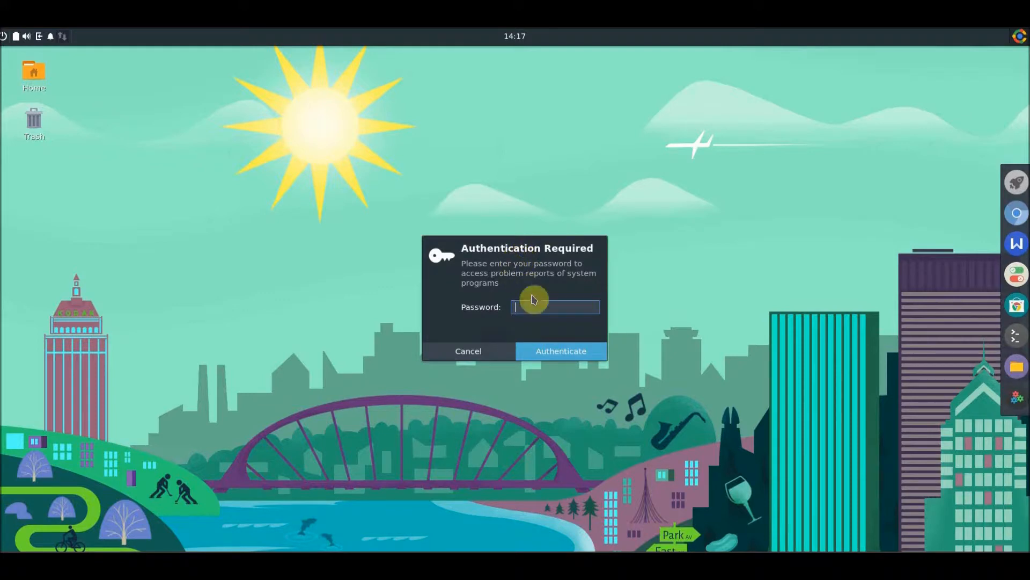
pyautogui.click(560, 349)
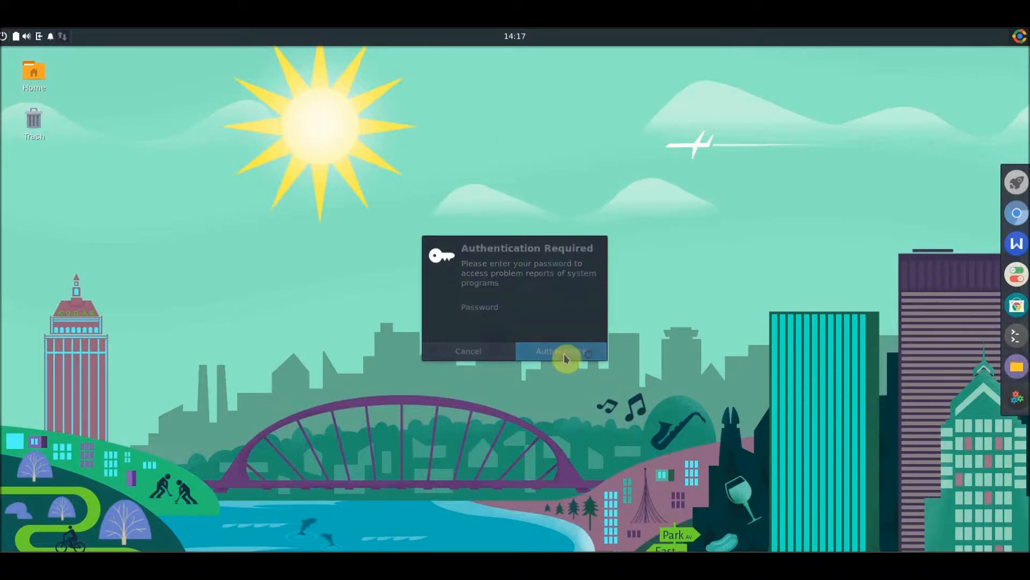
pyautogui.click(560, 350)
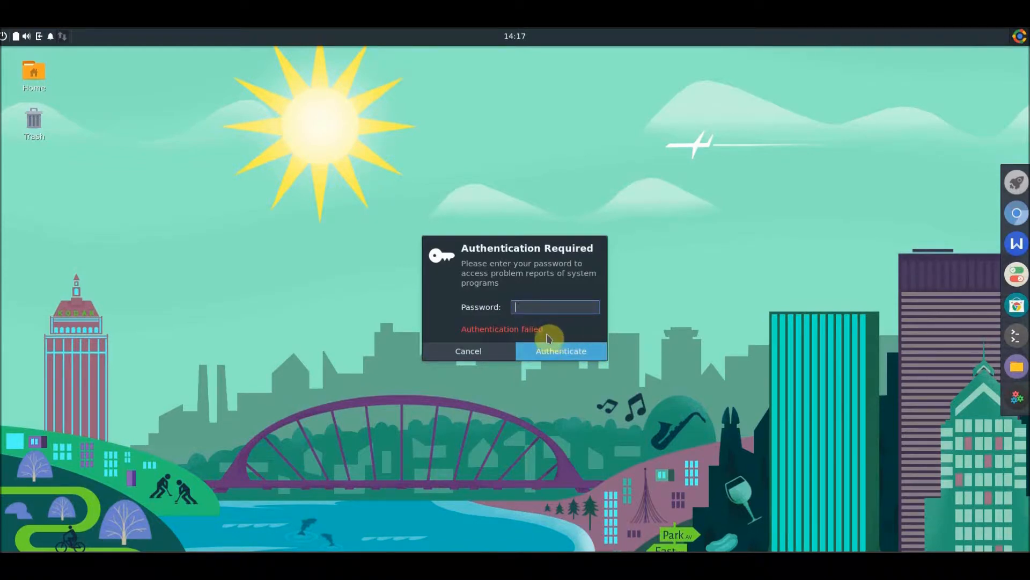
pyautogui.moveTo(557, 341)
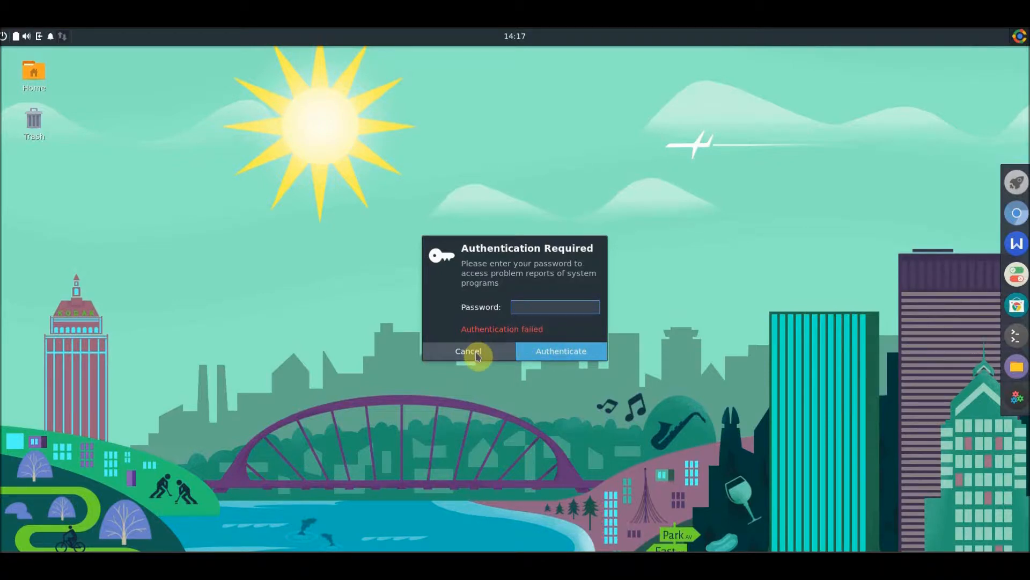
# - Cancel the authentication prompt after authentication fails
pyautogui.click(555, 307)
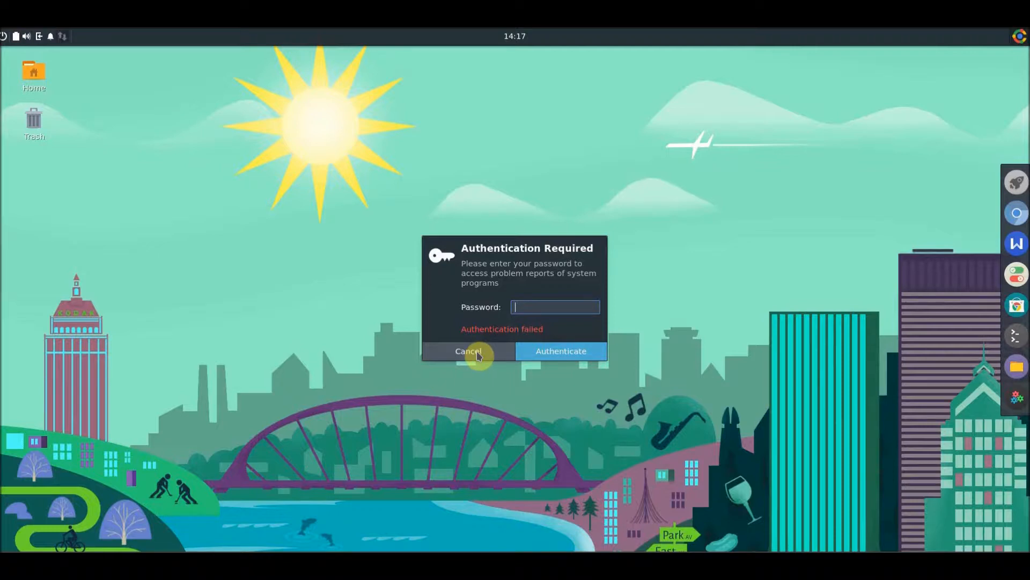
pyautogui.click(468, 351)
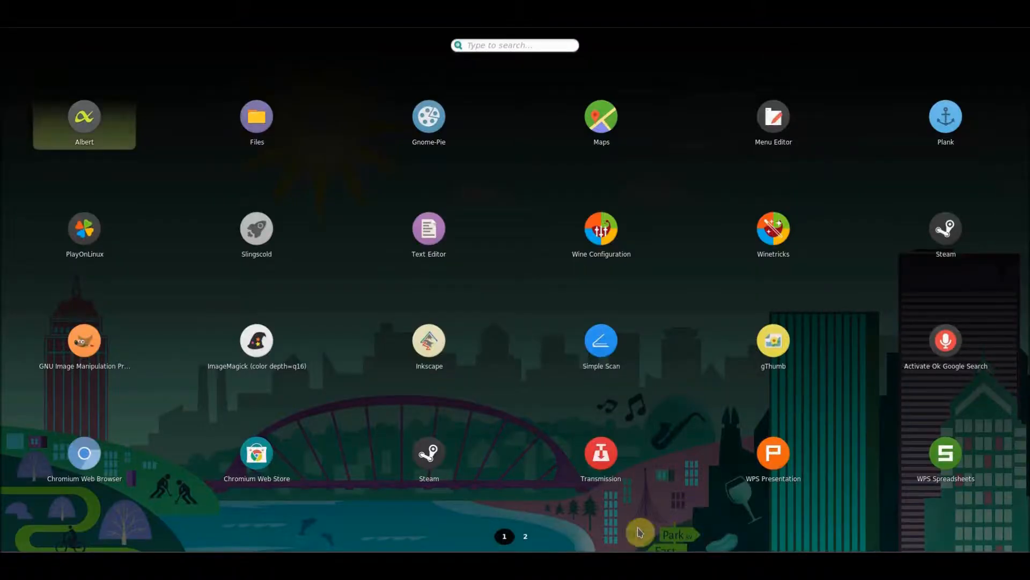
# - Launch GNOME Software from launcher page 2 and dismiss its welcome with Let's Go Shopping
pyautogui.click(525, 535)
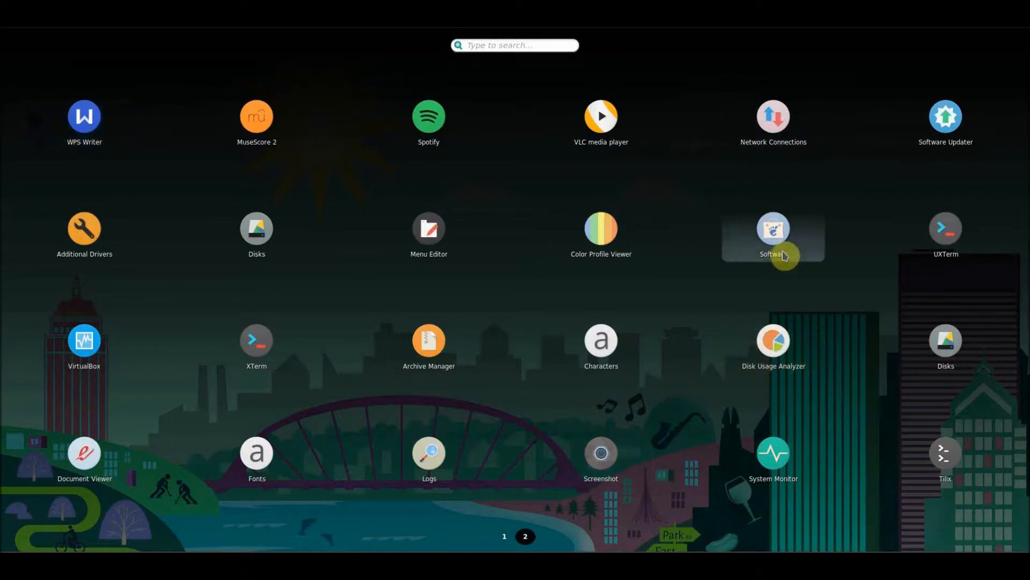
pyautogui.moveTo(789, 272)
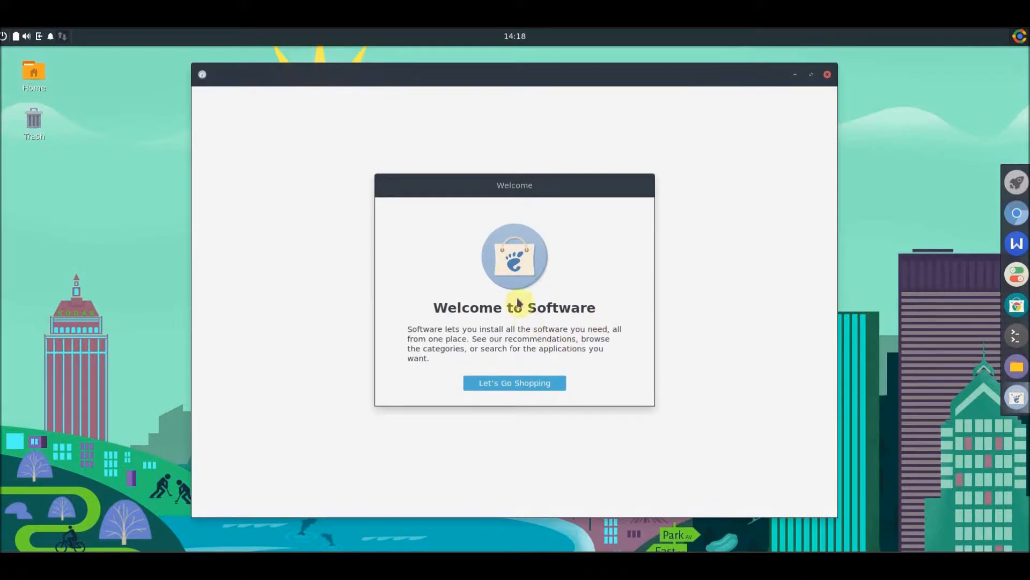
pyautogui.click(514, 382)
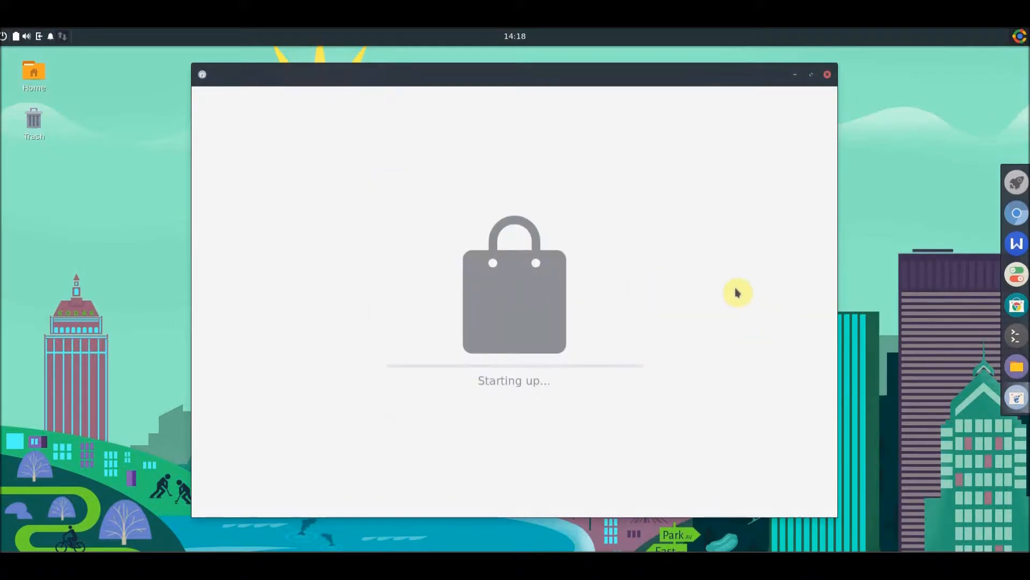
pyautogui.moveTo(883, 316)
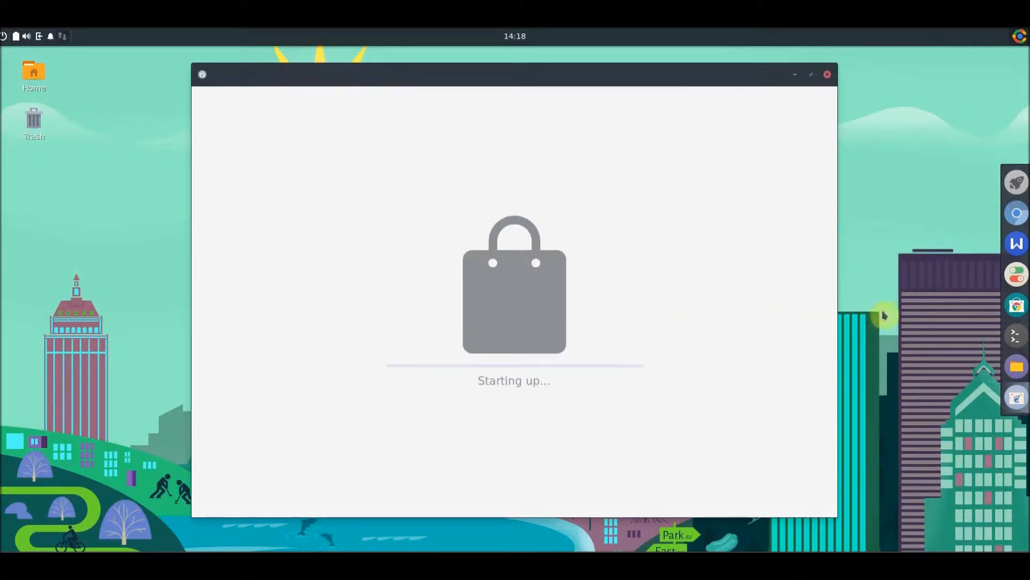
pyautogui.moveTo(1016, 212)
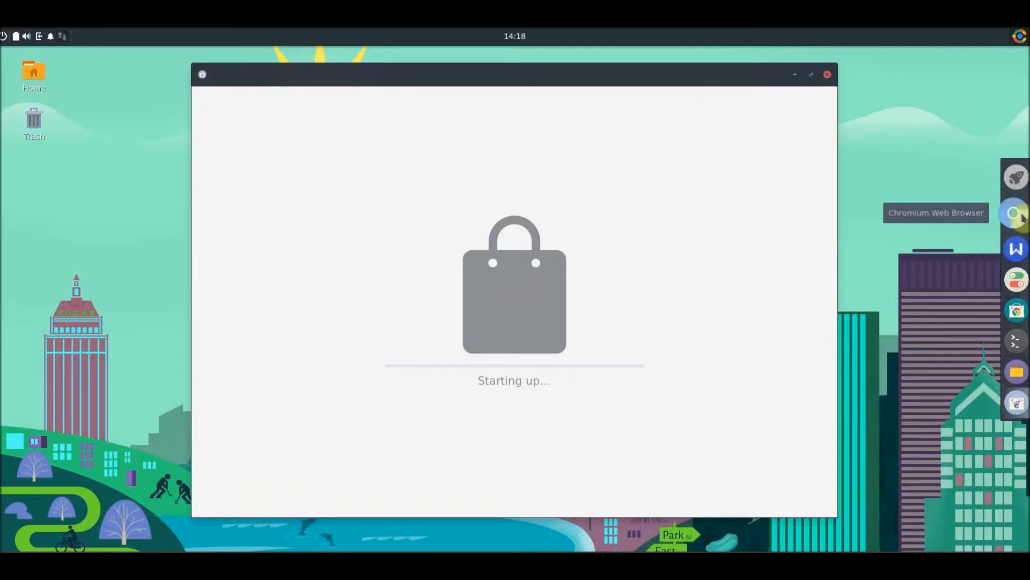
pyautogui.moveTo(394, 130)
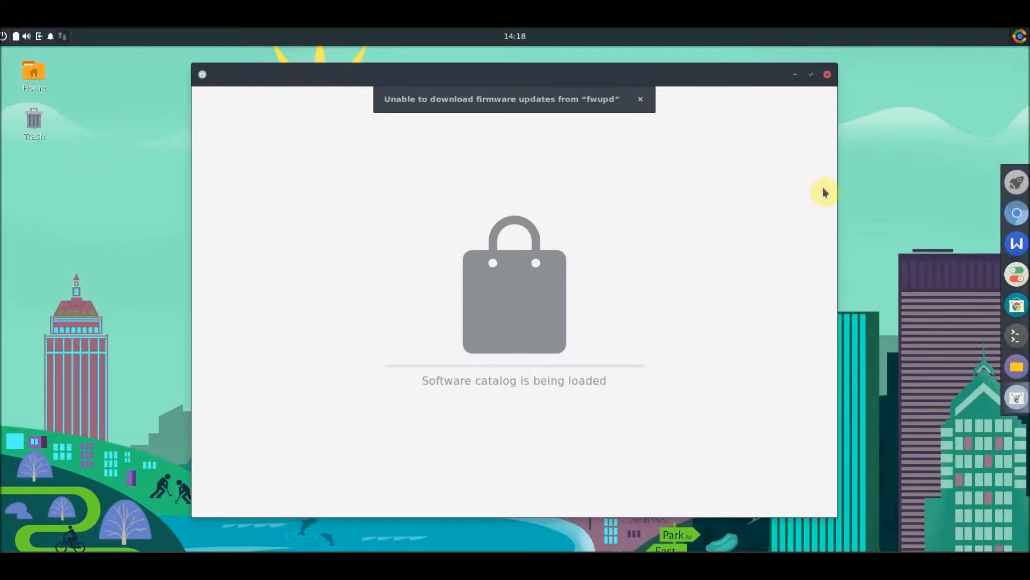
pyautogui.moveTo(532, 112)
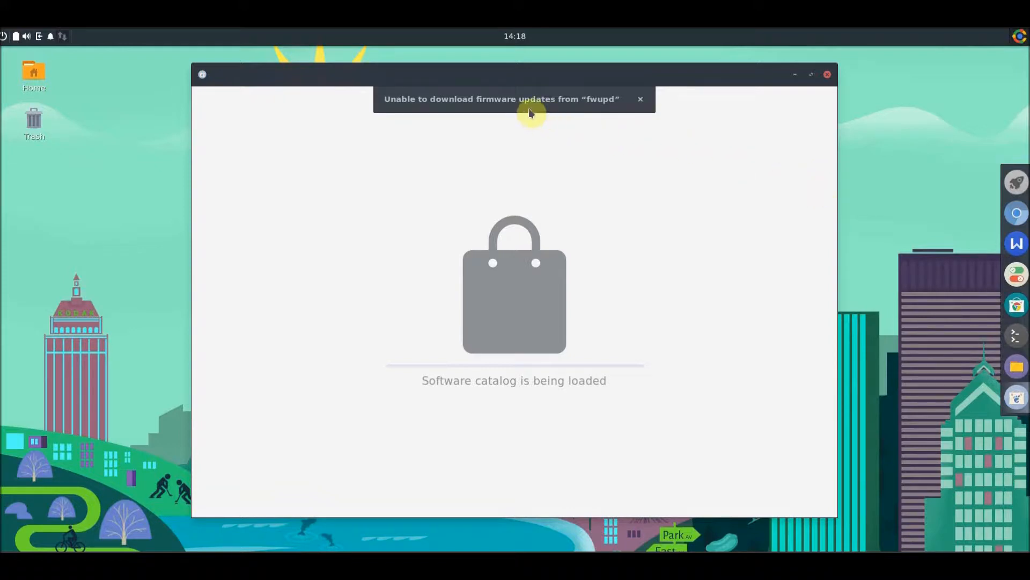
pyautogui.moveTo(924, 266)
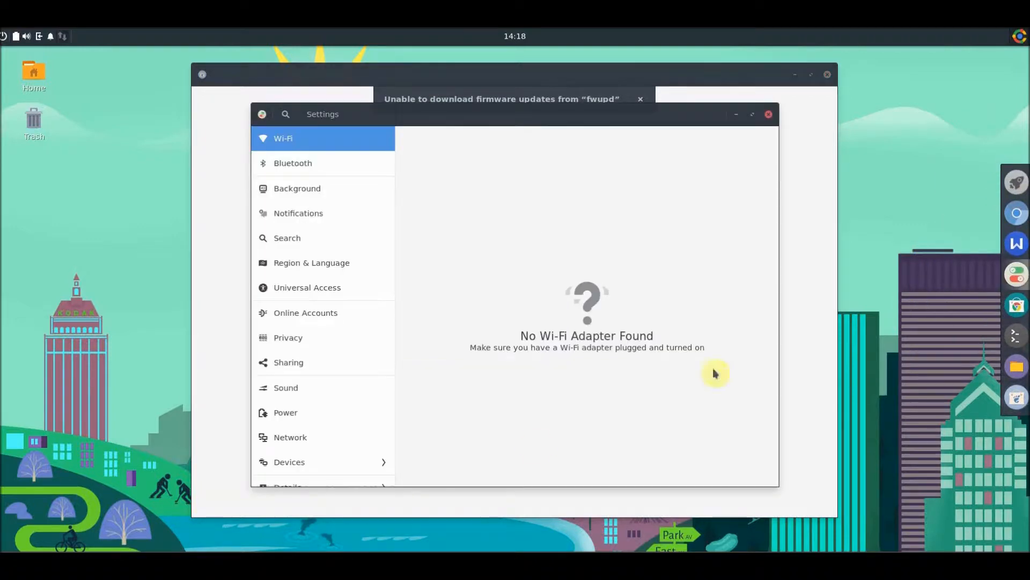
# - Review the machine's About details in GNOME Settings, then close the settings window
pyautogui.click(288, 485)
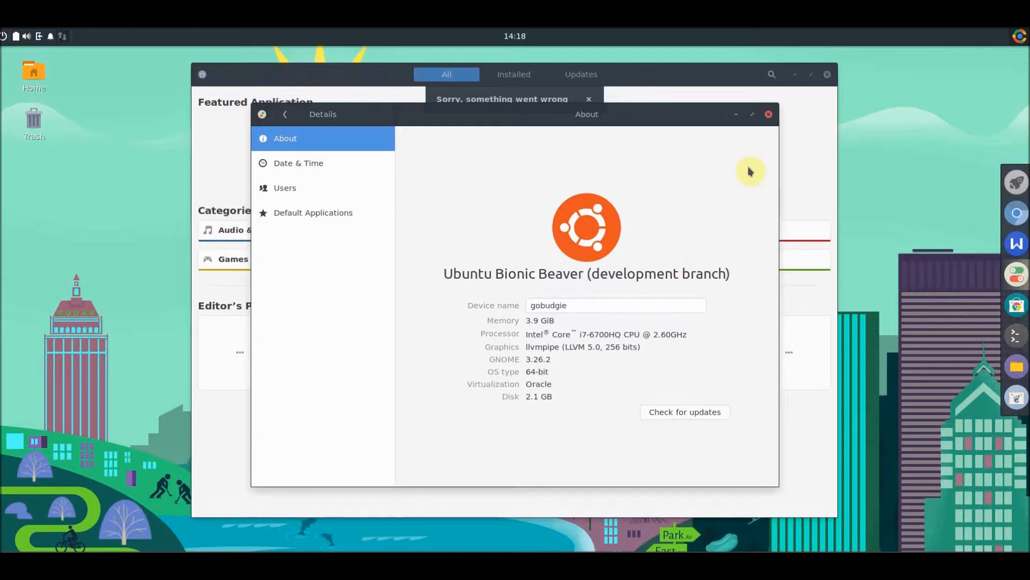
pyautogui.moveTo(736, 176)
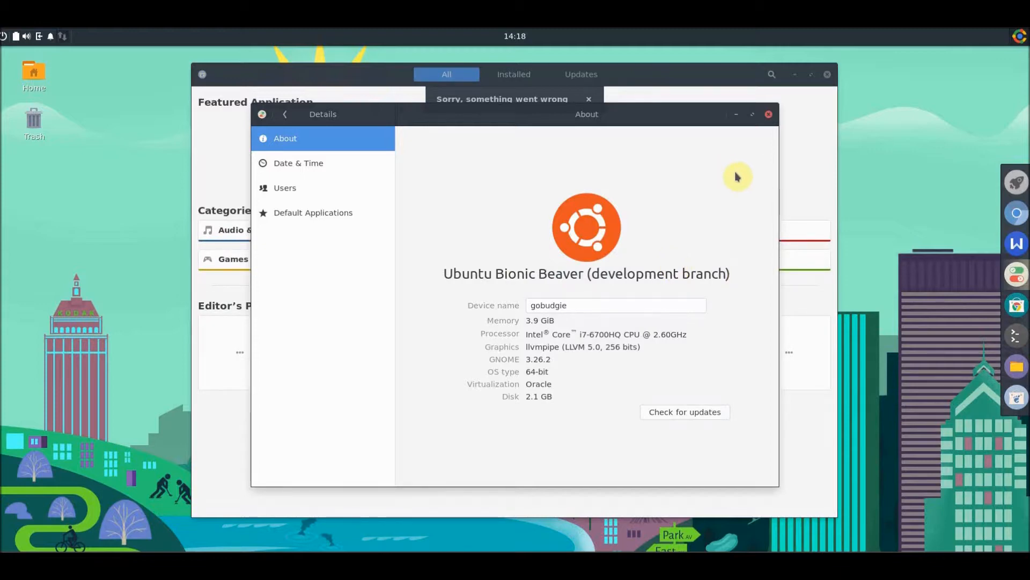
pyautogui.moveTo(769, 114)
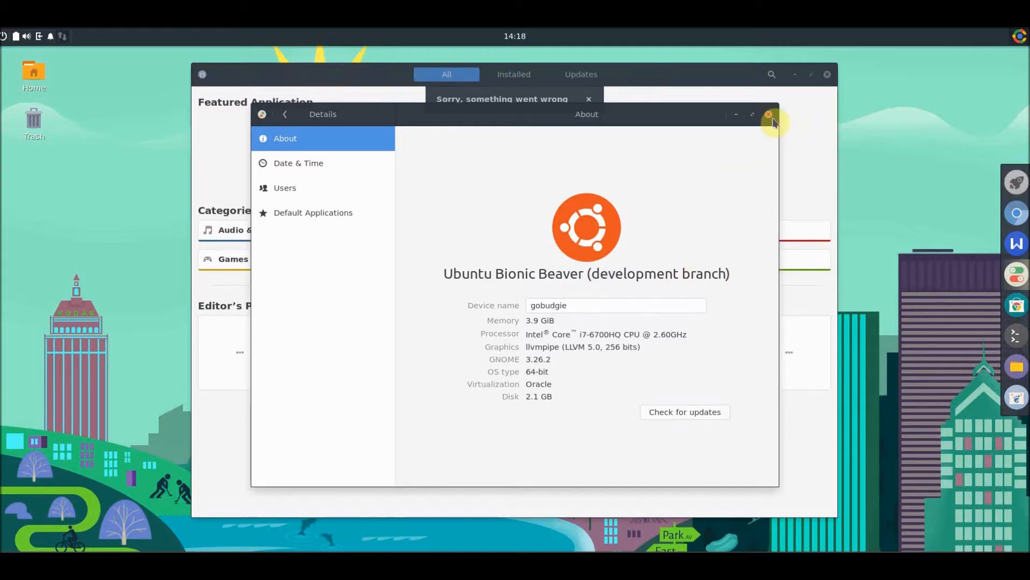
pyautogui.click(769, 114)
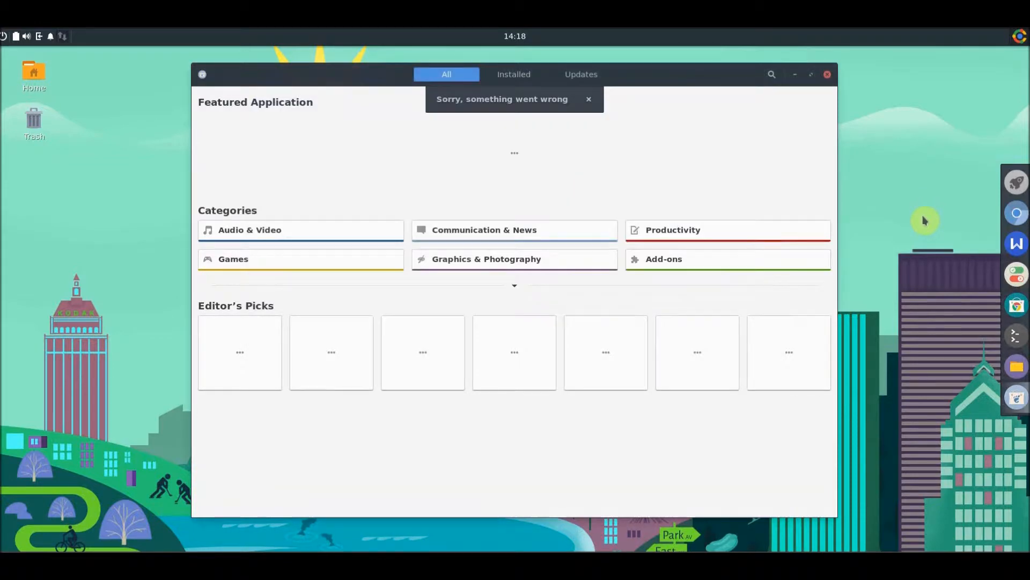
pyautogui.moveTo(992, 223)
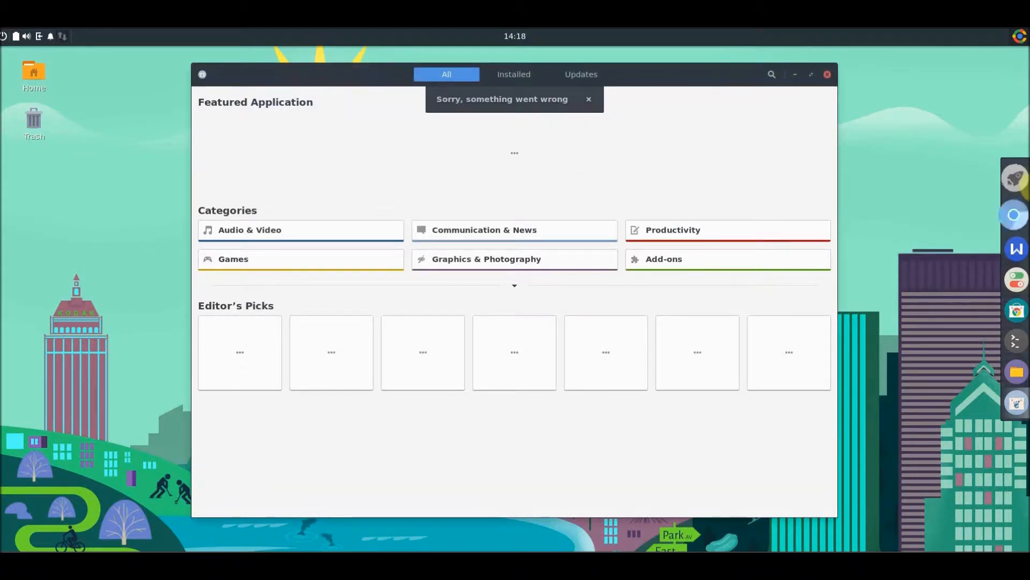
pyautogui.moveTo(1015, 213)
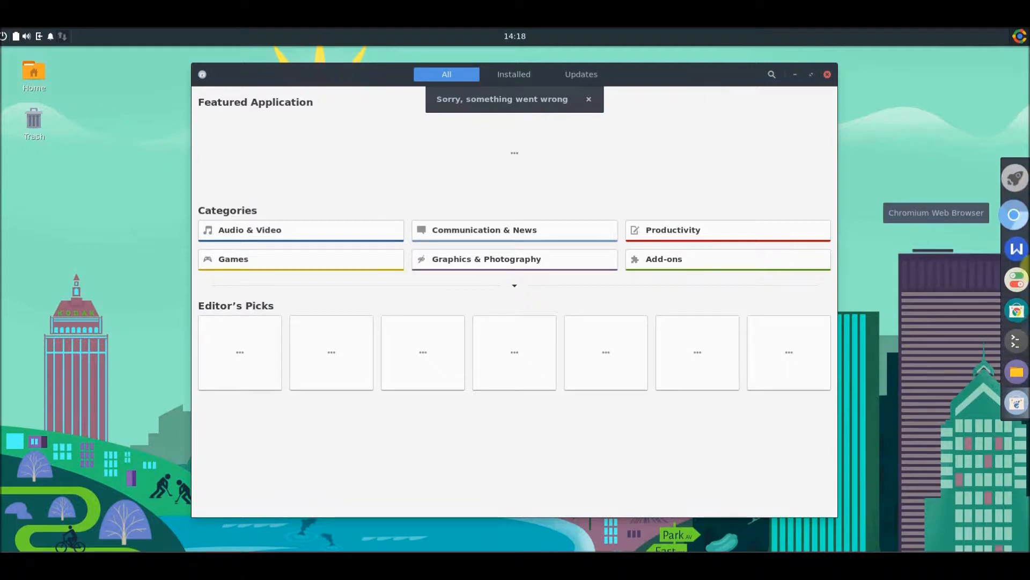
pyautogui.moveTo(553, 219)
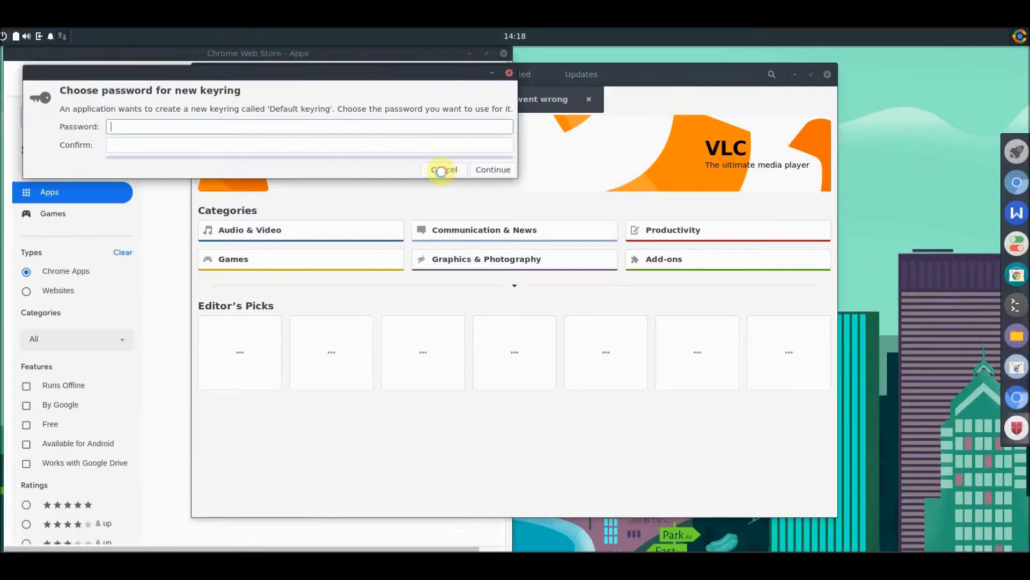
# - Cancel the keyring password prompt and drag the Chrome Web Store window aside
pyautogui.click(444, 169)
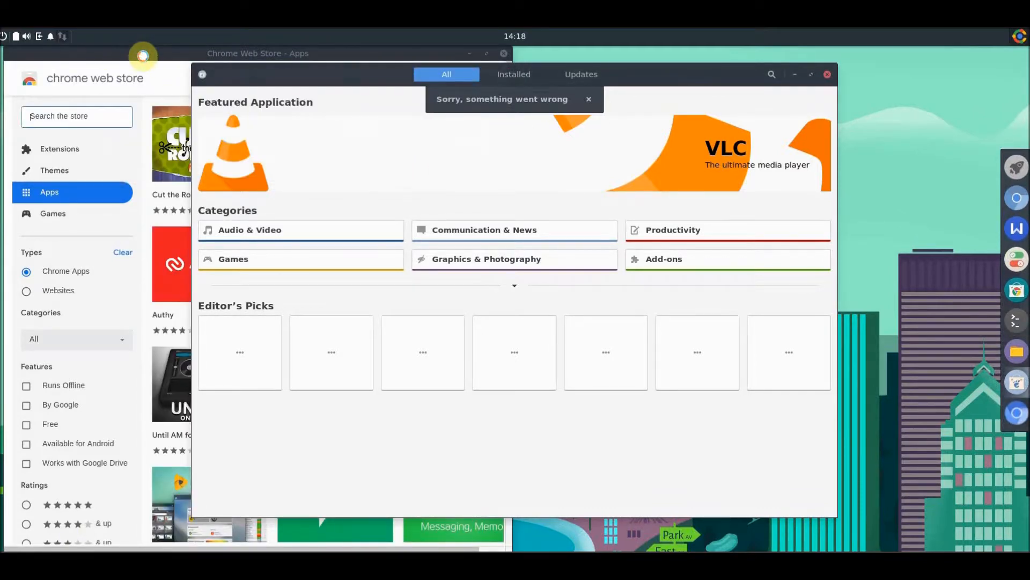
pyautogui.moveTo(256, 54); pyautogui.dragTo(335, 80)
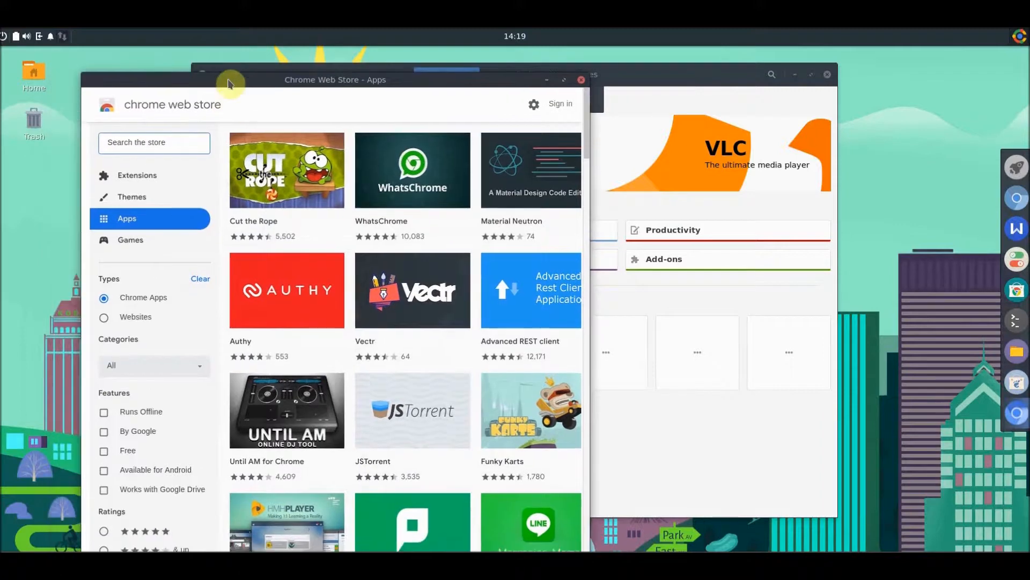
pyautogui.moveTo(335, 80); pyautogui.dragTo(288, 163)
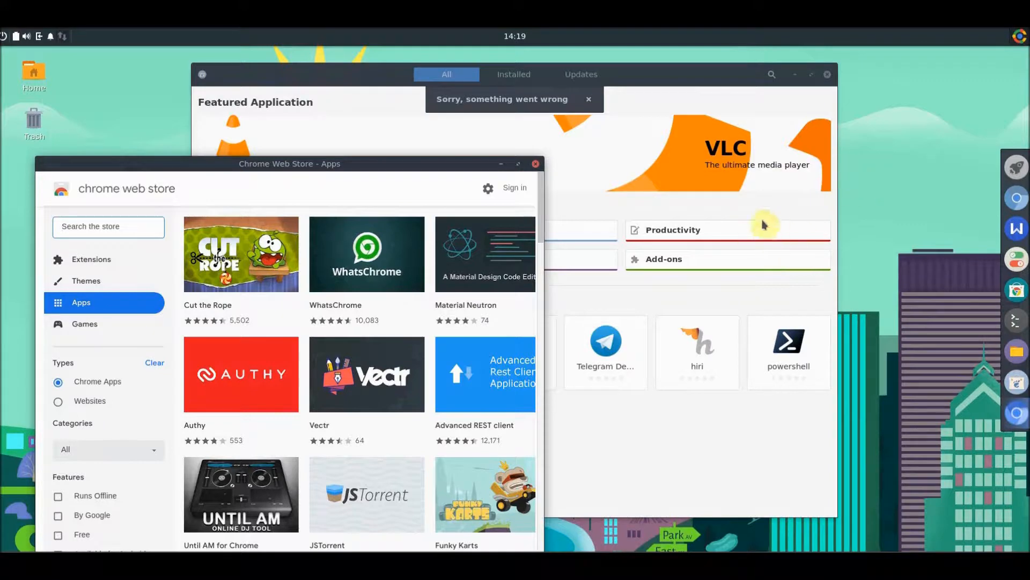
pyautogui.moveTo(424, 172)
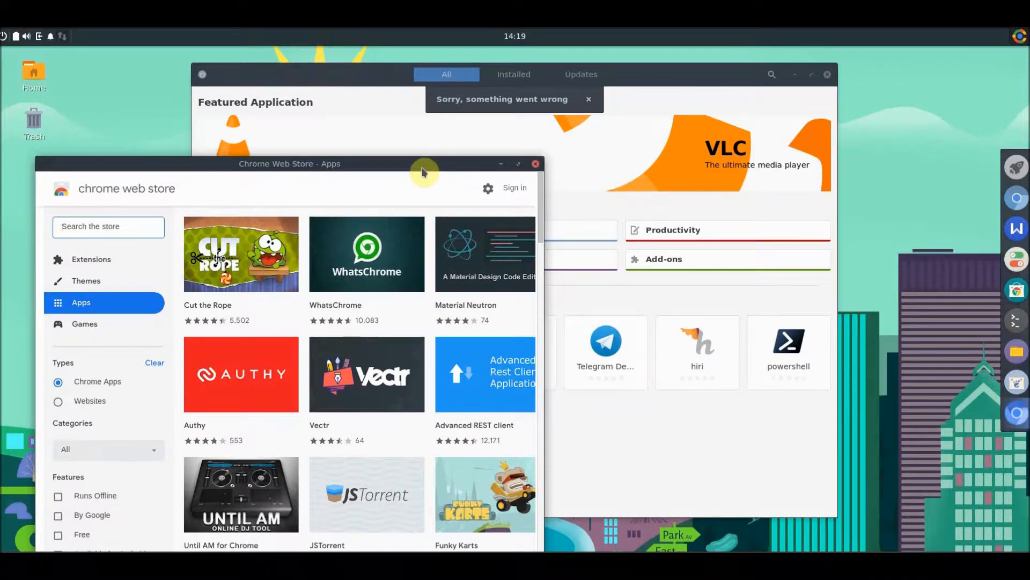
pyautogui.moveTo(381, 168)
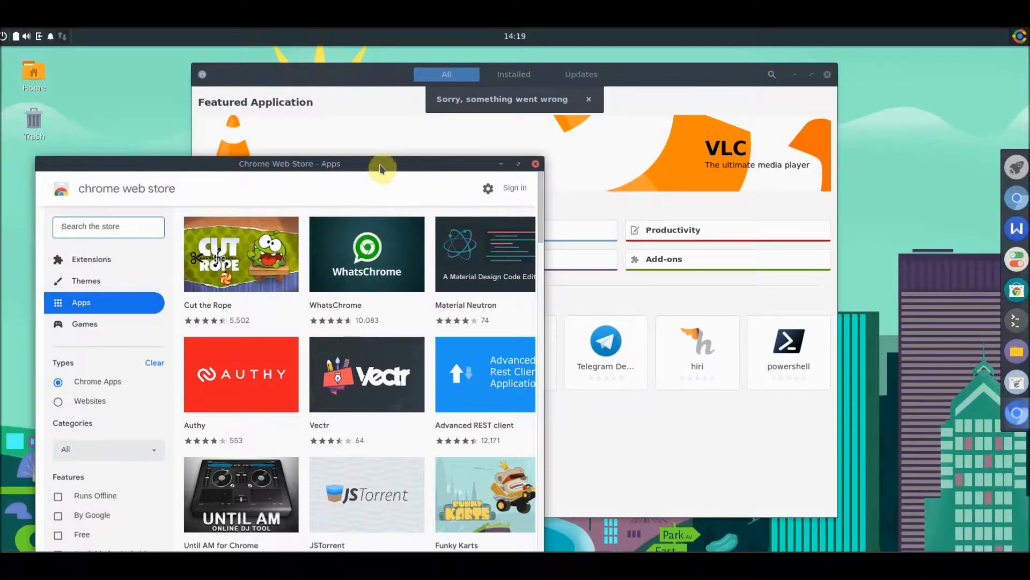
pyautogui.moveTo(390, 184)
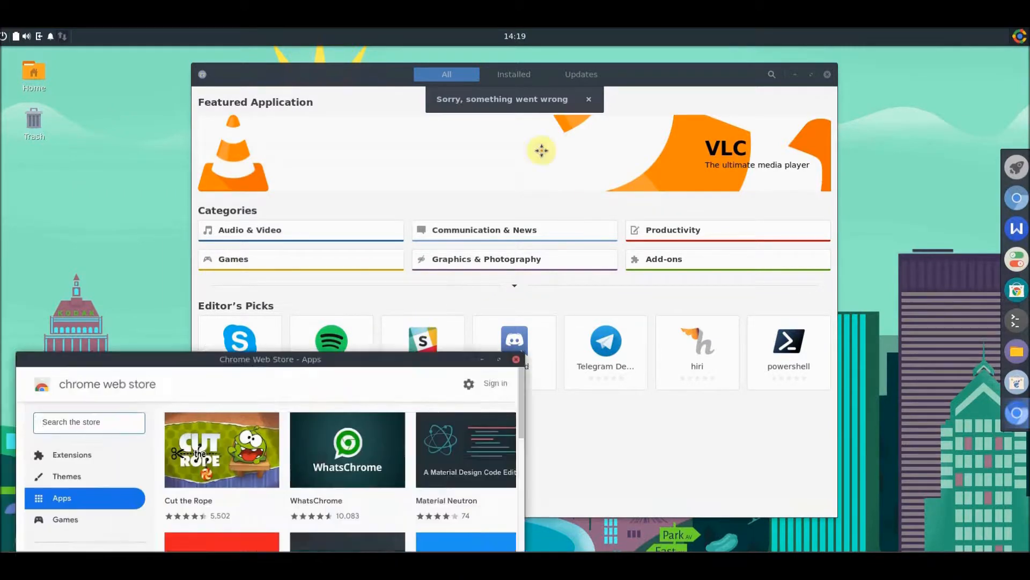
# - Close the Chrome Web Store and GNOME Software windows, cancelling the keyring prompt again
pyautogui.click(516, 360)
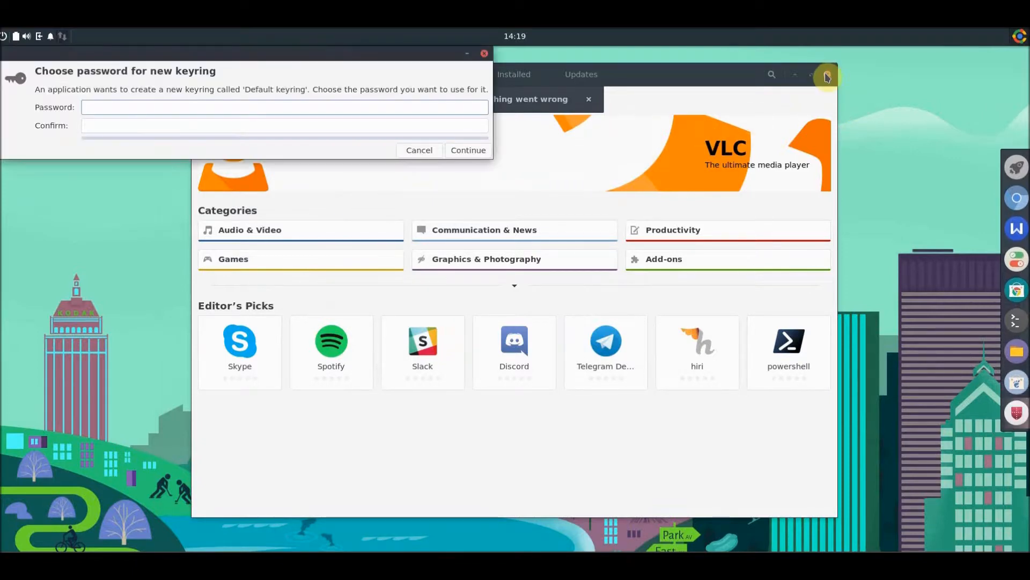
pyautogui.click(826, 74)
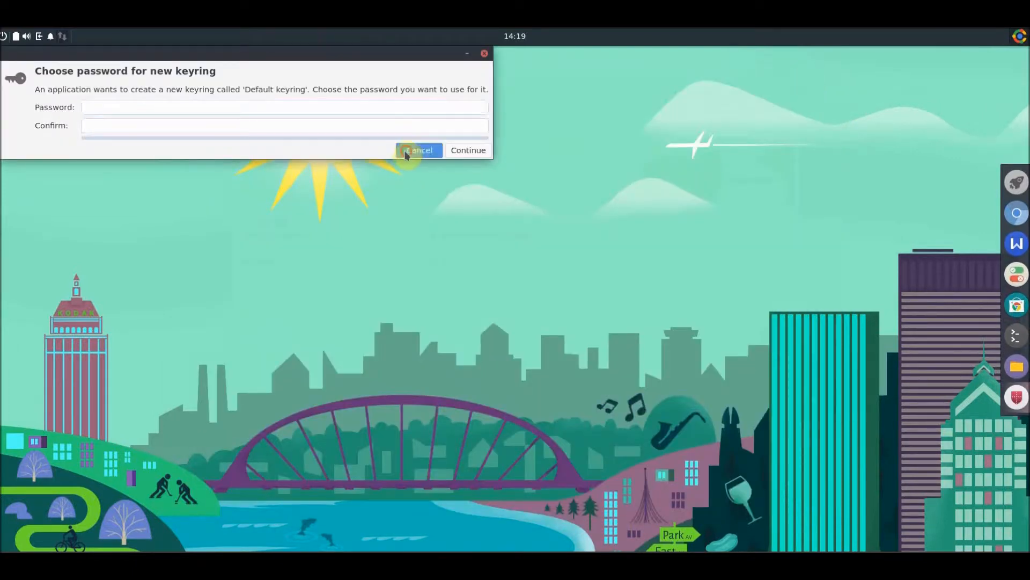
pyautogui.click(420, 150)
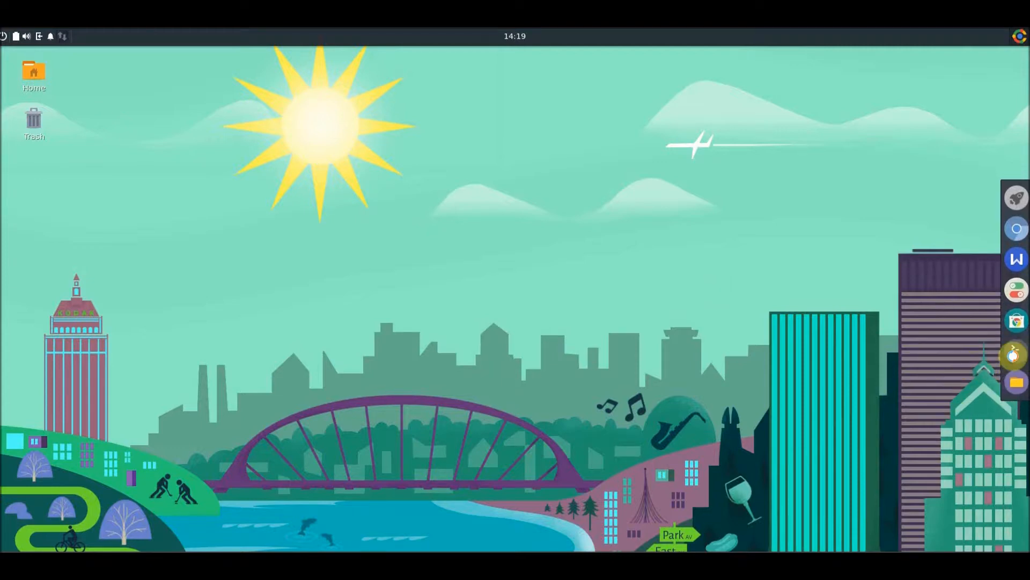
# - Run 'sudo apt-get update' in a new Tilix terminal to refresh the package lists
pyautogui.click(1012, 347)
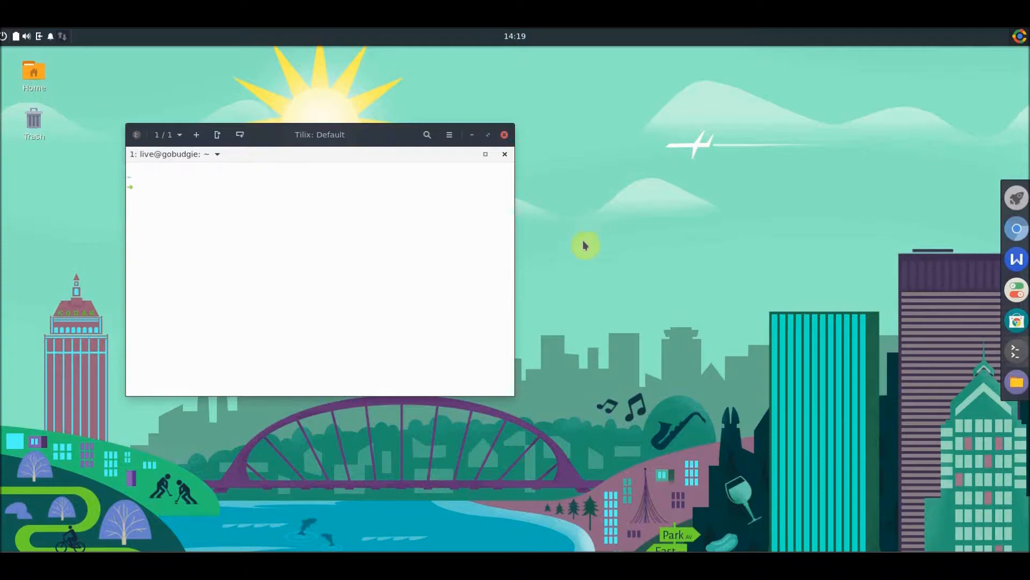
pyautogui.moveTo(559, 252)
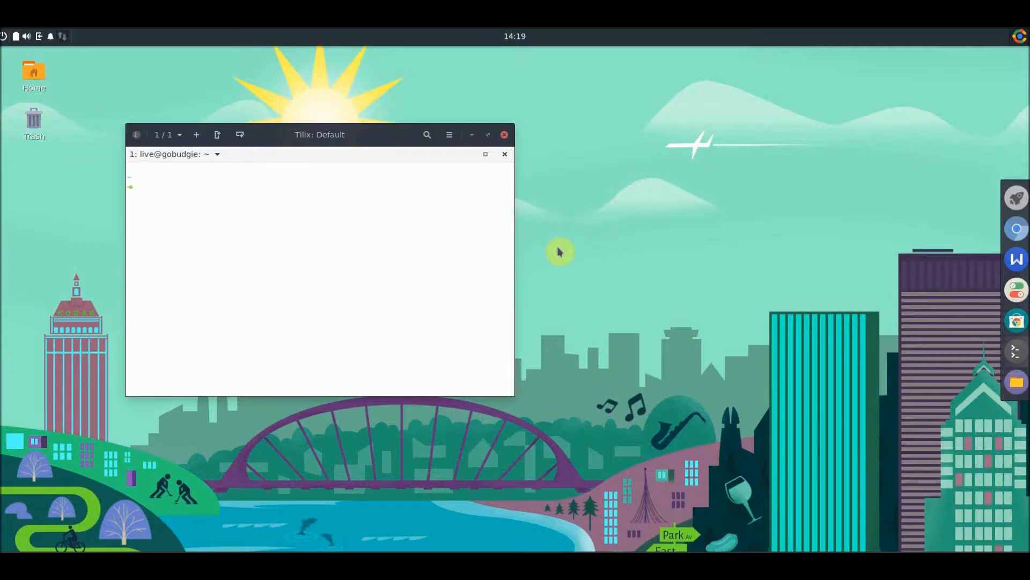
pyautogui.write('sudo')
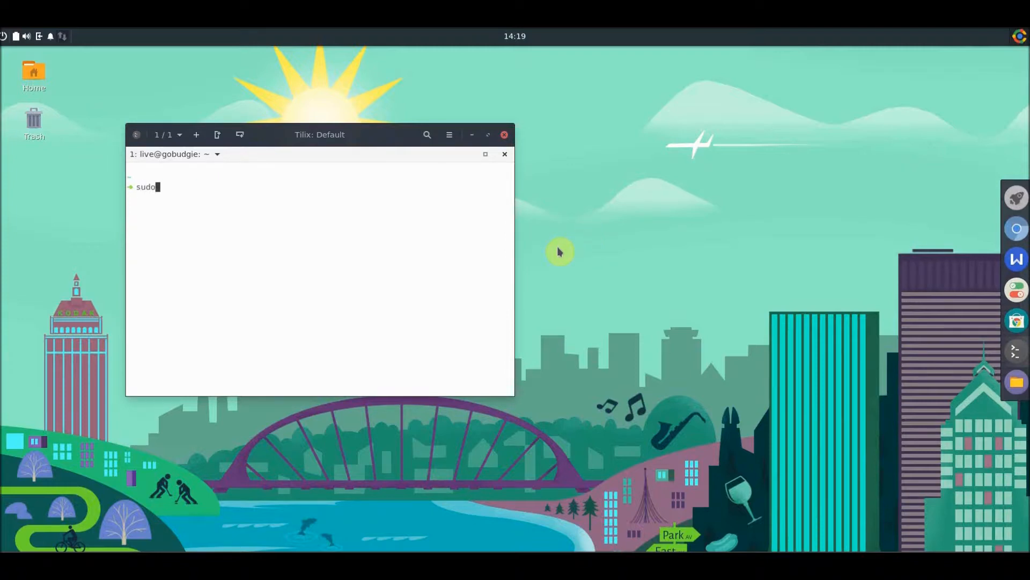
pyautogui.write('apt0')
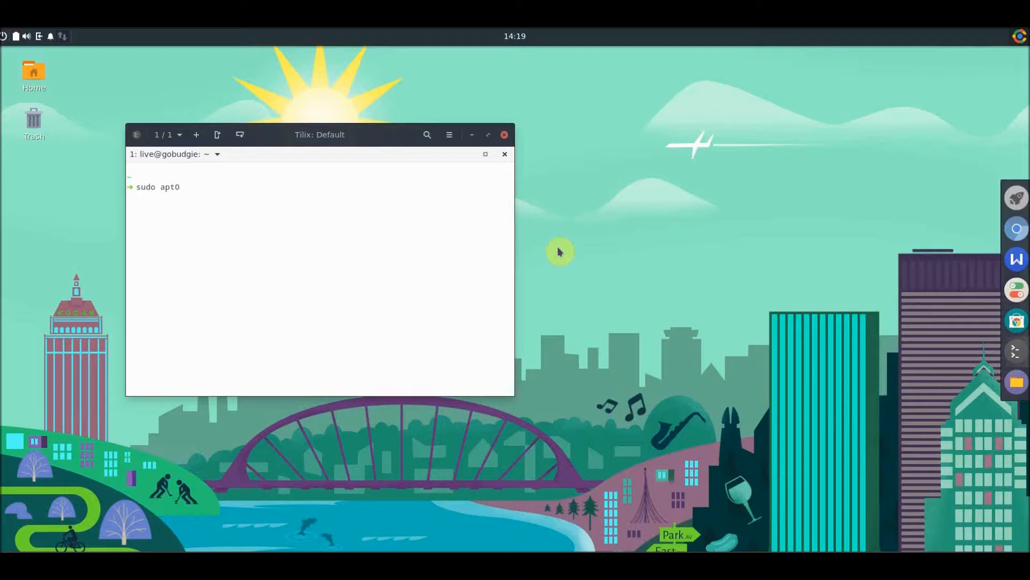
pyautogui.press('BackSpace')
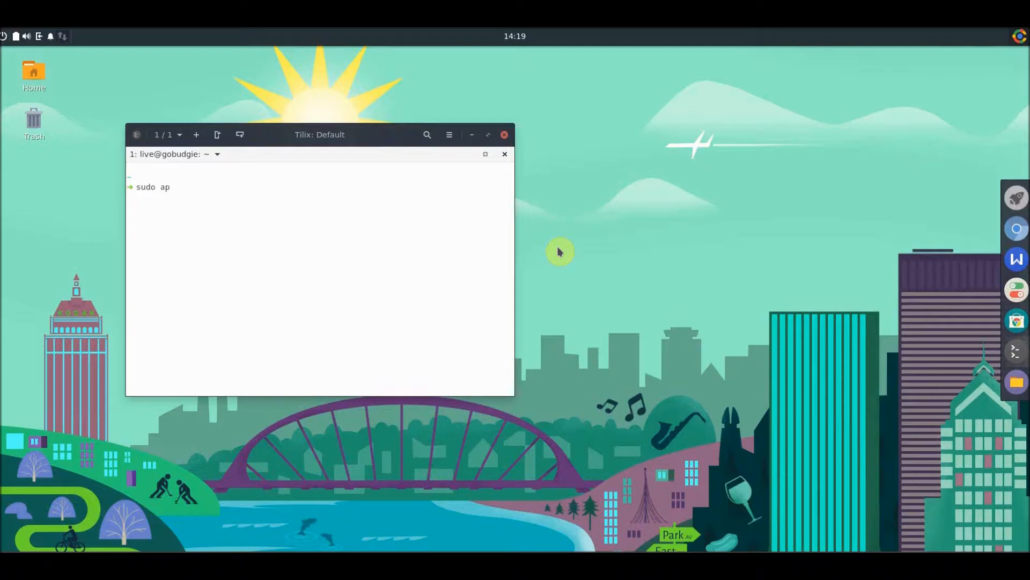
pyautogui.write('t-get')
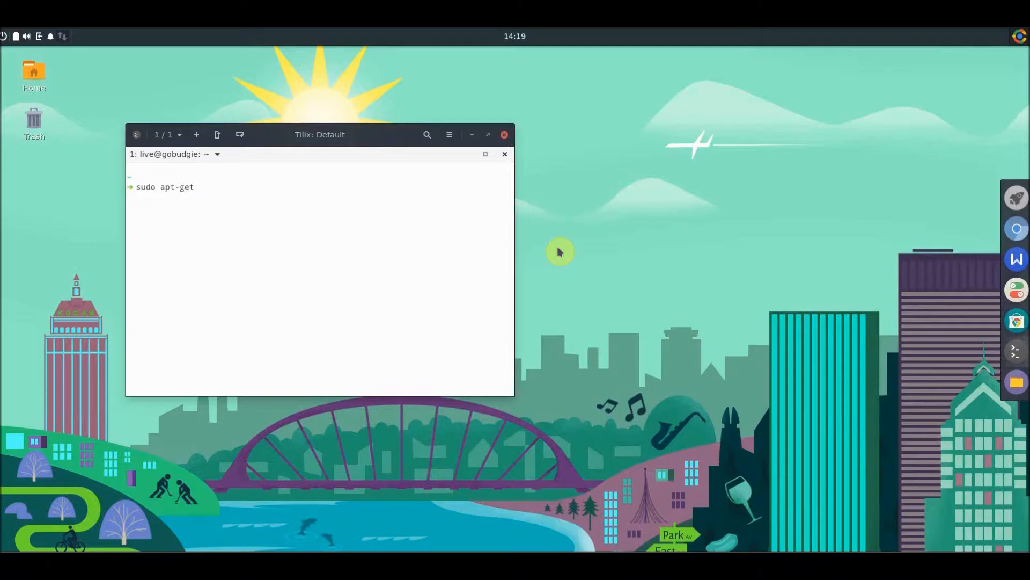
pyautogui.write('update')
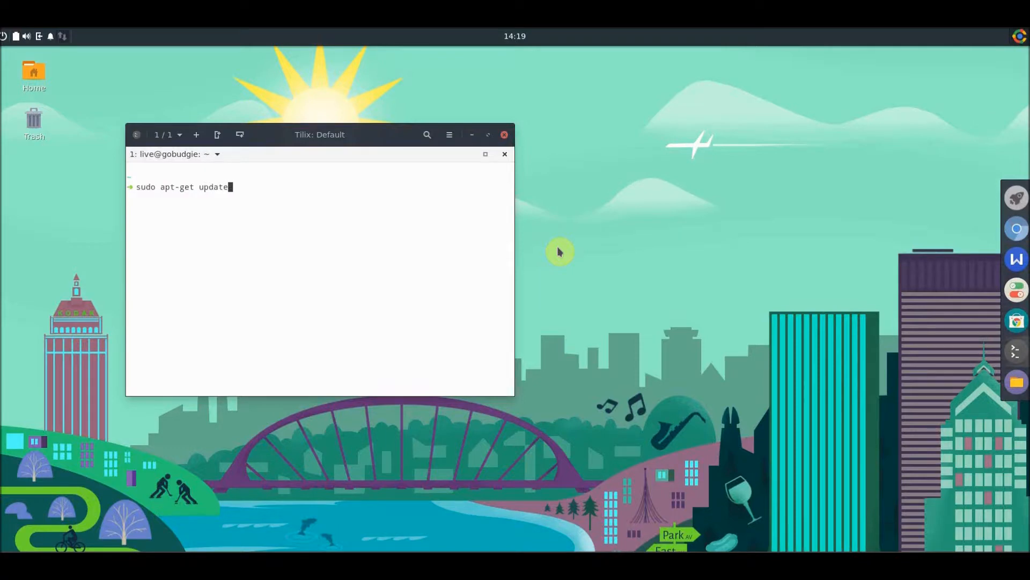
pyautogui.press('Return')
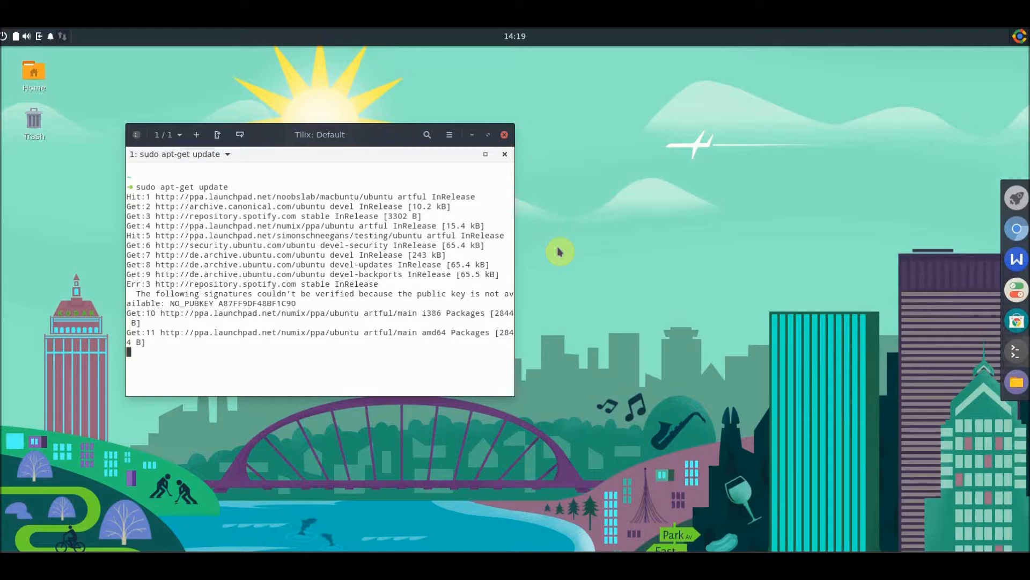
pyautogui.moveTo(969, 125)
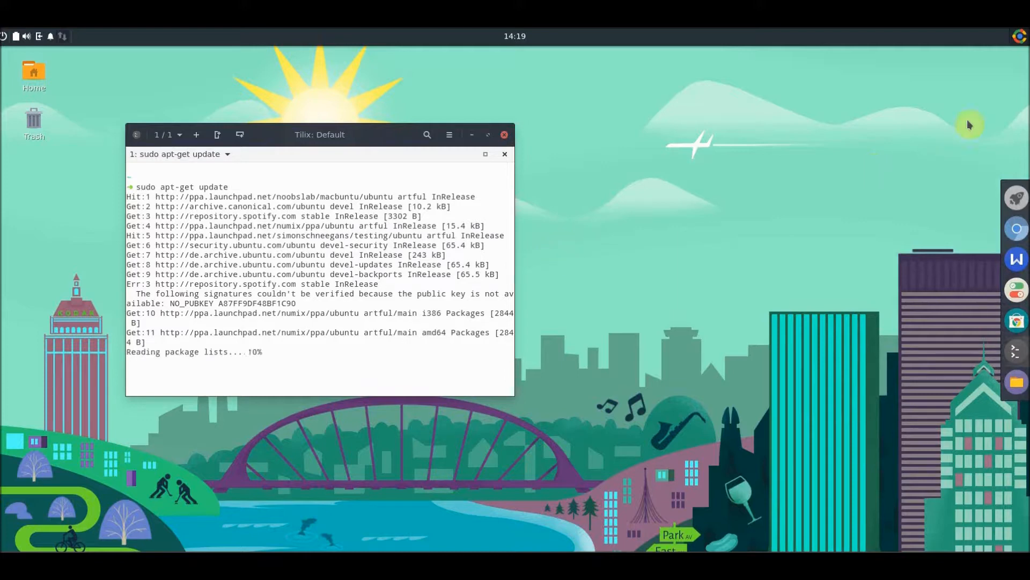
pyautogui.click(1020, 36)
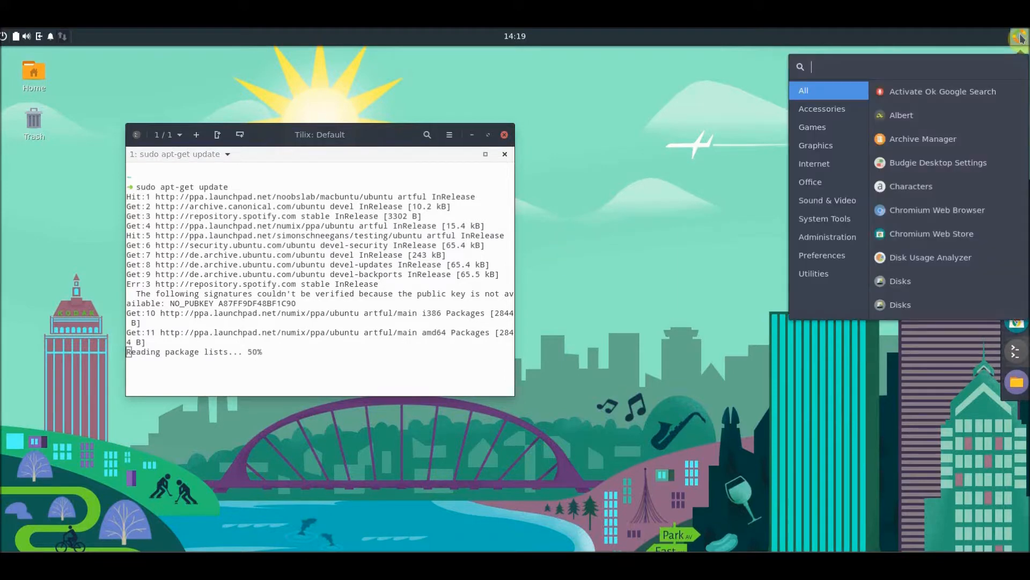
pyautogui.moveTo(930, 295)
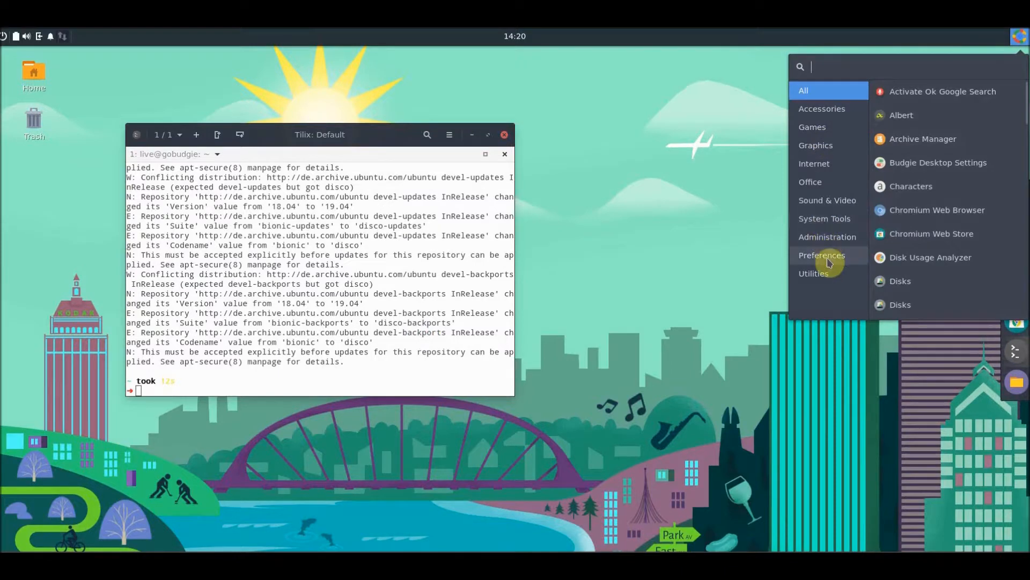
pyautogui.moveTo(966, 201)
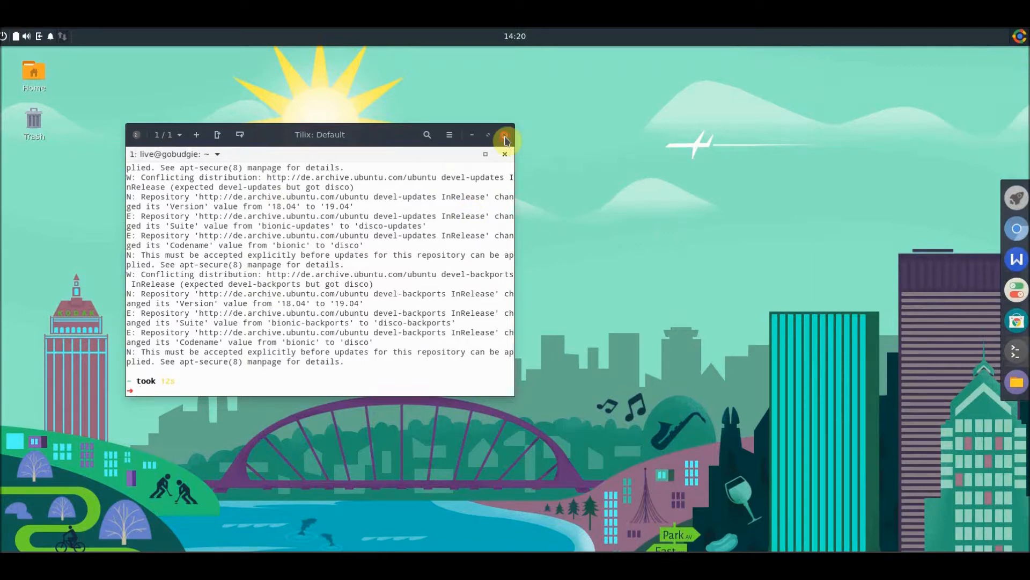
# - Close the Tilix terminal window, returning to the Slingscold launcher grid
pyautogui.click(505, 135)
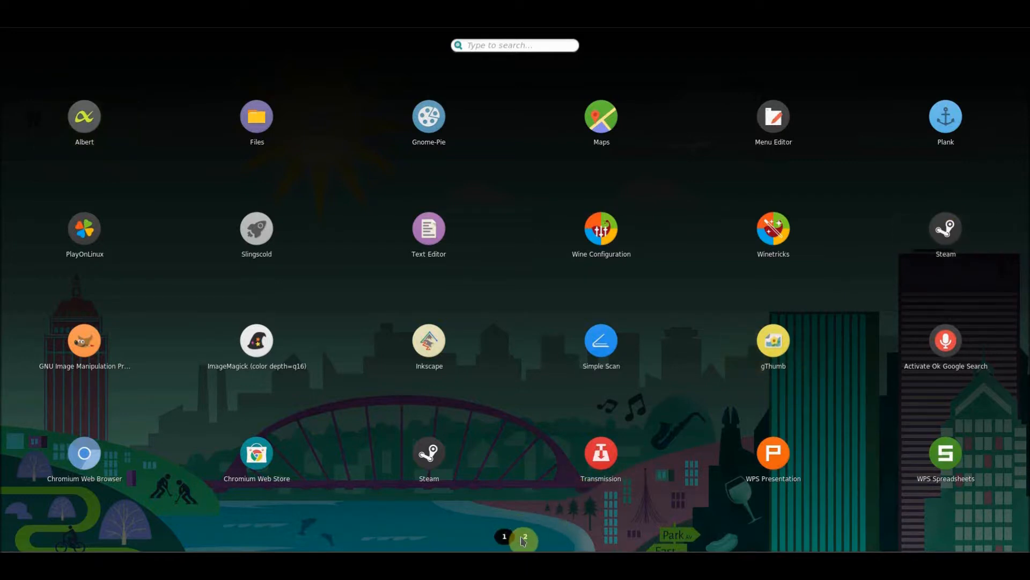
# - Launch WPS Writer from the launcher's second page
pyautogui.click(524, 537)
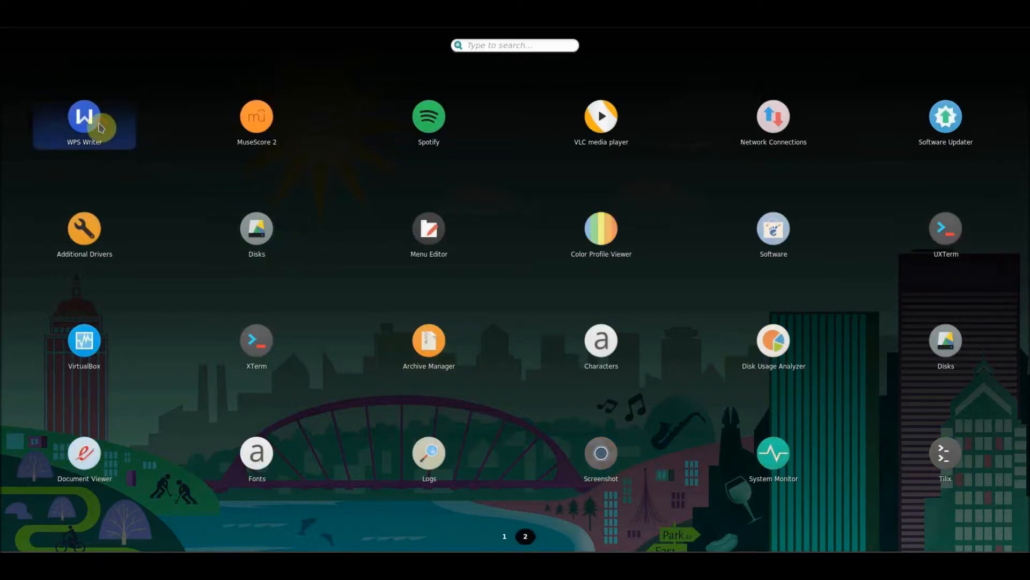
pyautogui.click(84, 117)
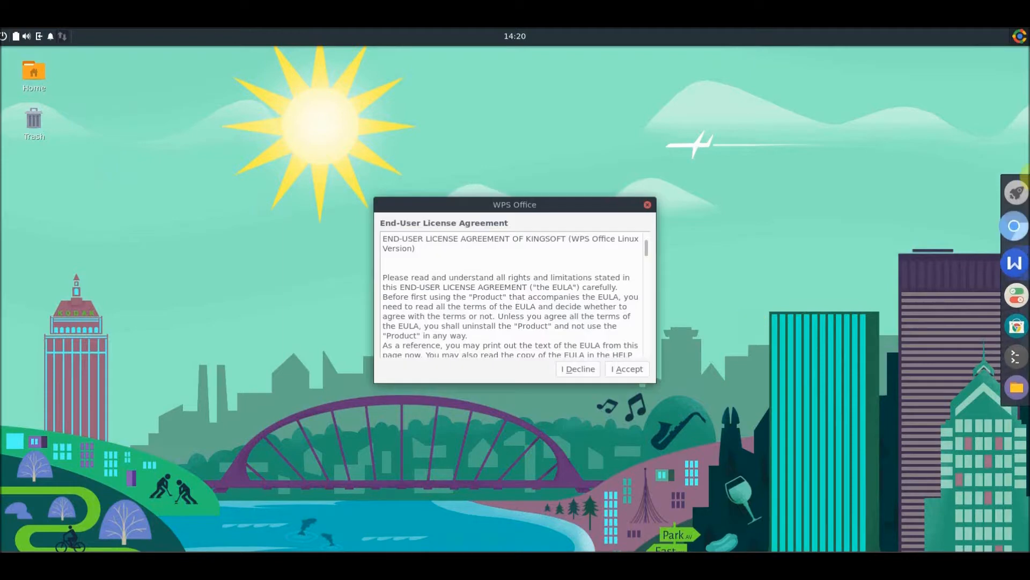
# - Accept the WPS EULA, start a new blank Document1 and cancel the update and system check dialogs
pyautogui.click(625, 368)
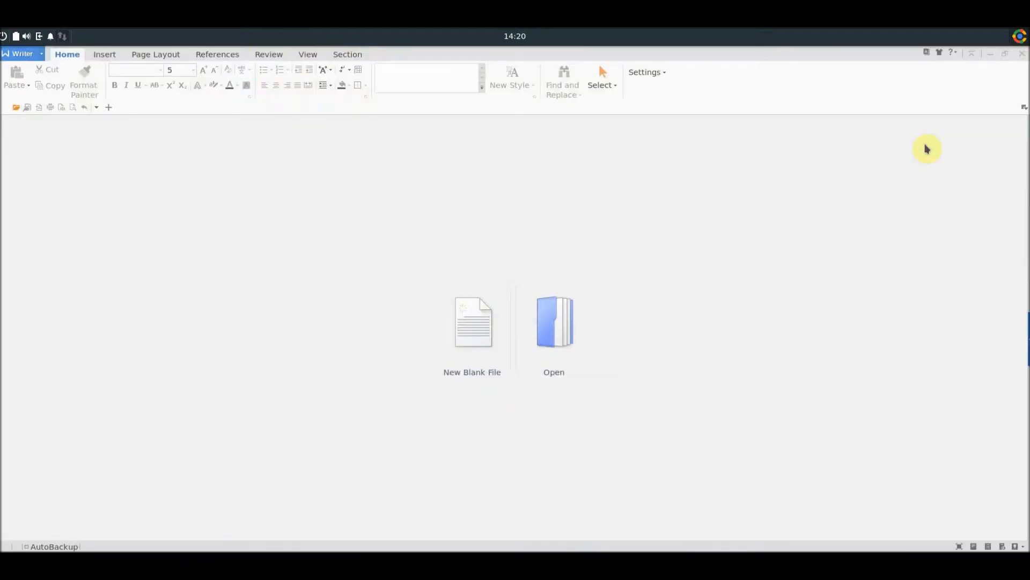
pyautogui.click(472, 322)
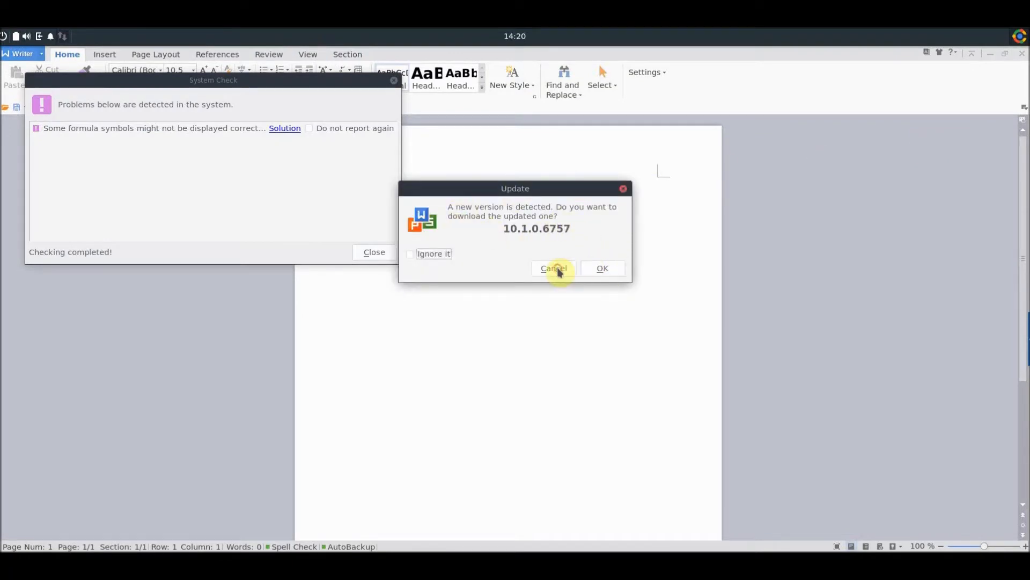
pyautogui.click(553, 268)
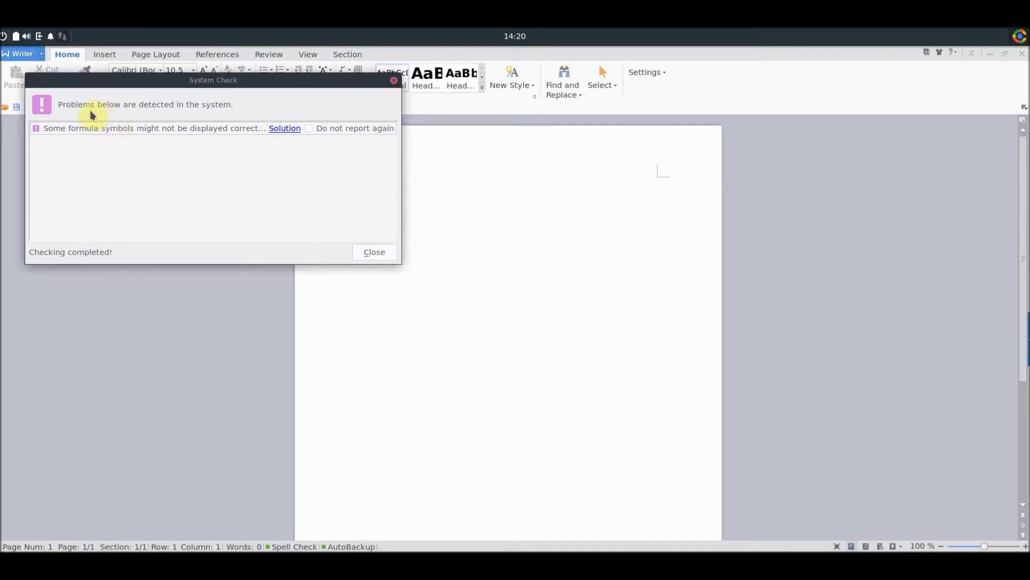
pyautogui.moveTo(204, 131)
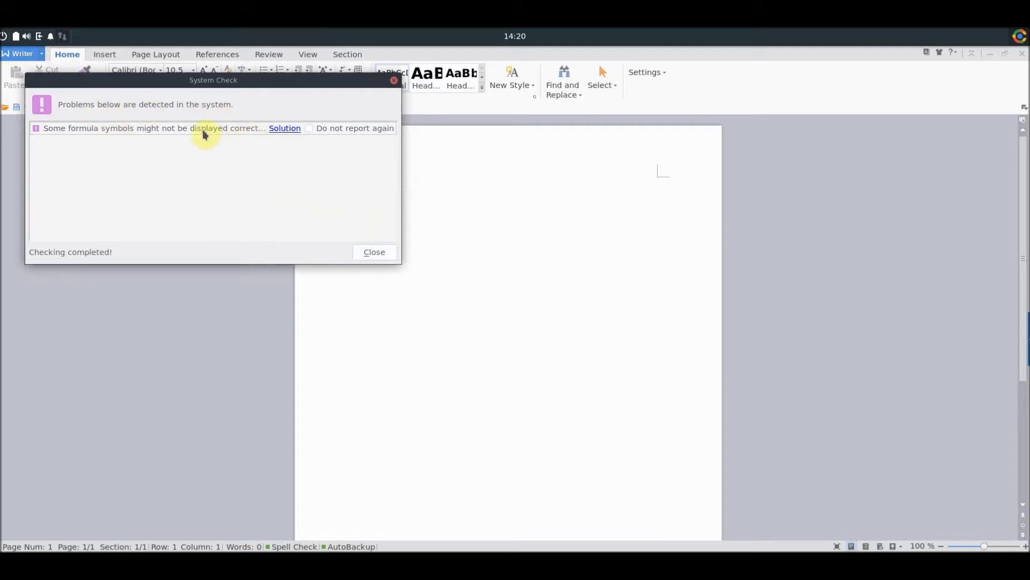
pyautogui.moveTo(390, 262)
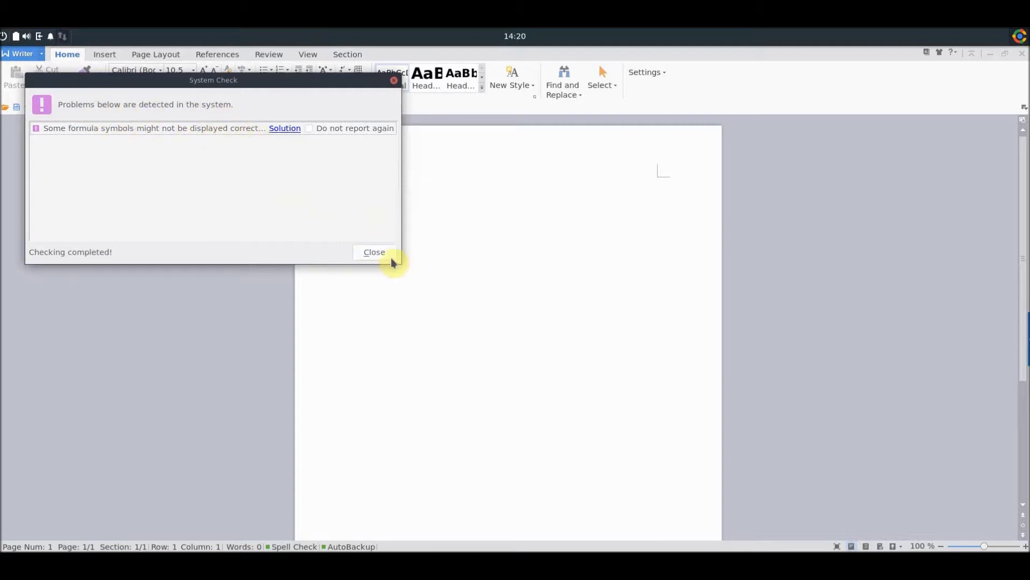
pyautogui.click(373, 251)
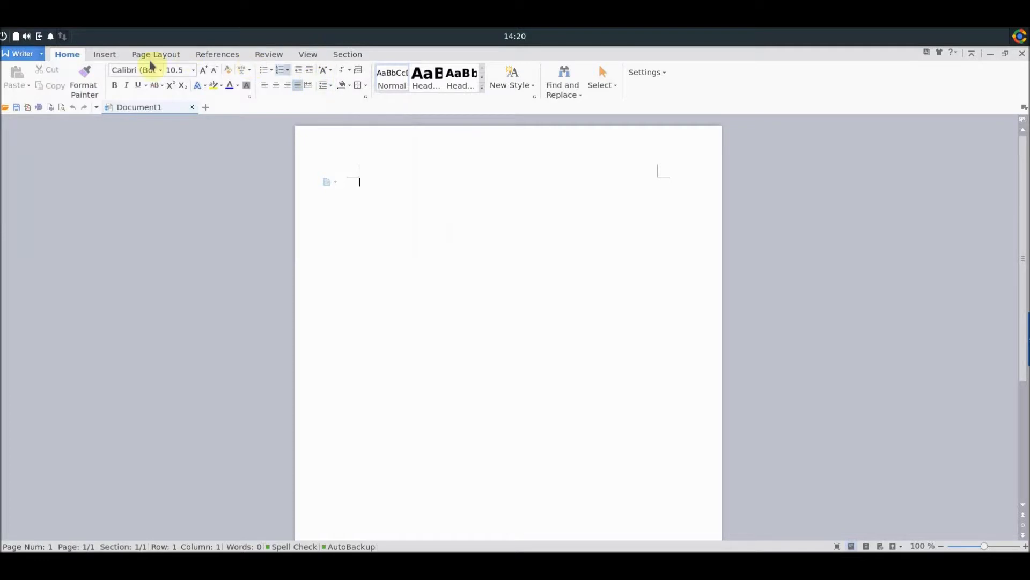
# - Review the Page Layout, View and Section ribbons, then bring up the Writer application menu
pyautogui.click(155, 54)
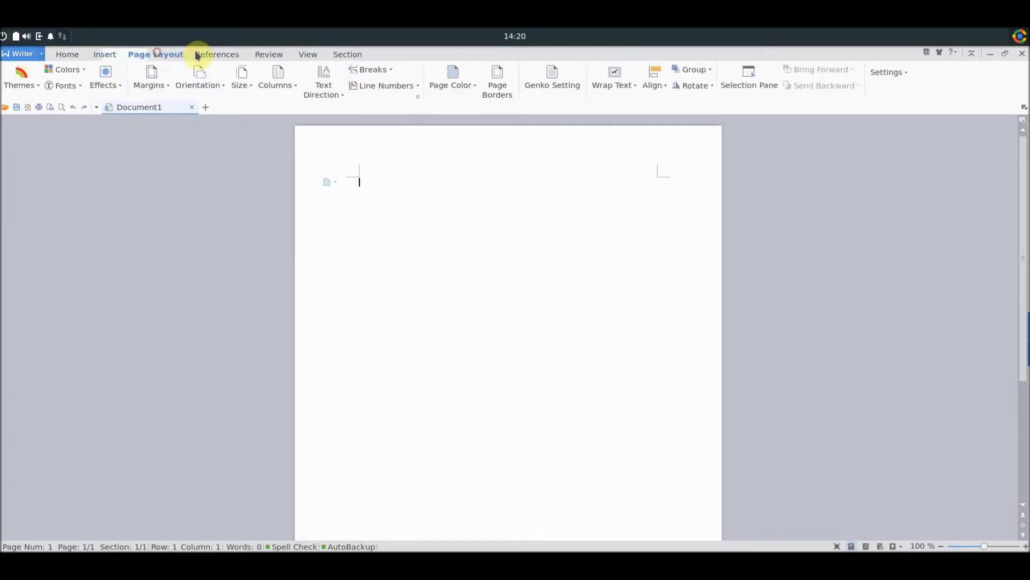
pyautogui.click(307, 54)
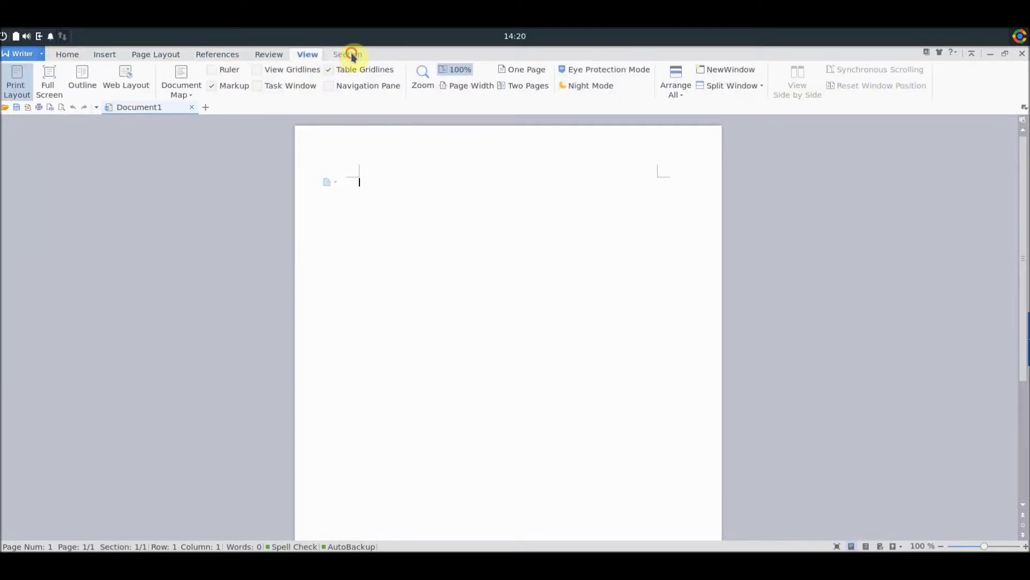
pyautogui.click(347, 54)
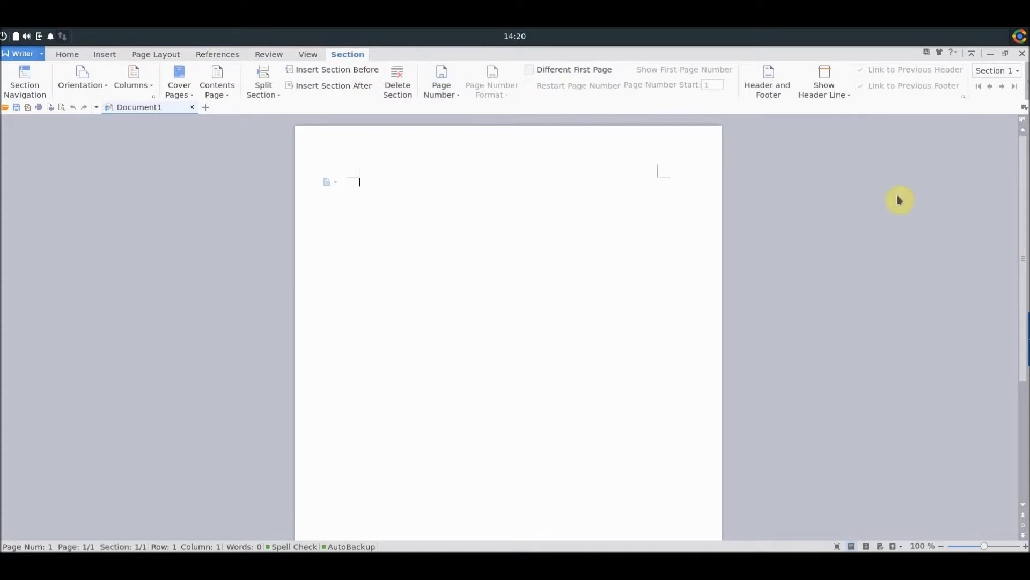
pyautogui.moveTo(71, 44)
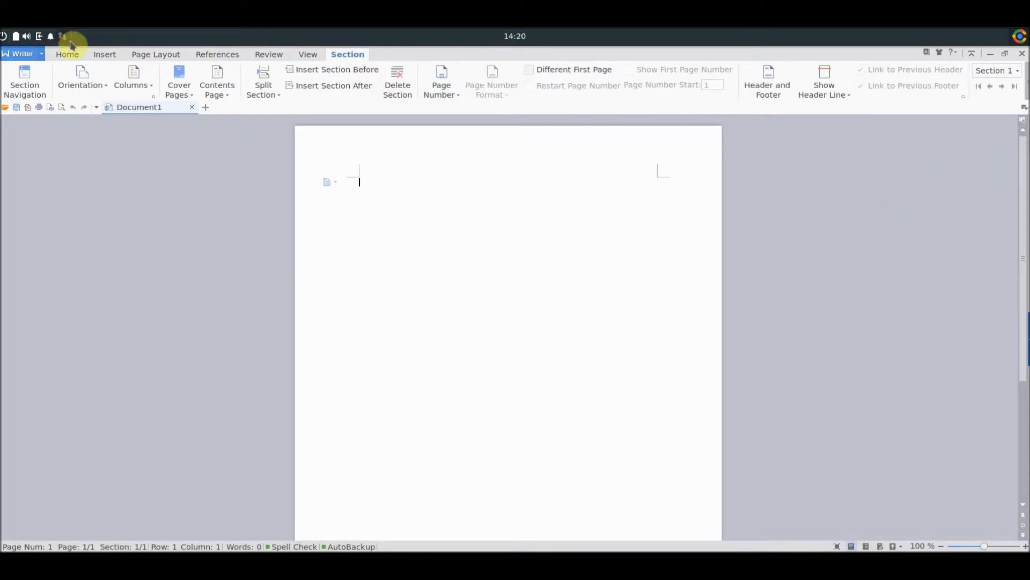
pyautogui.moveTo(19, 54)
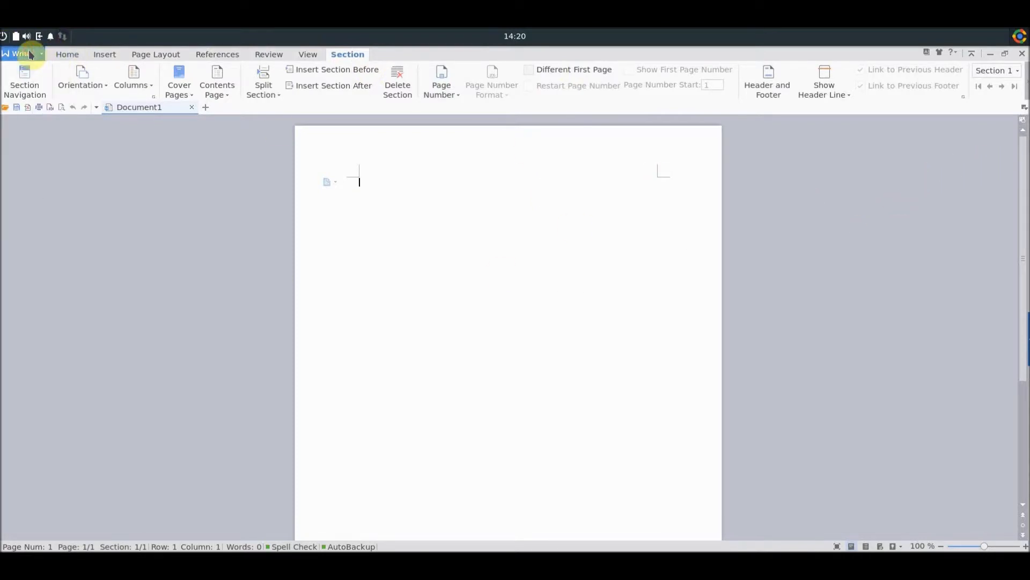
pyautogui.click(20, 53)
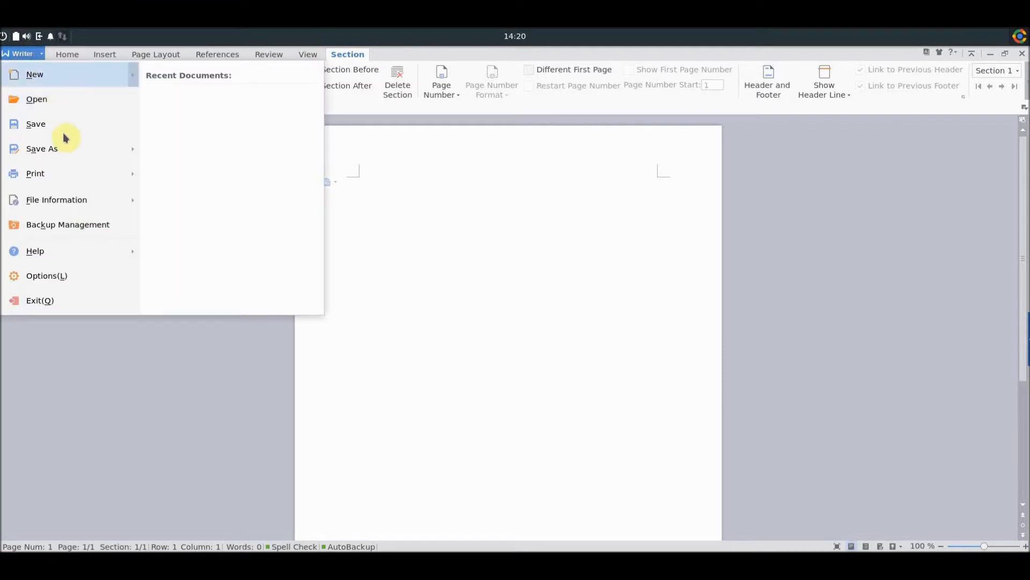
pyautogui.moveTo(127, 143)
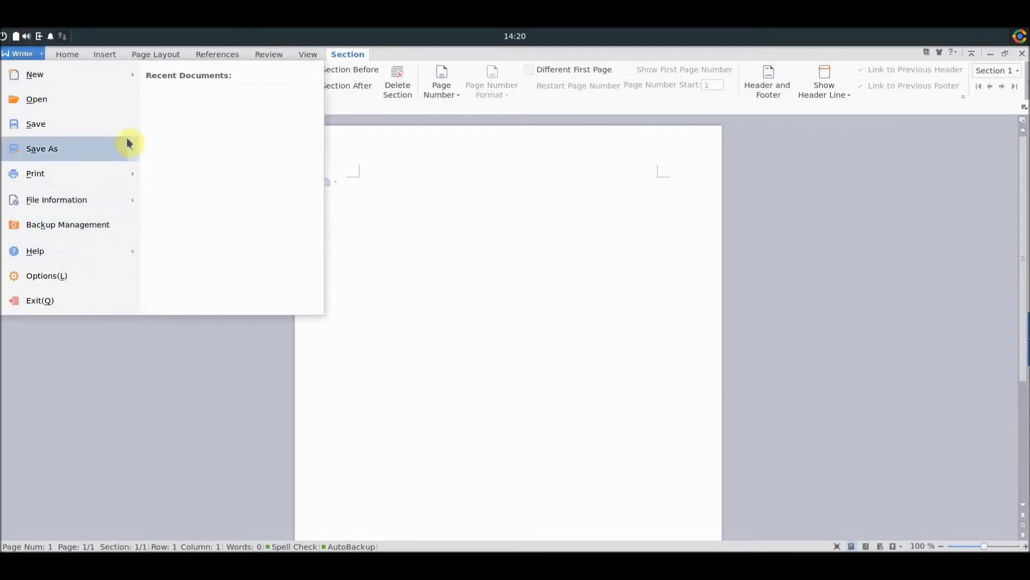
pyautogui.moveTo(151, 188)
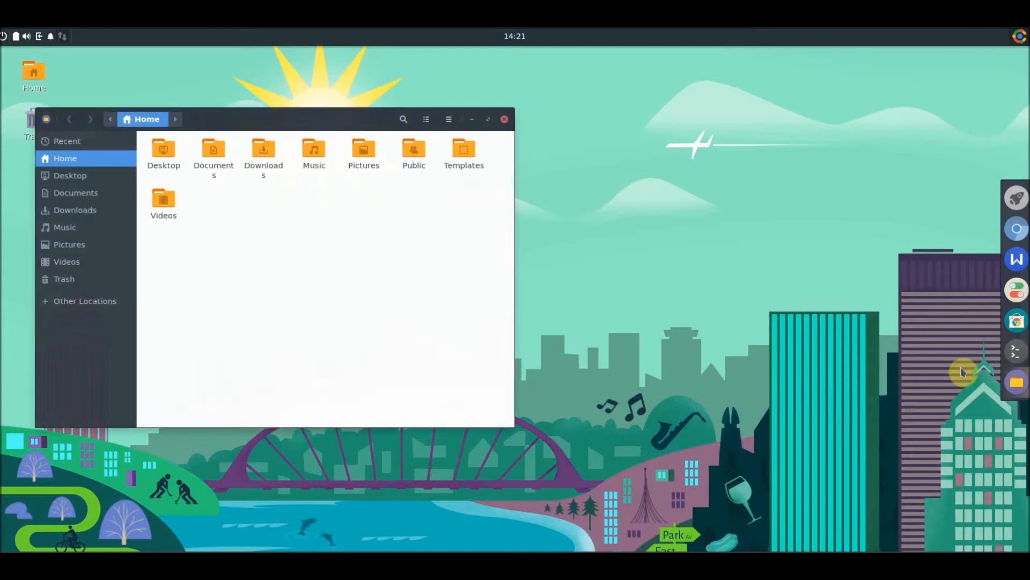
pyautogui.moveTo(588, 82)
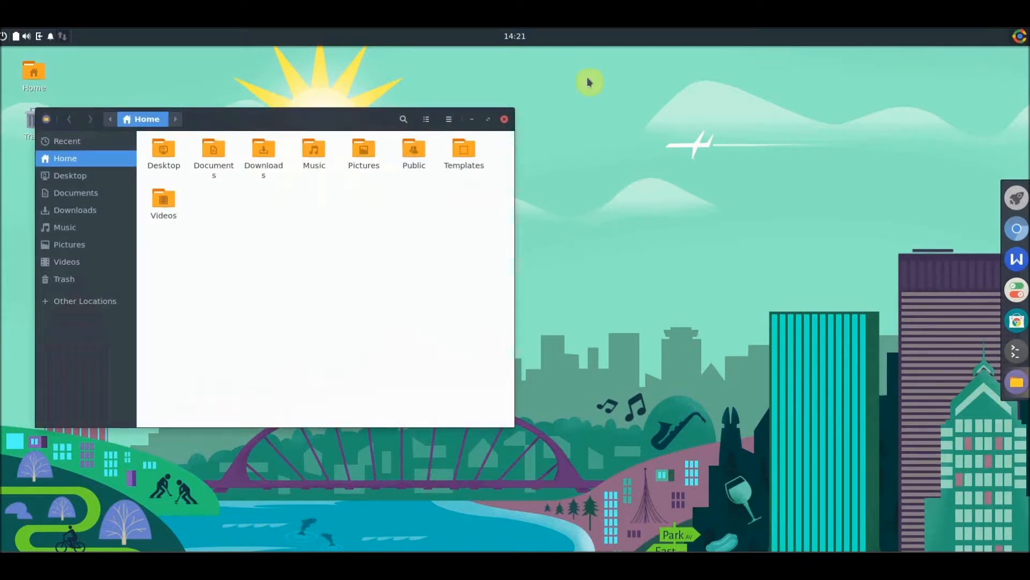
pyautogui.moveTo(263, 157)
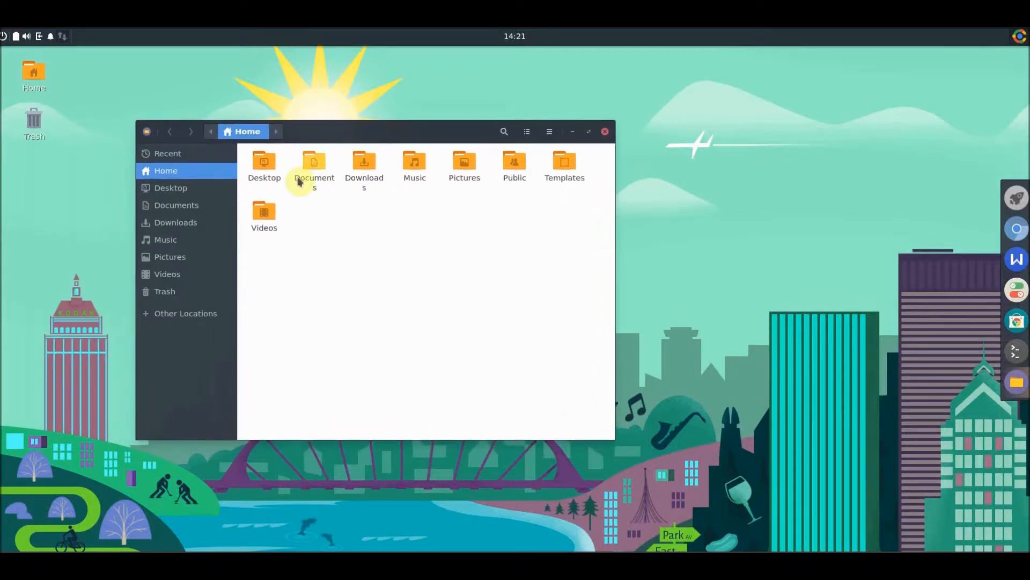
pyautogui.moveTo(433, 194)
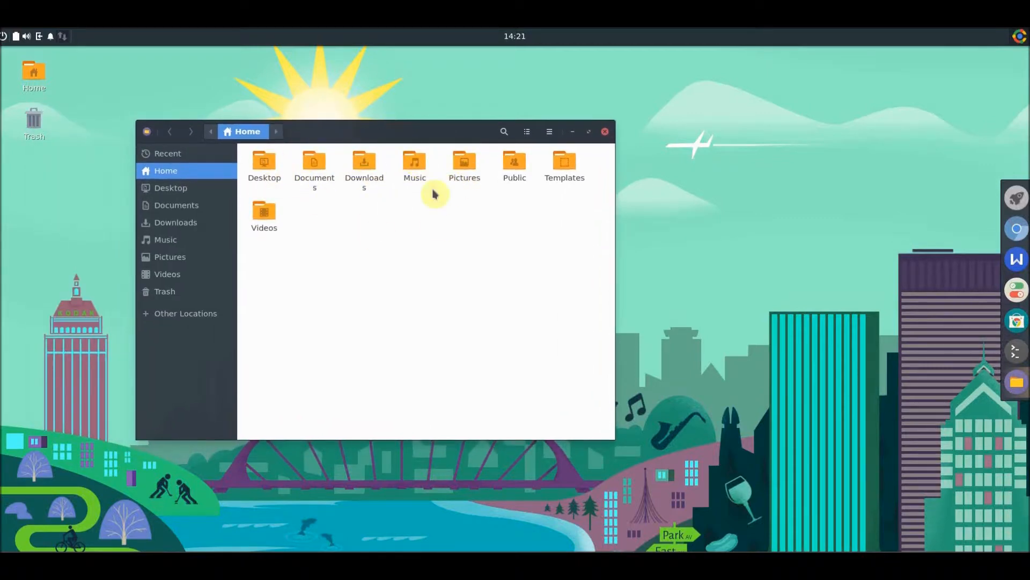
pyautogui.moveTo(394, 145)
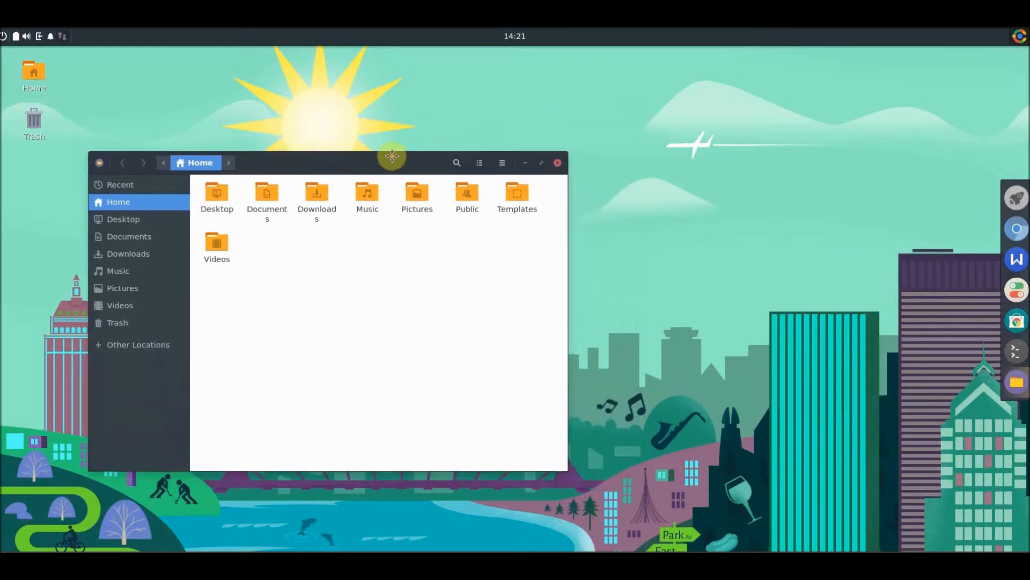
# - Reposition the Files window, select the Documents and Music folders, then close the file manager
pyautogui.moveTo(392, 158); pyautogui.dragTo(327, 90)
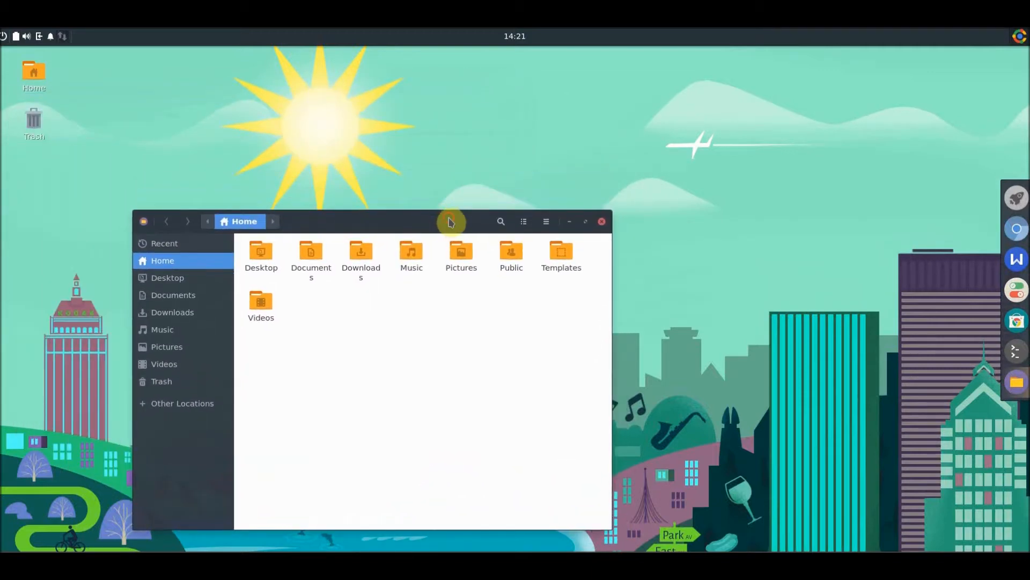
pyautogui.doubleClick(311, 256)
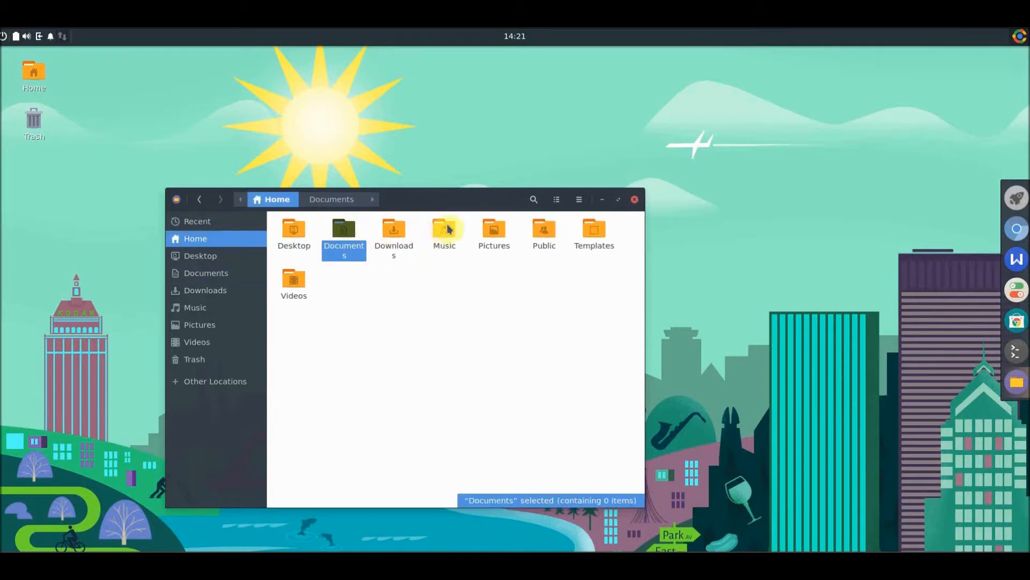
pyautogui.click(444, 233)
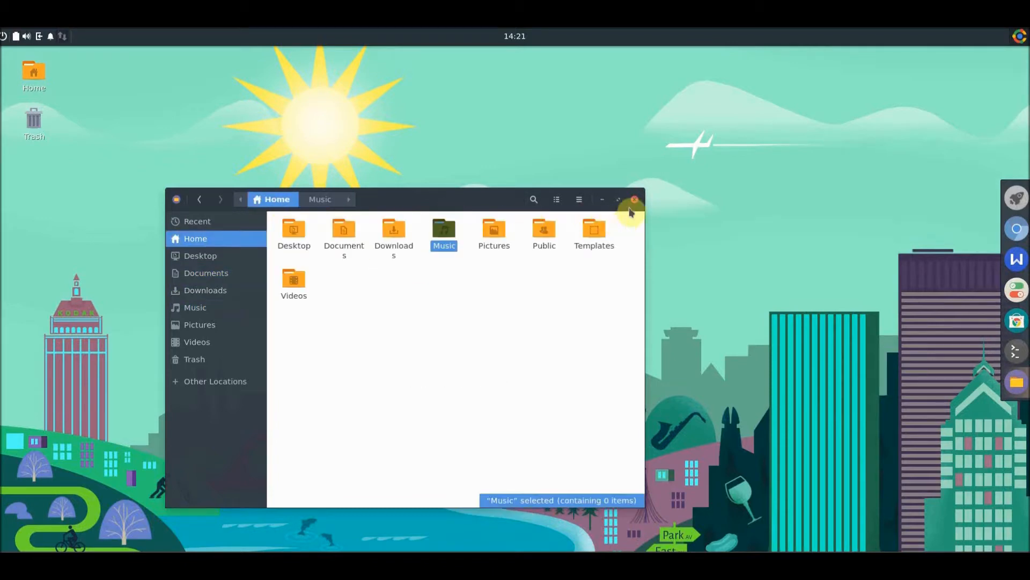
pyautogui.click(635, 200)
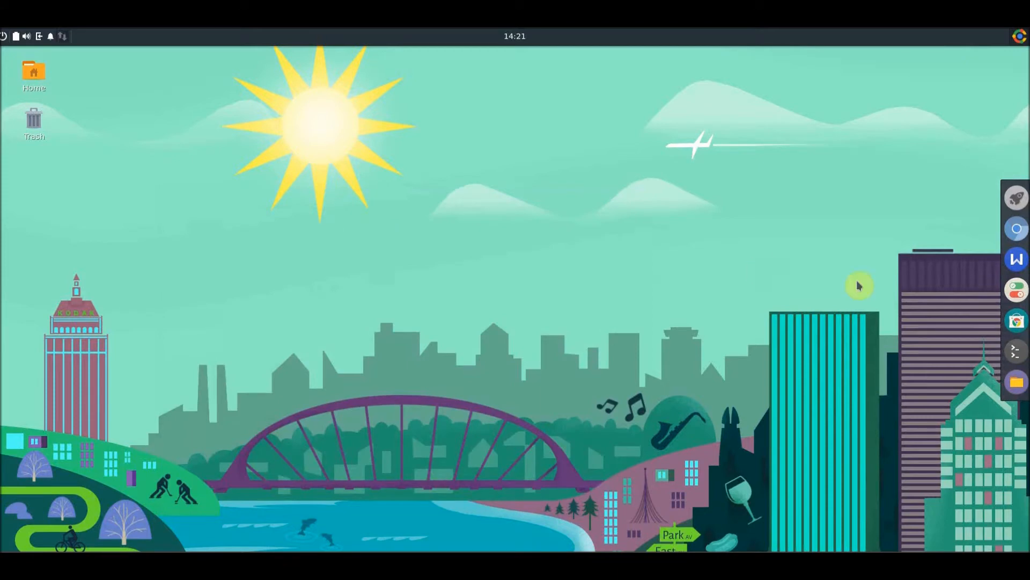
pyautogui.moveTo(1016, 291)
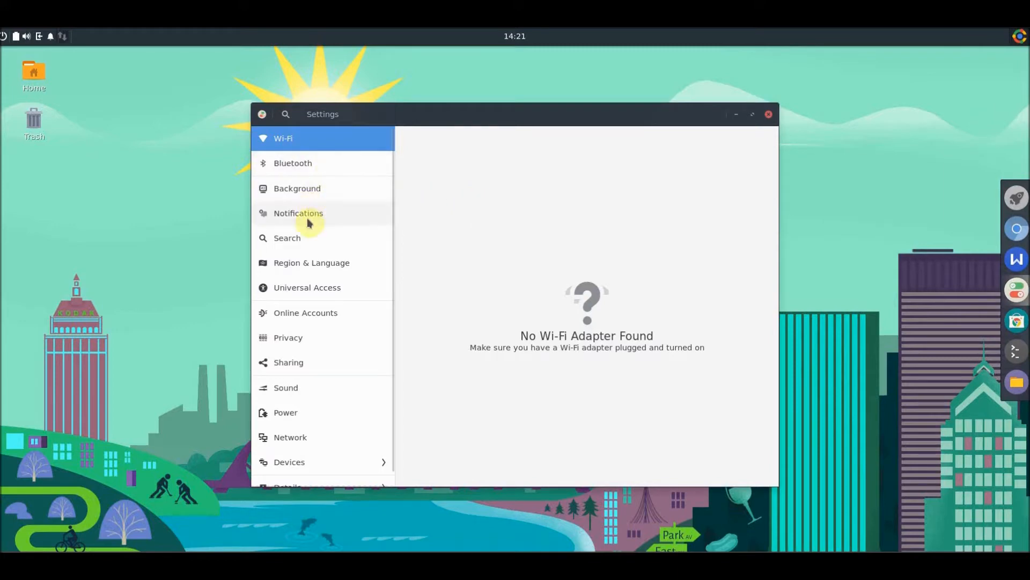
pyautogui.moveTo(318, 420)
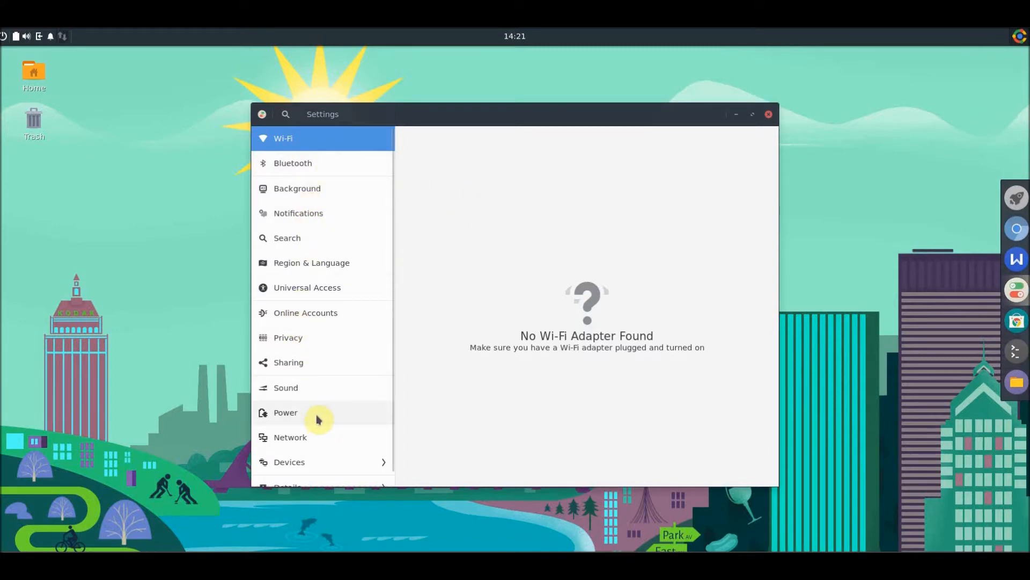
# - View the Power page, then show the Background page with desktop and lock screen images
pyautogui.click(286, 412)
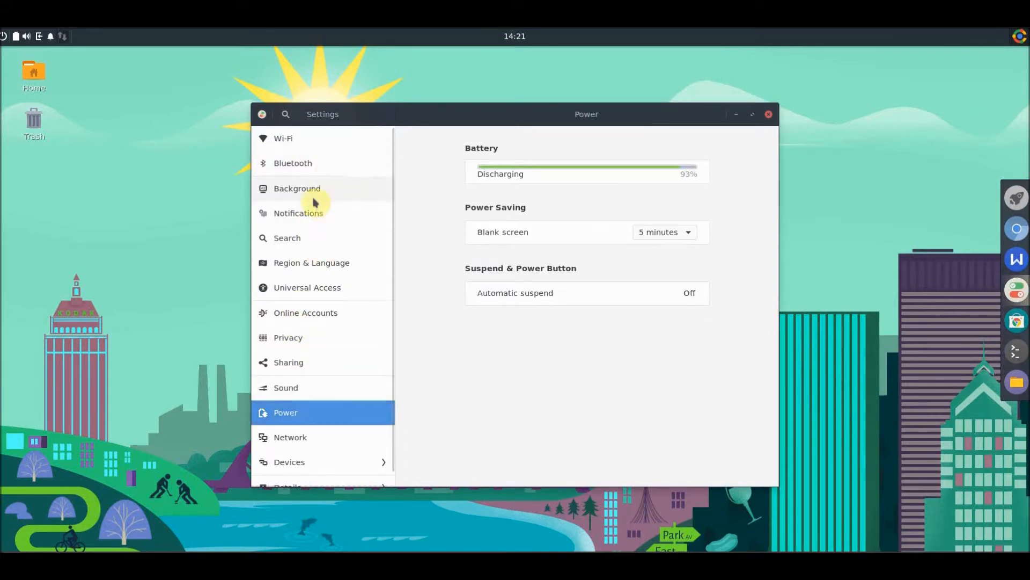
pyautogui.click(298, 189)
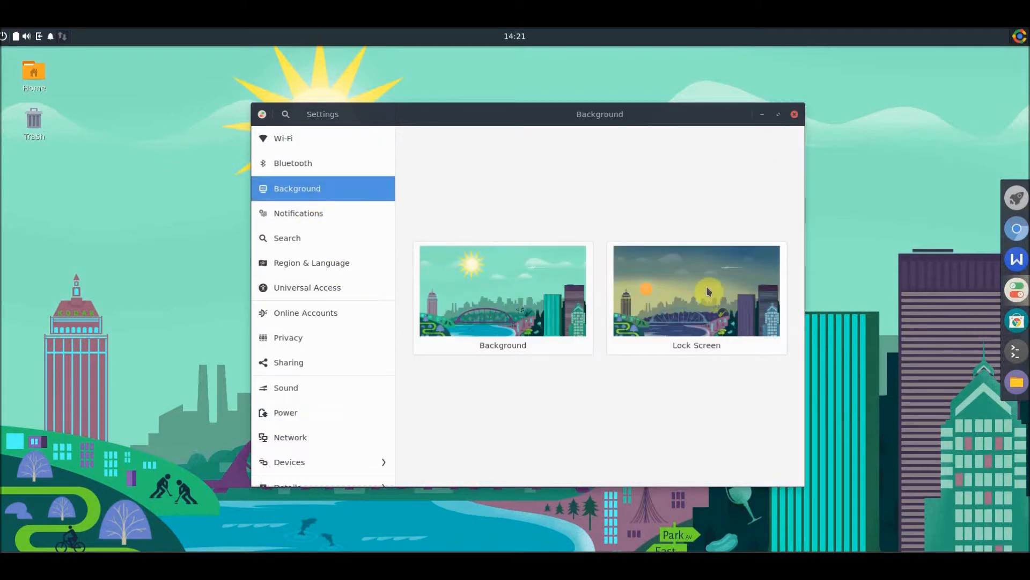
# - Set the desktop background to the sunny green hillside wallpaper with a hot-air balloon
pyautogui.click(503, 291)
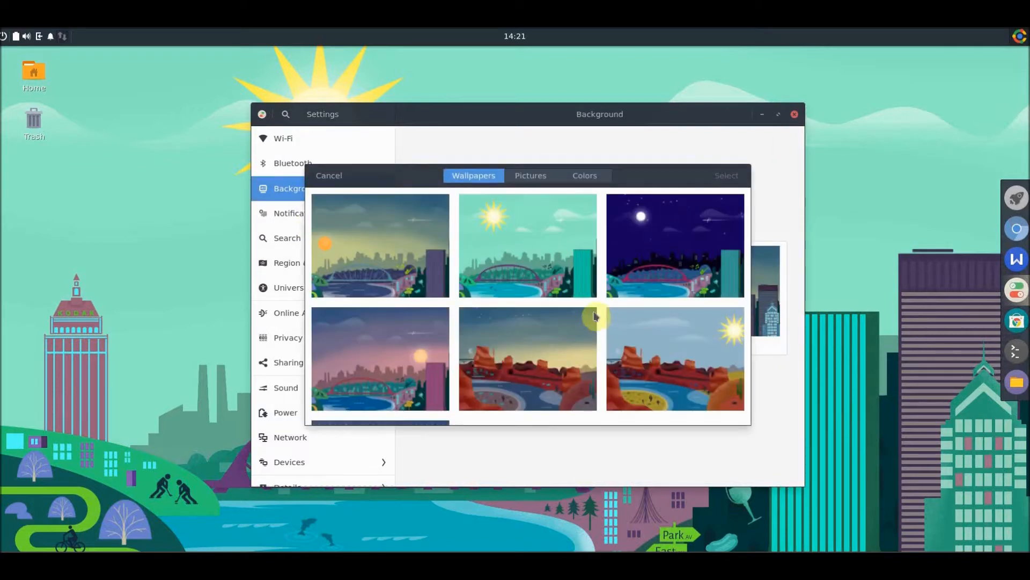
pyautogui.scroll(-3)
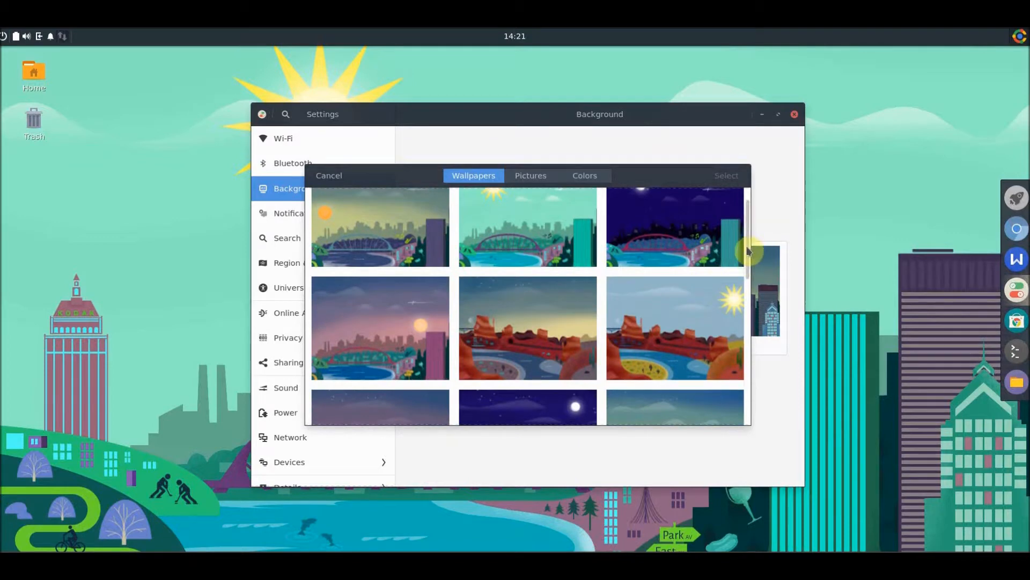
pyautogui.scroll(-3)
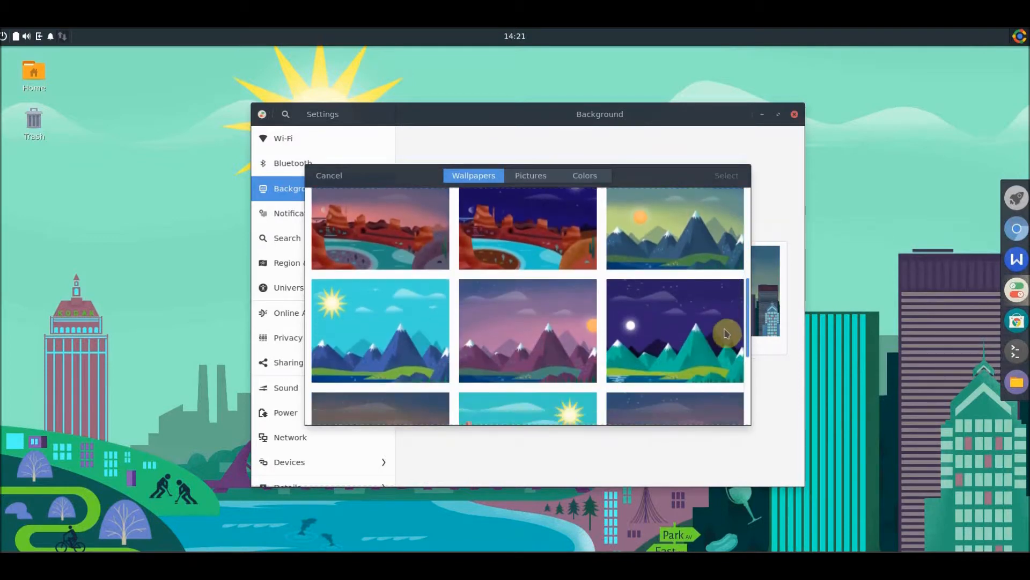
pyautogui.scroll(-3)
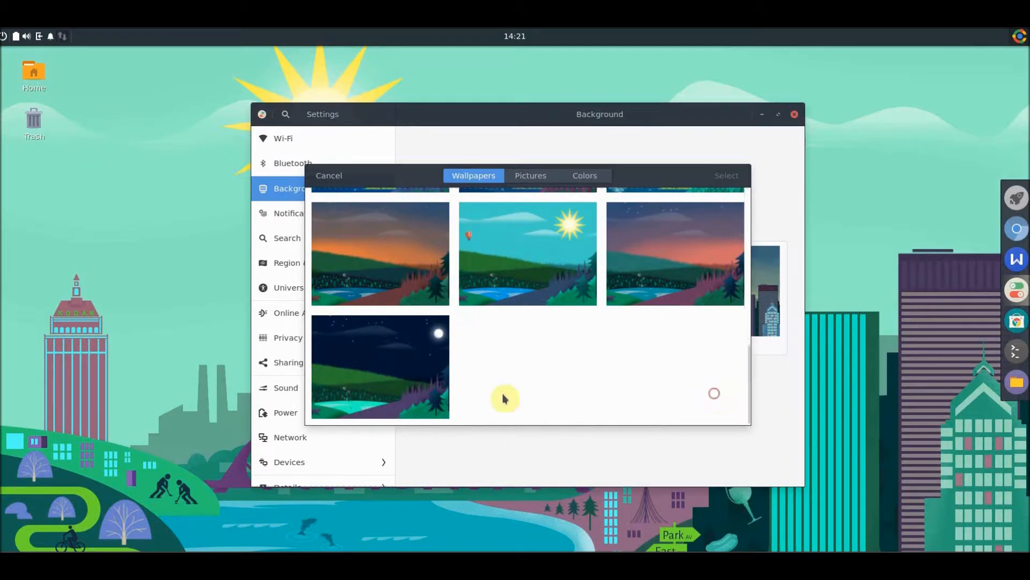
pyautogui.click(528, 254)
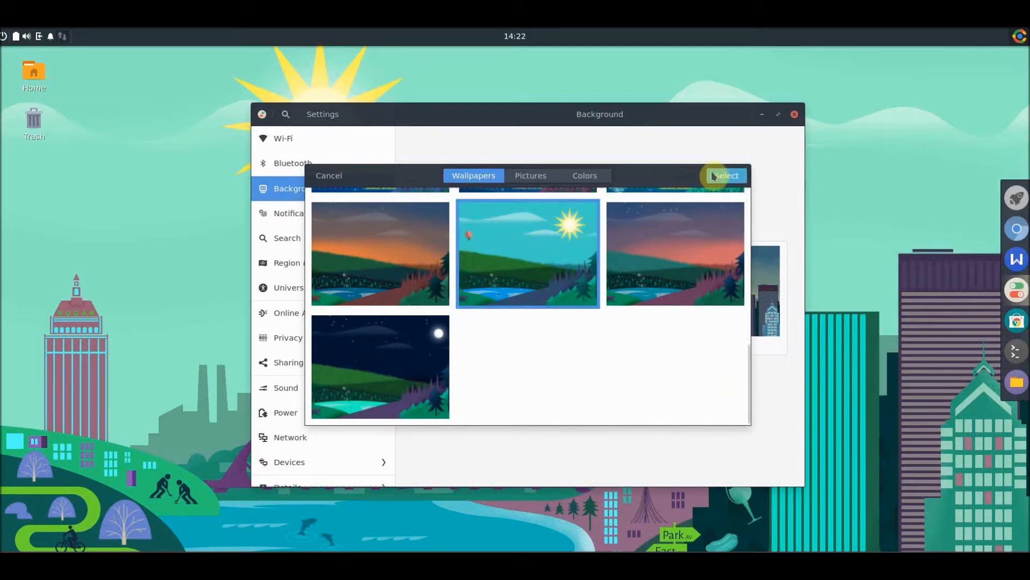
pyautogui.click(726, 175)
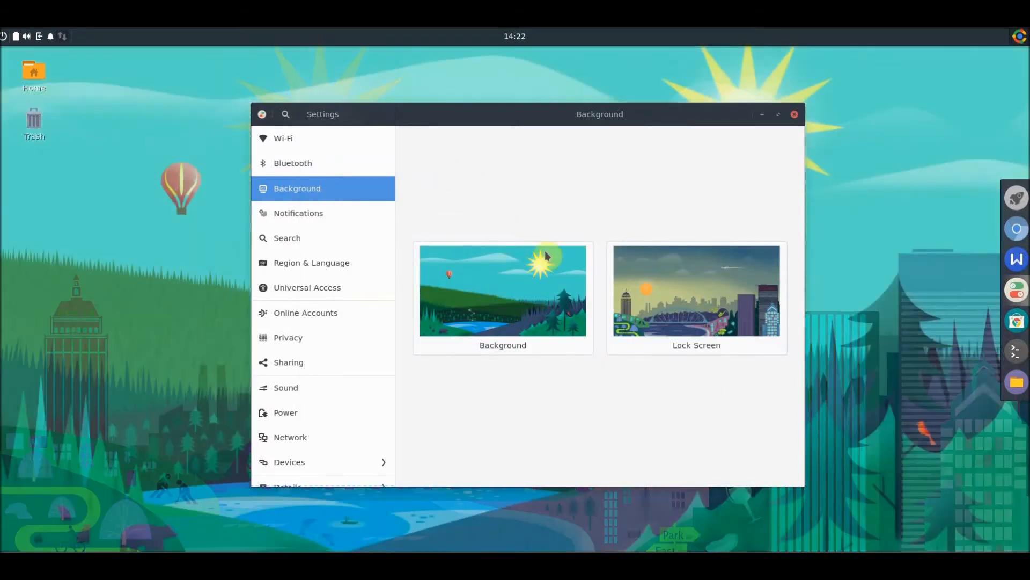
pyautogui.click(762, 114)
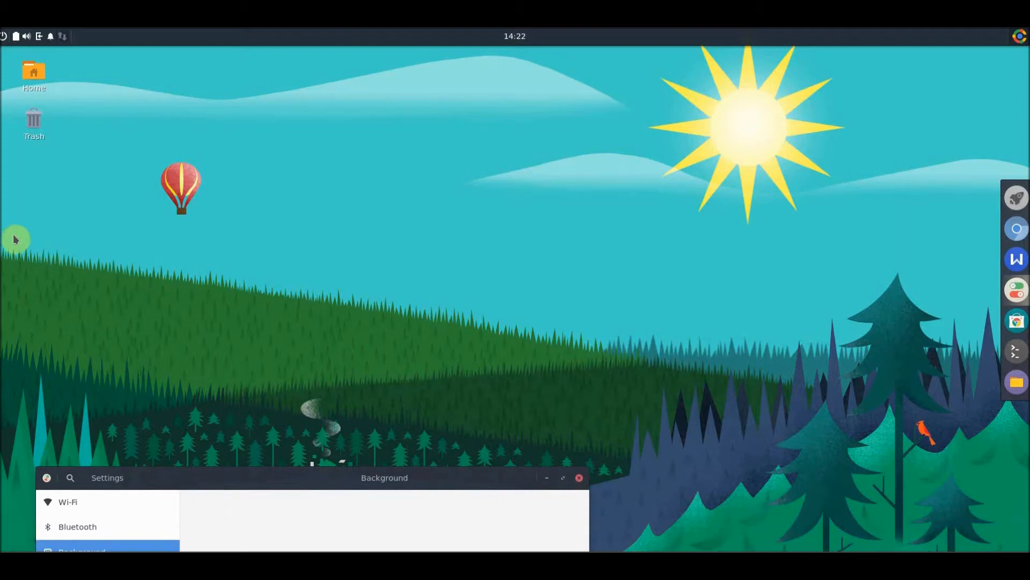
pyautogui.moveTo(769, 415)
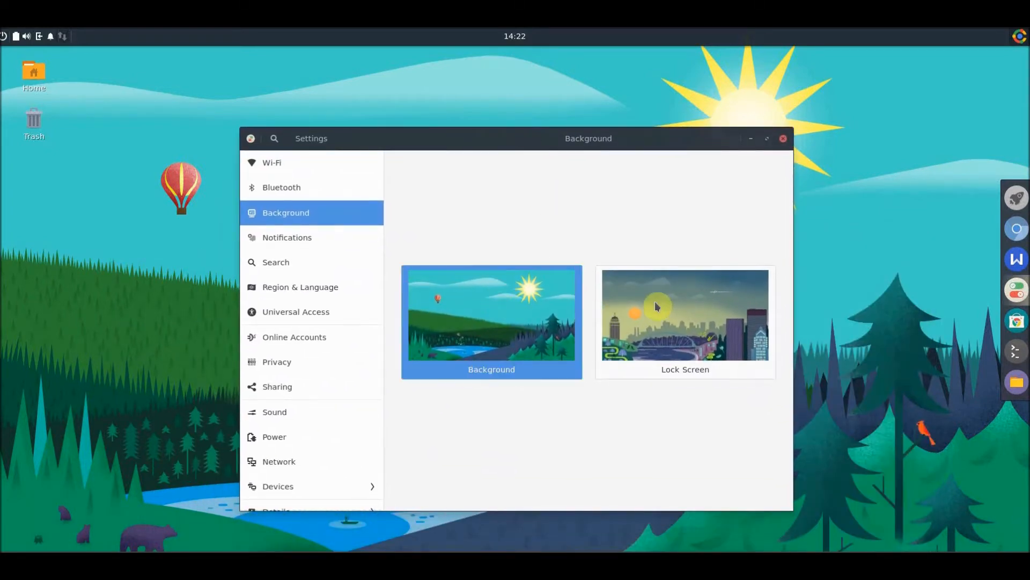
pyautogui.click(491, 313)
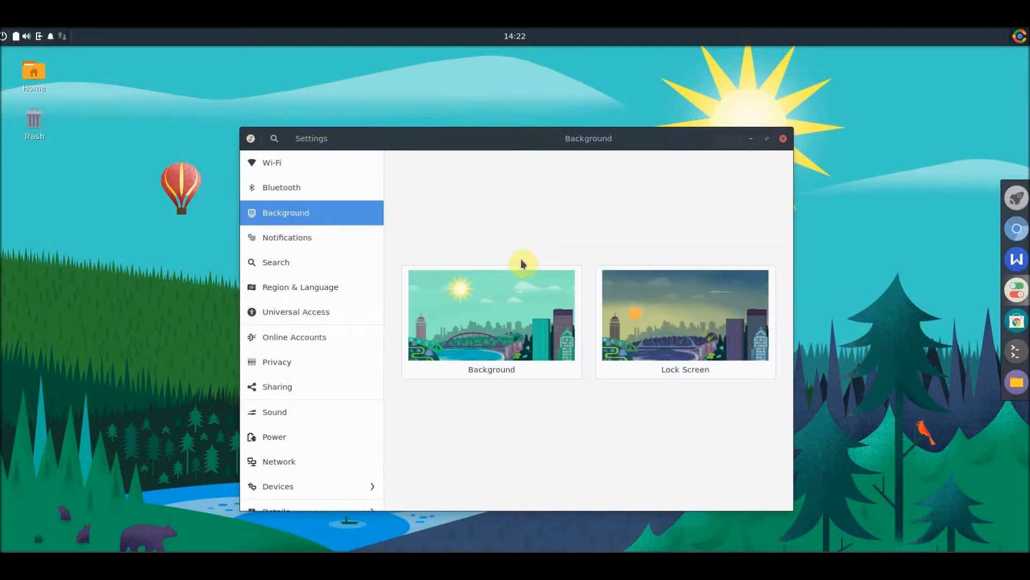
pyautogui.click(491, 314)
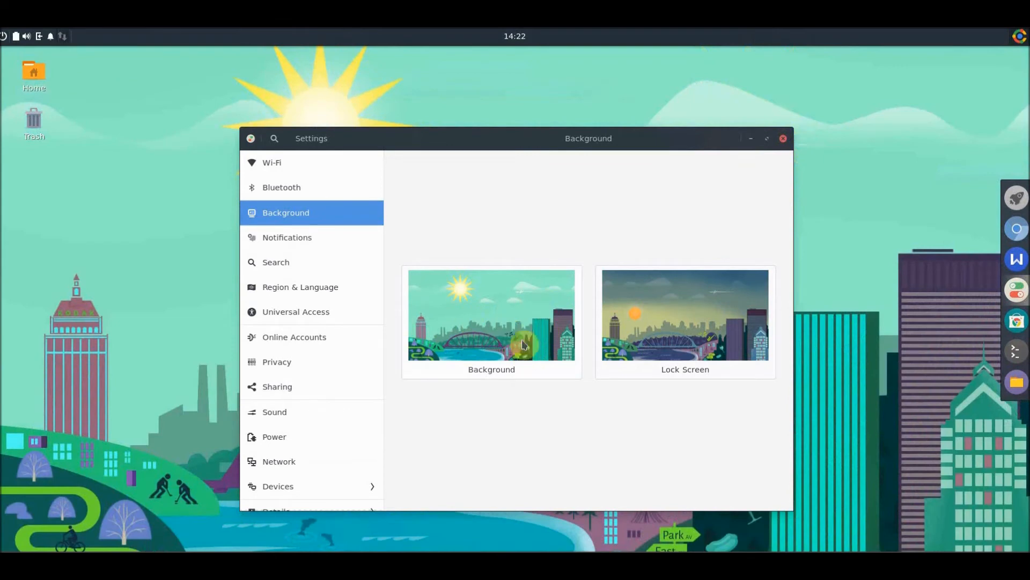
pyautogui.moveTo(677, 319)
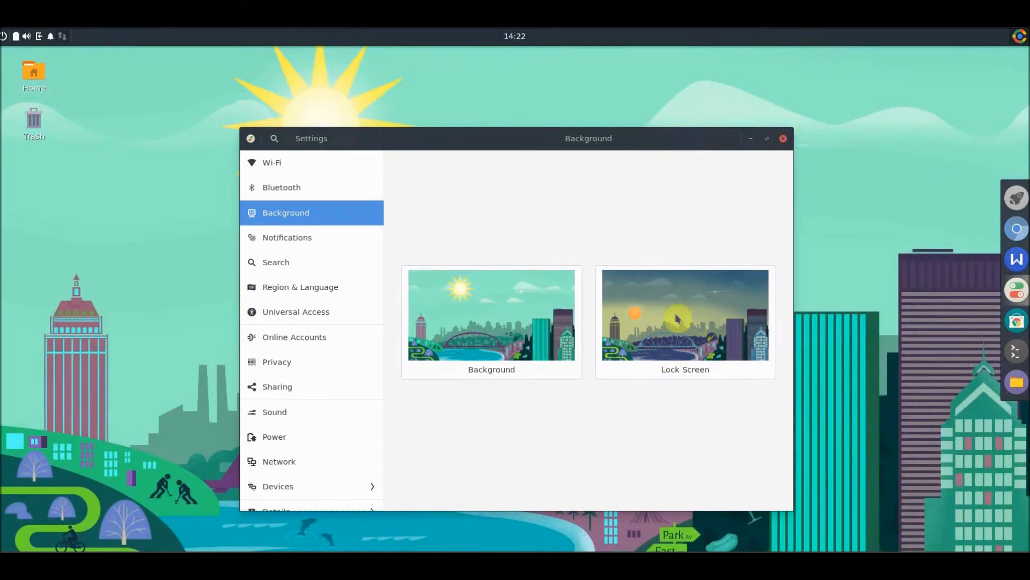
pyautogui.moveTo(667, 304)
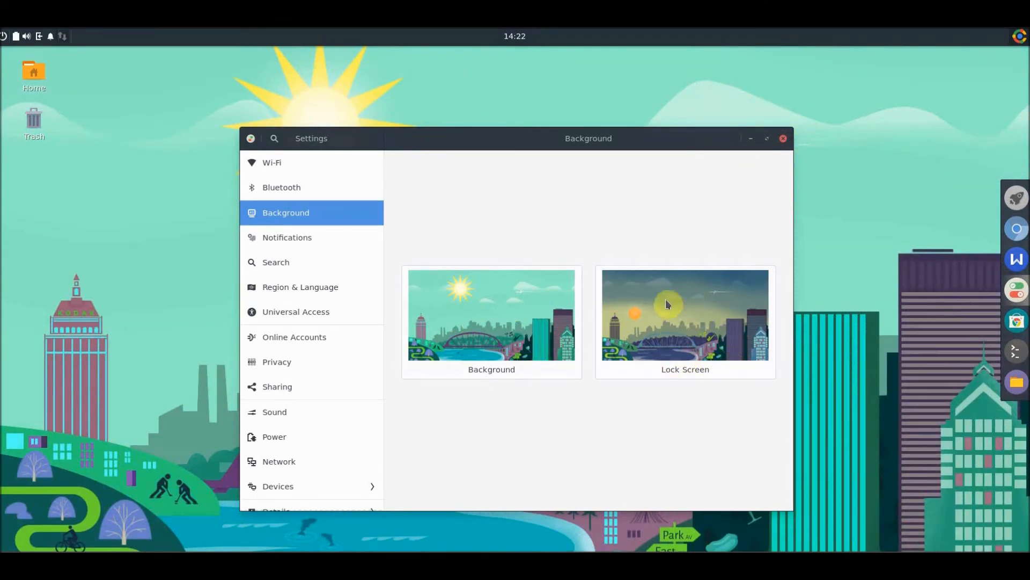
pyautogui.moveTo(448, 291)
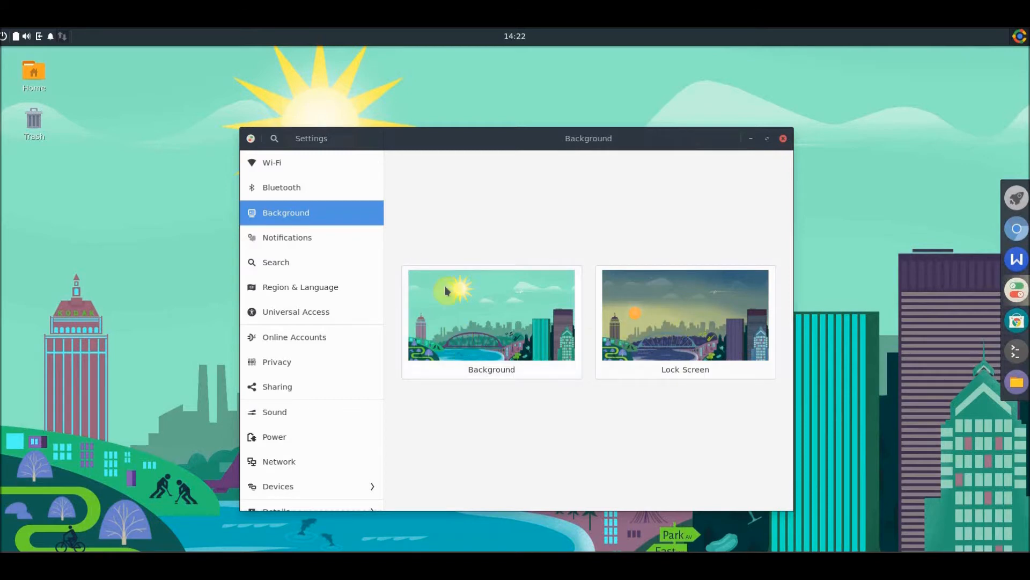
pyautogui.moveTo(462, 341)
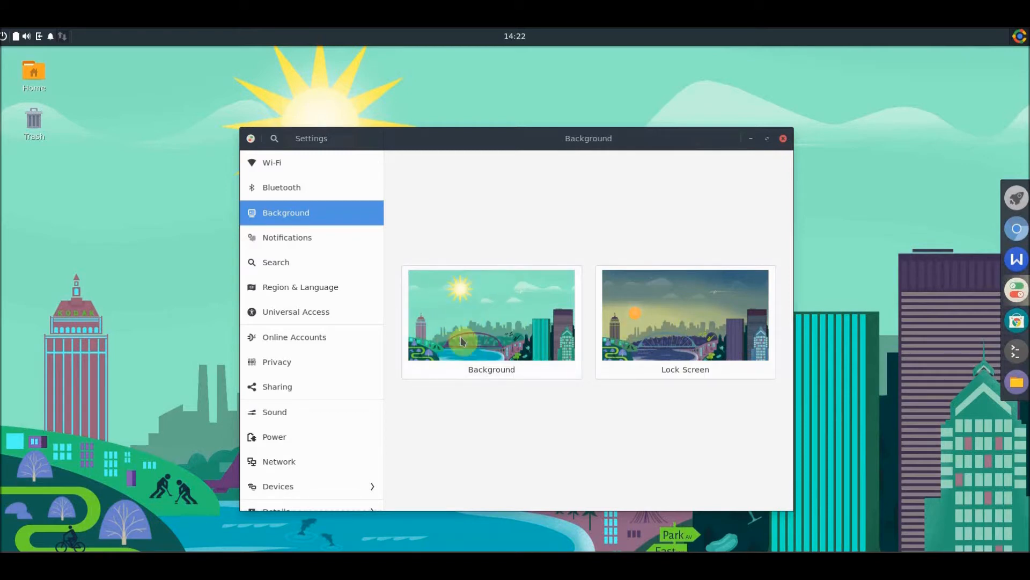
pyautogui.moveTo(360, 288)
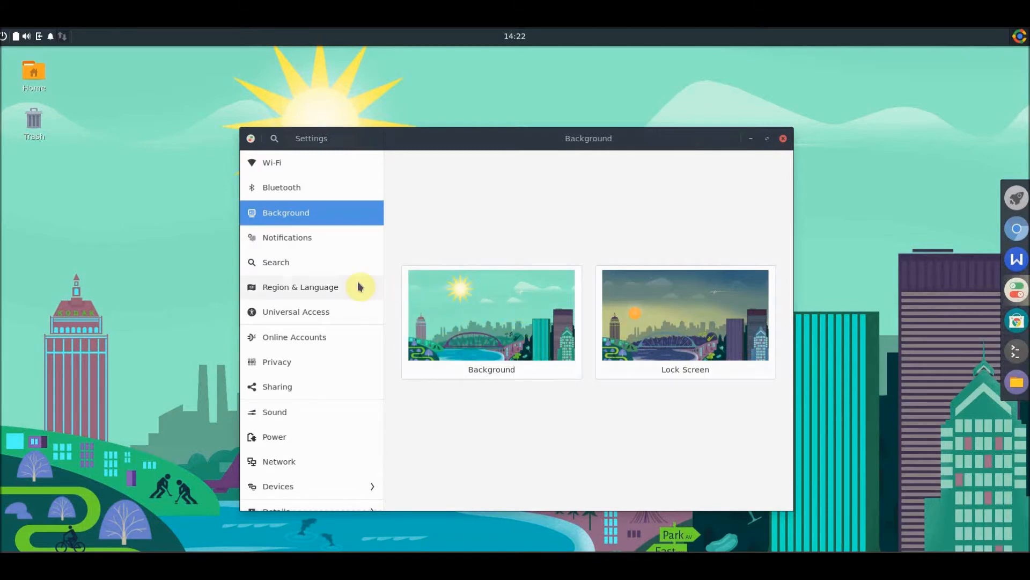
pyautogui.moveTo(299, 302)
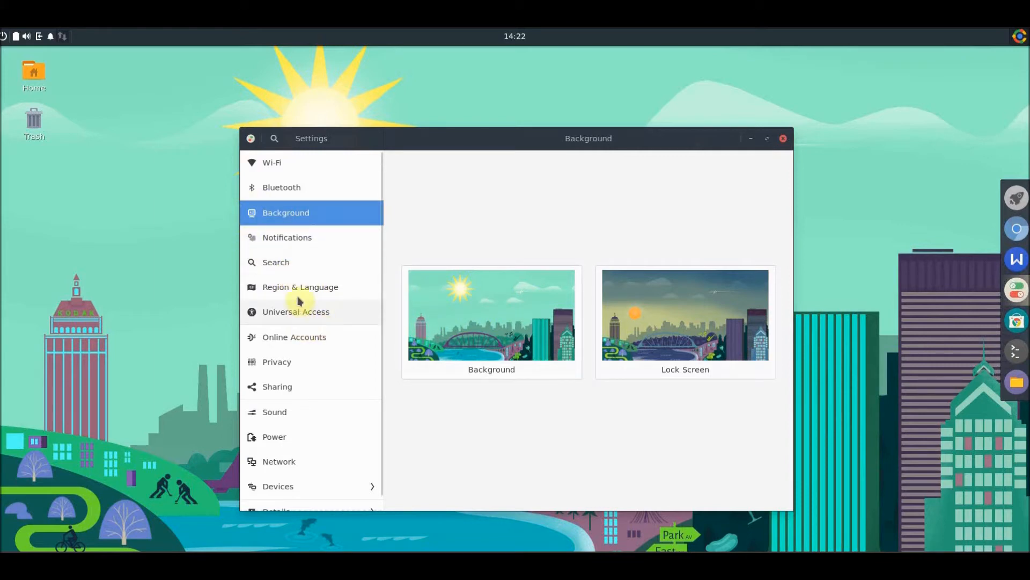
pyautogui.moveTo(309, 355)
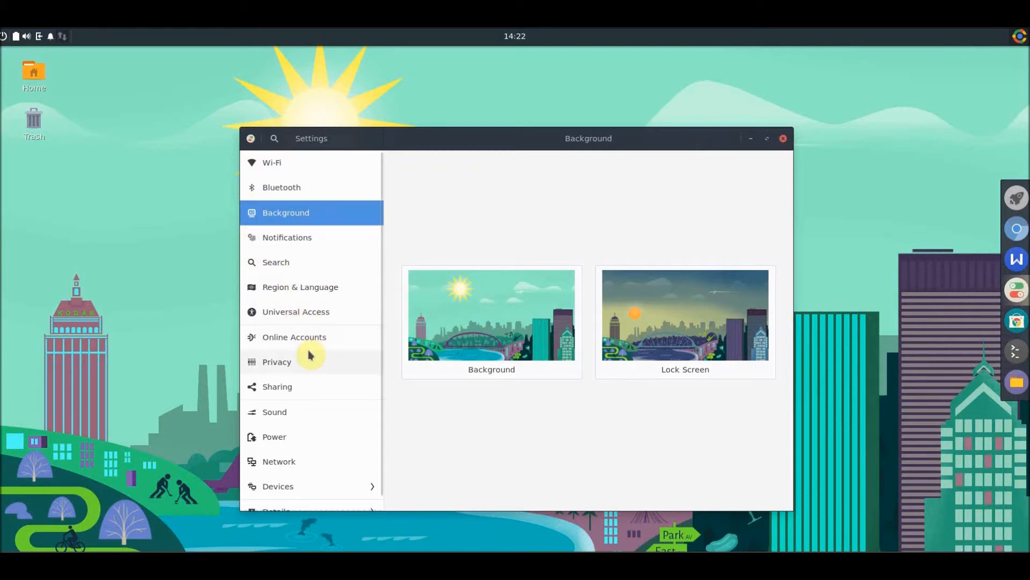
pyautogui.moveTo(299, 392)
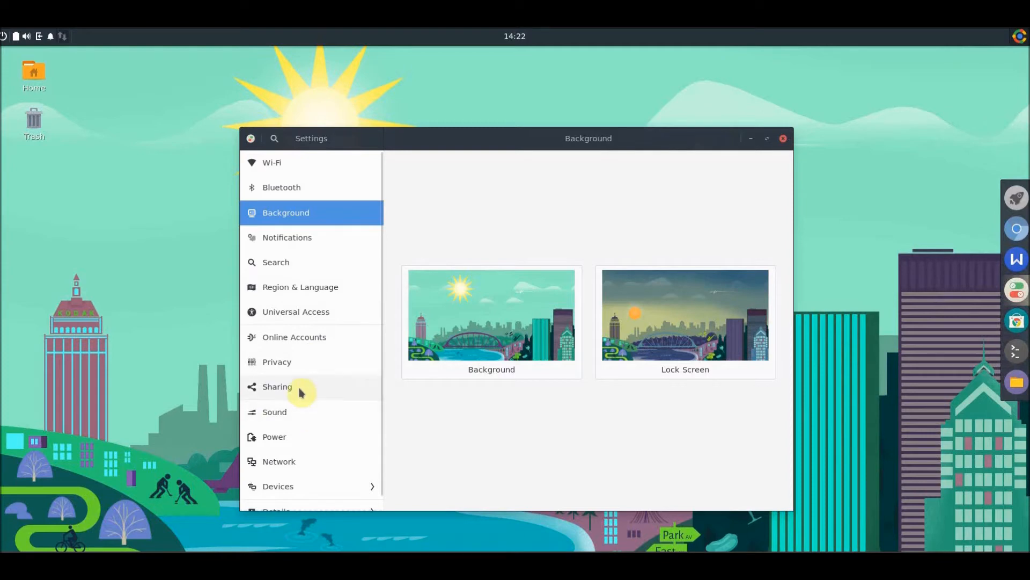
pyautogui.scroll(-3)
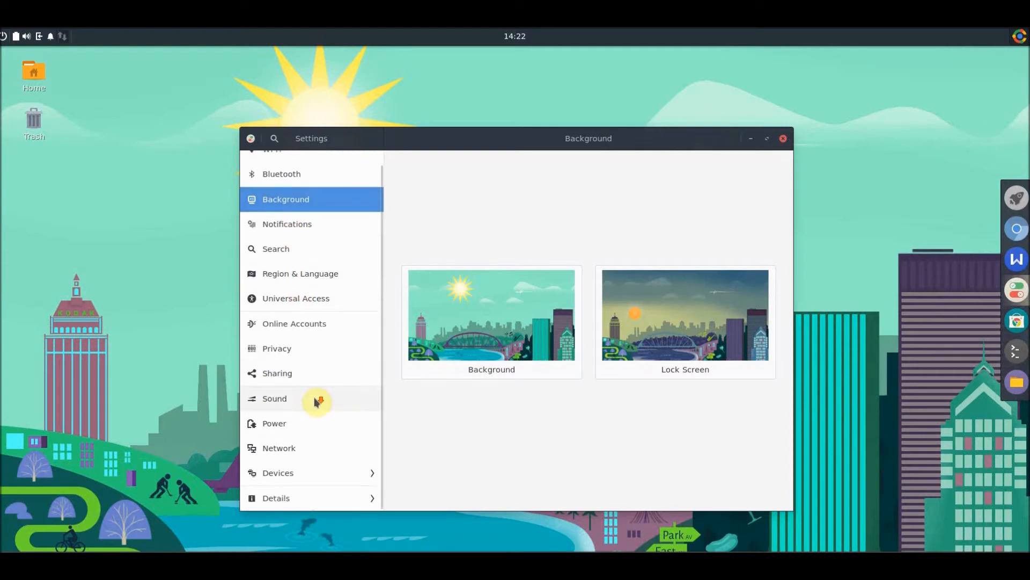
pyautogui.moveTo(808, 153)
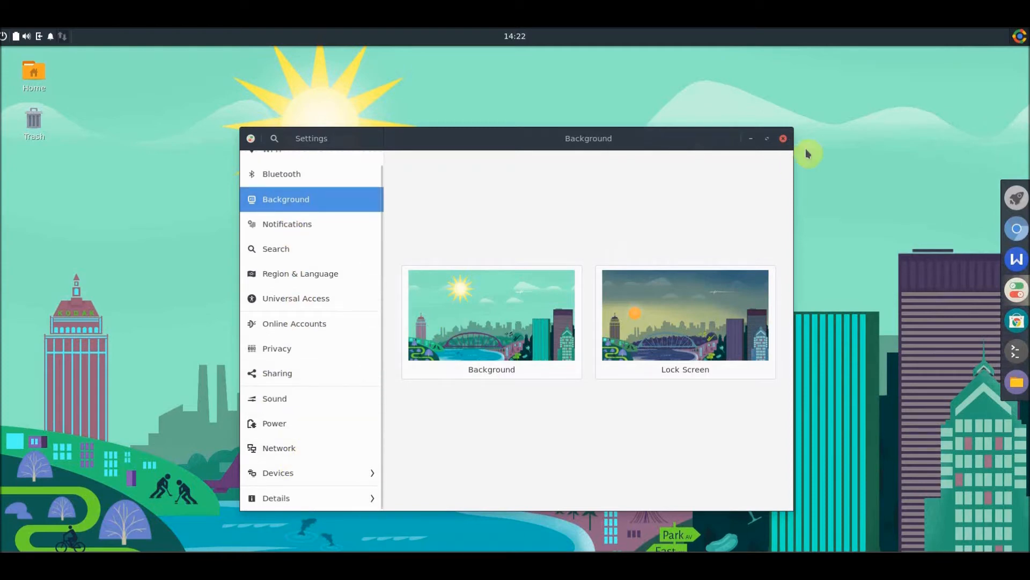
# - Close GNOME Settings, leaving the city-skyline desktop unobstructed
pyautogui.click(783, 139)
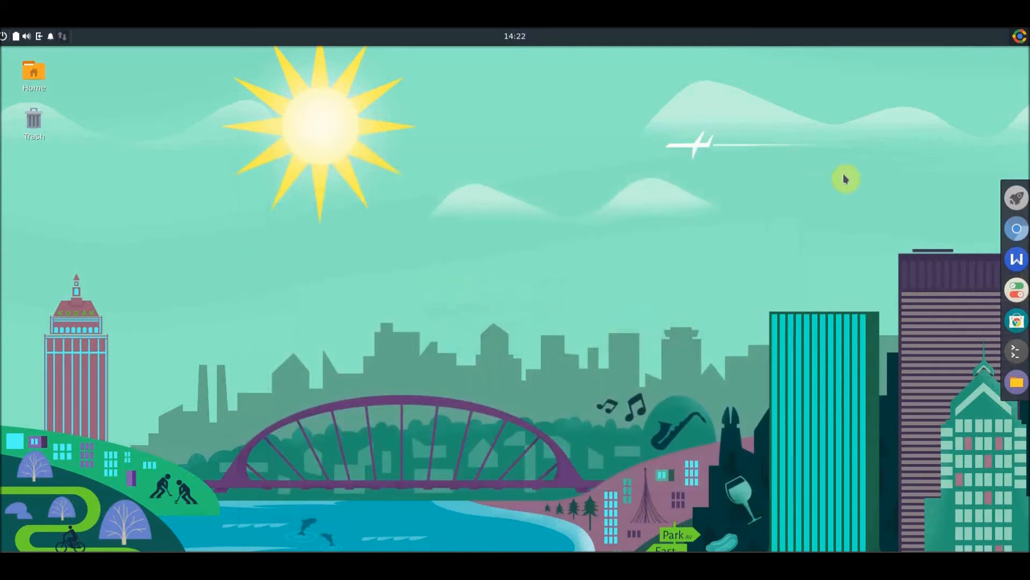
pyautogui.moveTo(996, 369)
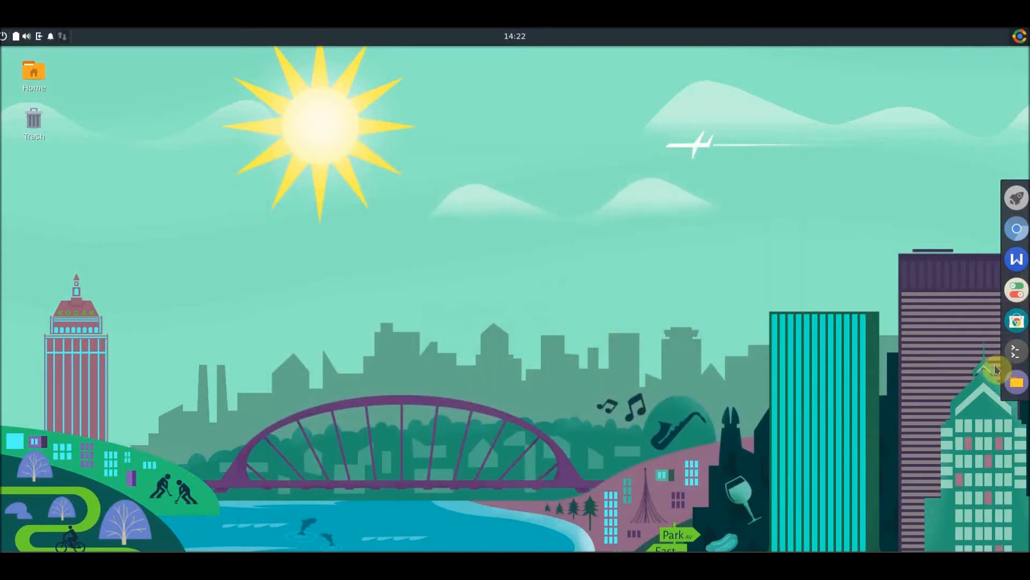
pyautogui.moveTo(260, 155)
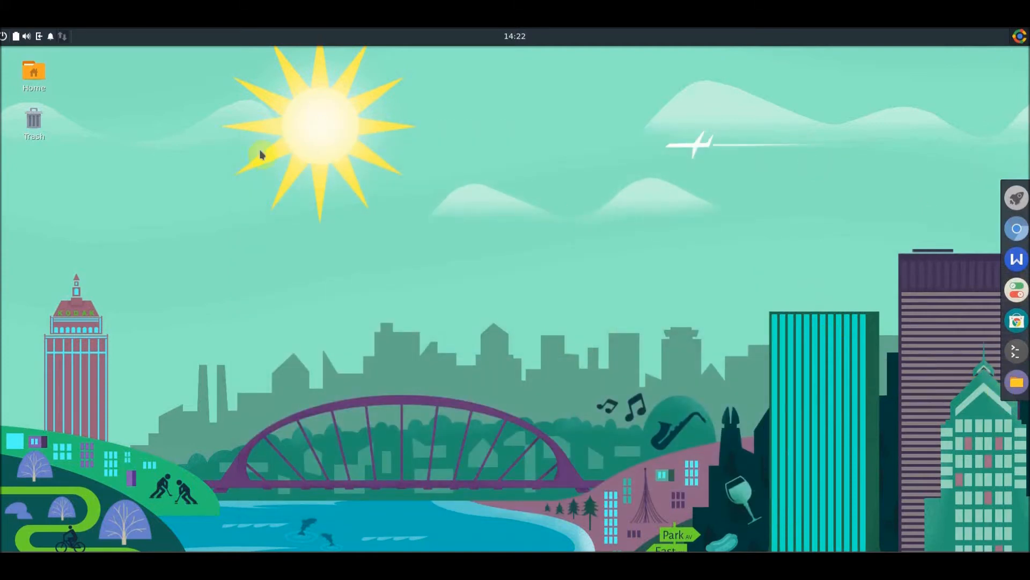
pyautogui.moveTo(427, 177)
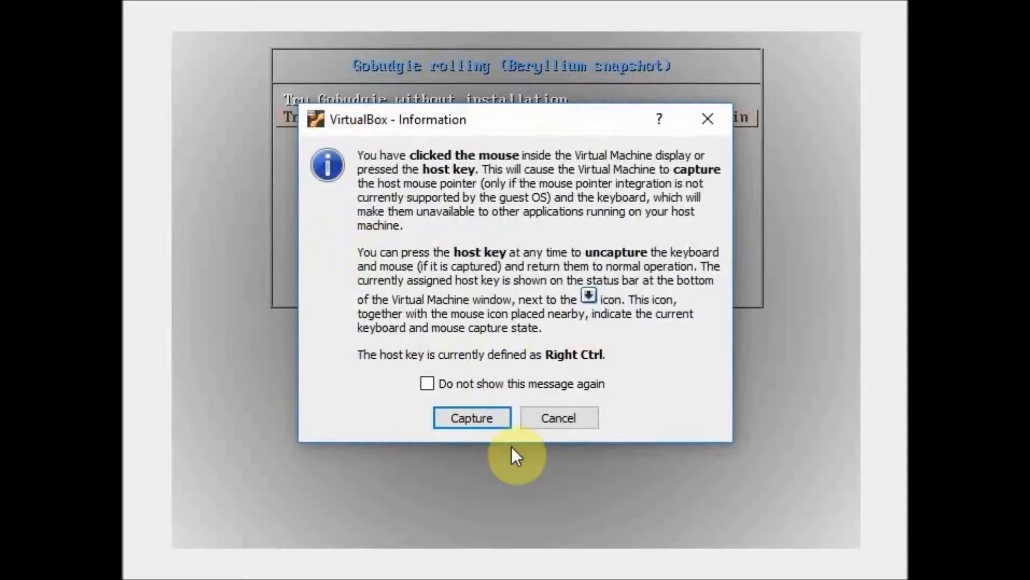
# - Dismiss VirtualBox's mouse-capture notice and boot 'Try Gobudgie without installation'
pyautogui.click(471, 417)
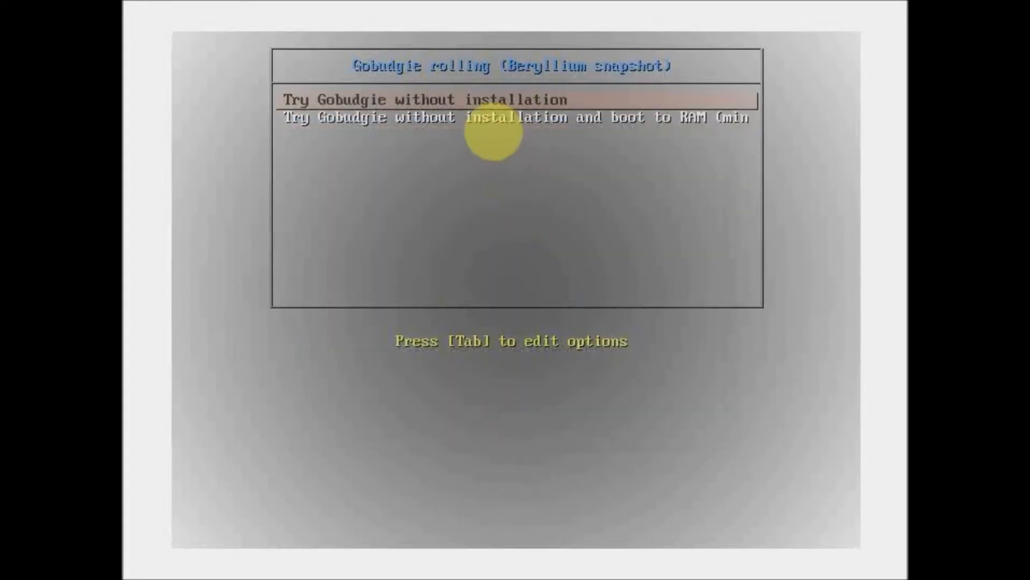
pyautogui.press('Down')
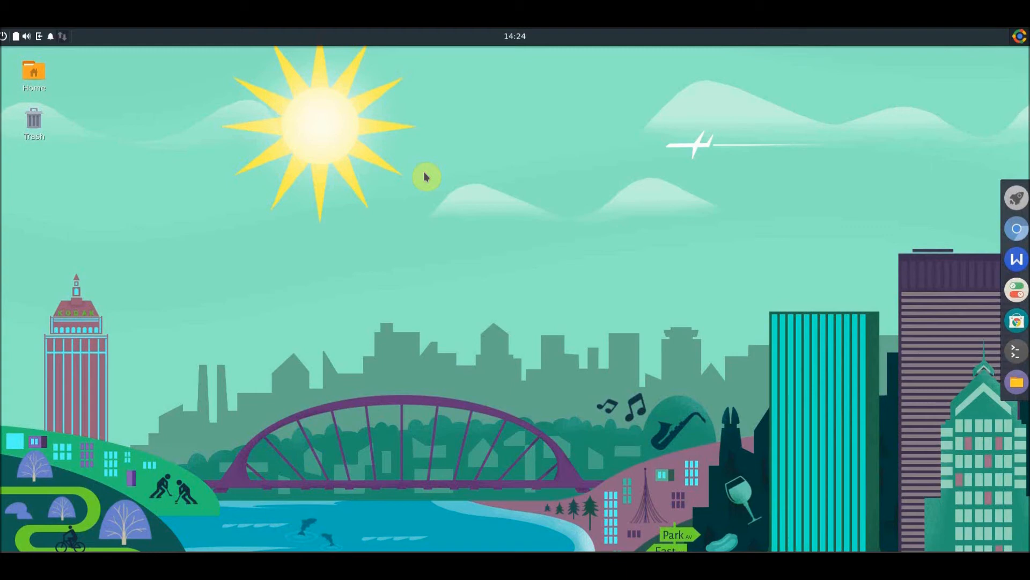
pyautogui.moveTo(19, 40)
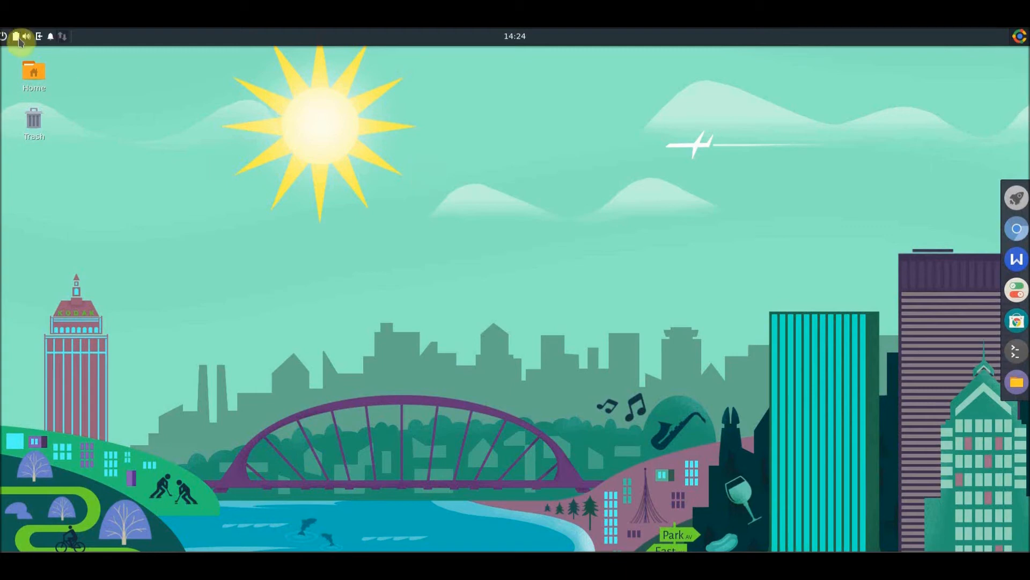
# - View Raven's Applets and Notifications tabs, then bring up the Log out confirmation dialog
pyautogui.click(50, 36)
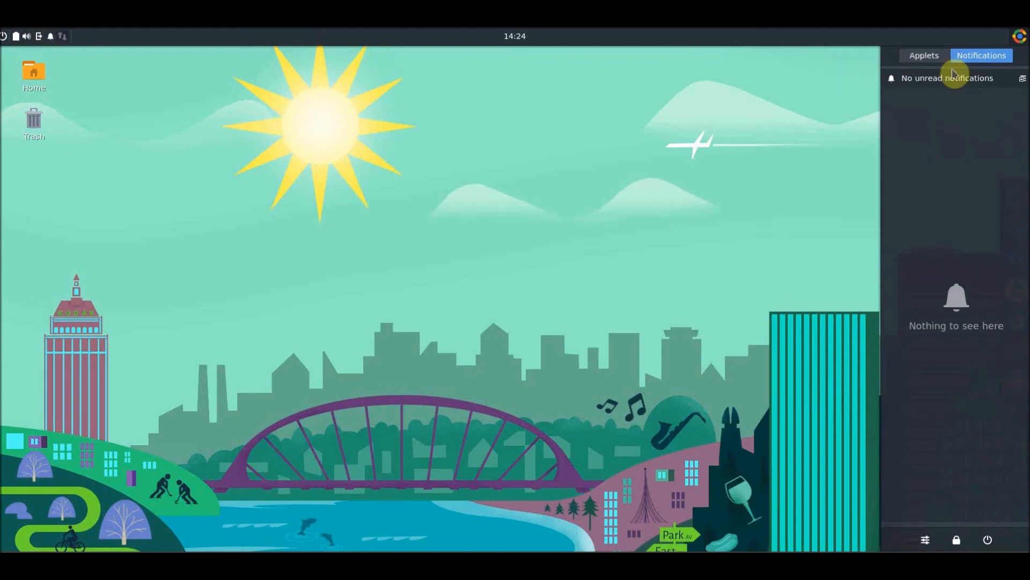
pyautogui.moveTo(903, 321)
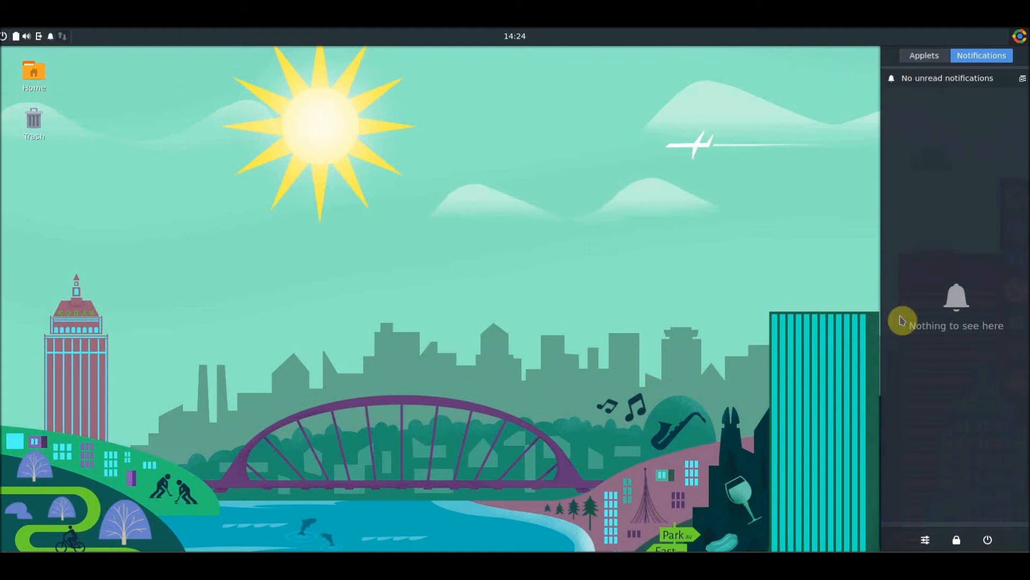
pyautogui.click(924, 55)
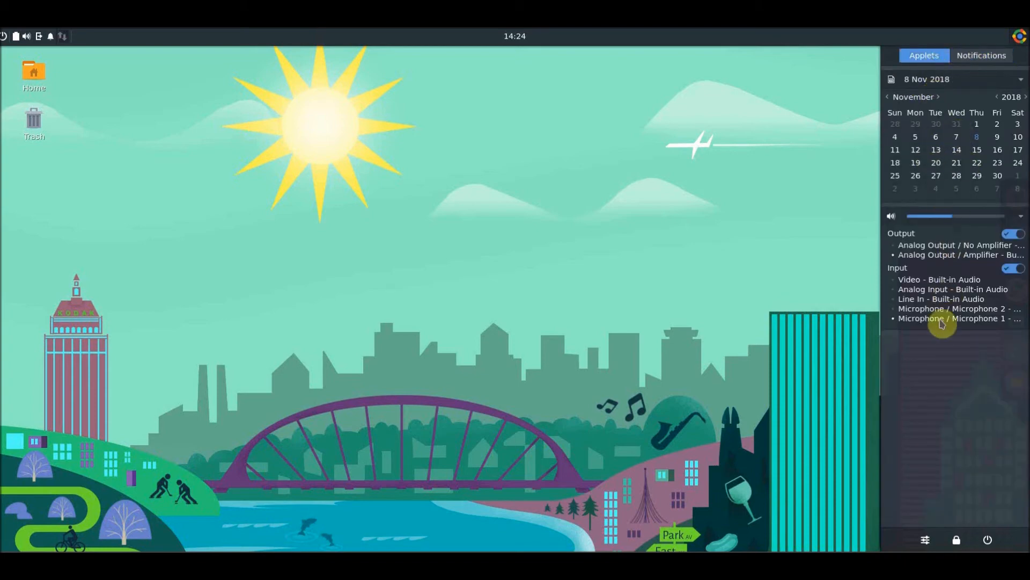
pyautogui.click(981, 55)
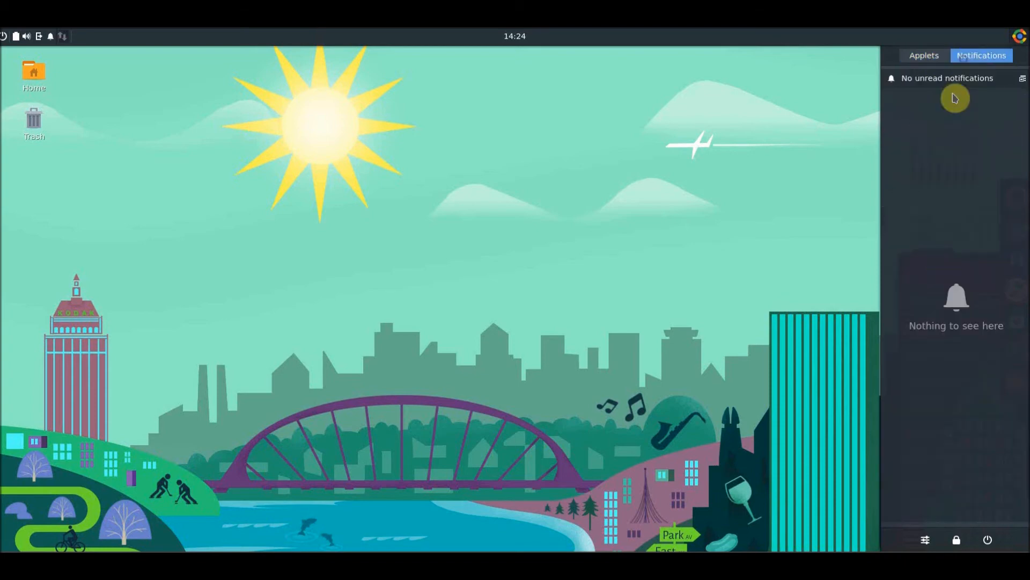
pyautogui.moveTo(935, 479)
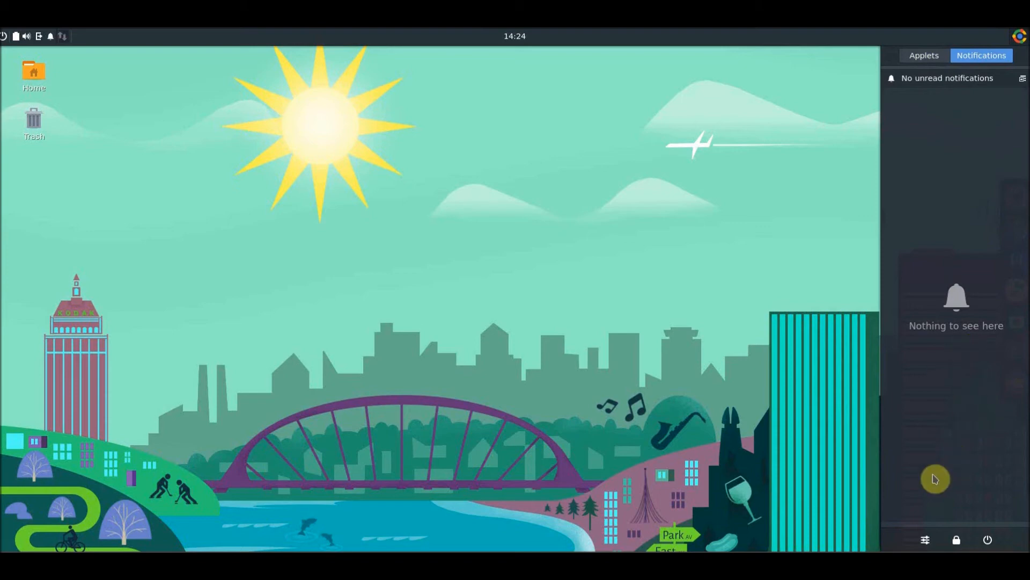
pyautogui.moveTo(968, 539)
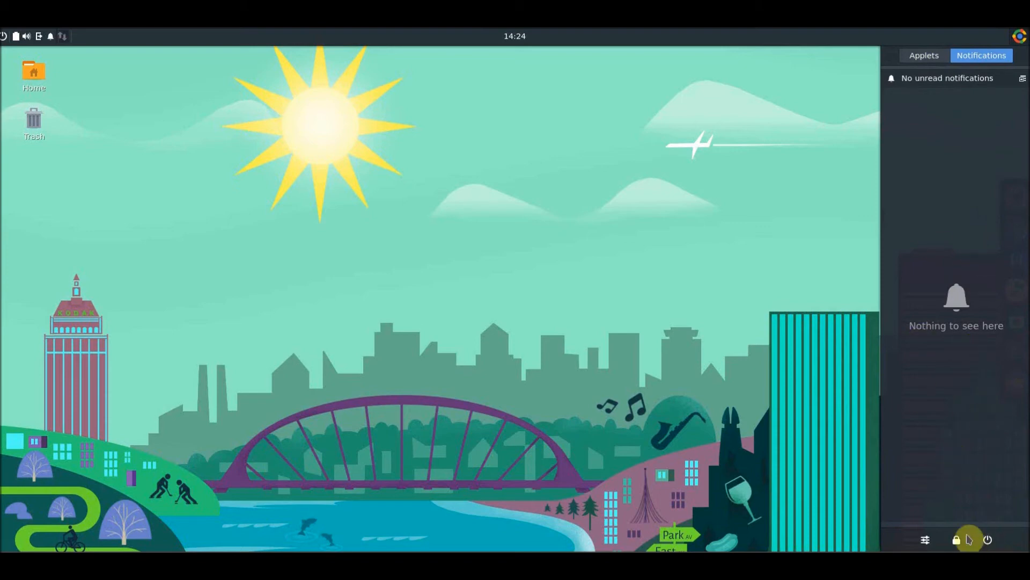
pyautogui.moveTo(932, 464)
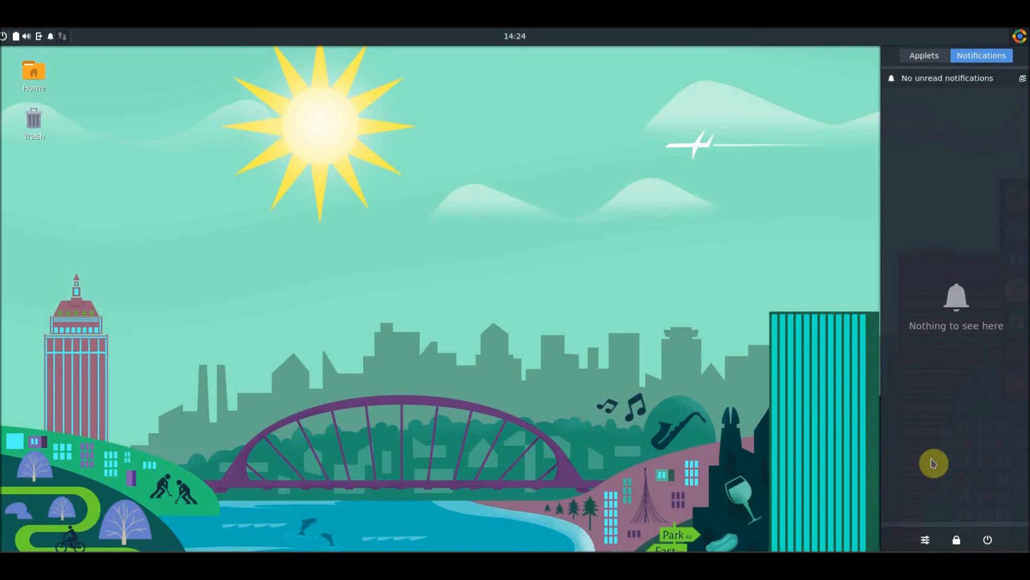
pyautogui.moveTo(933, 464)
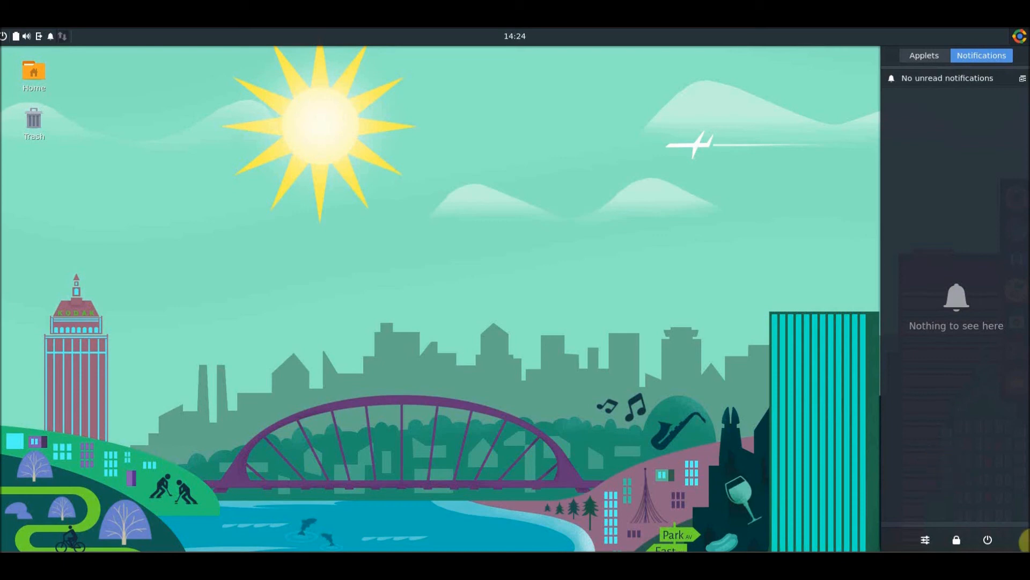
pyautogui.click(986, 540)
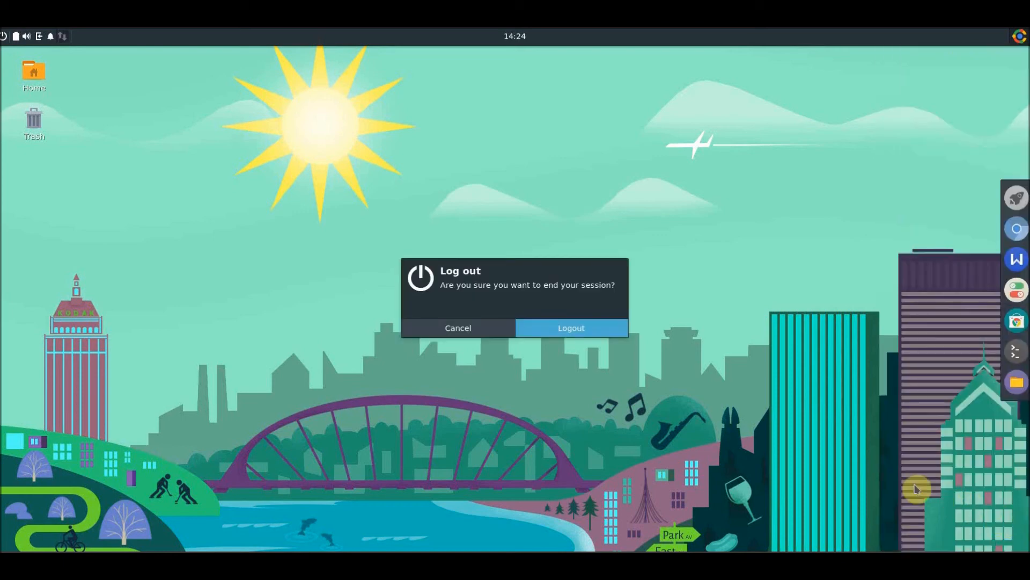